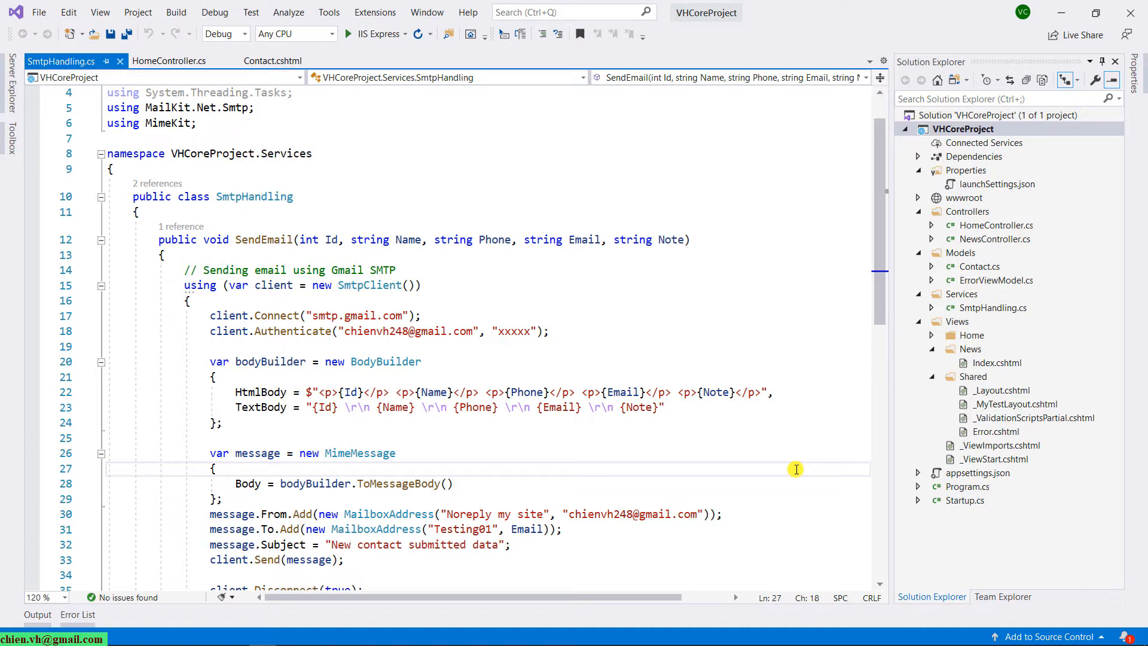
mouse_move(276, 196)
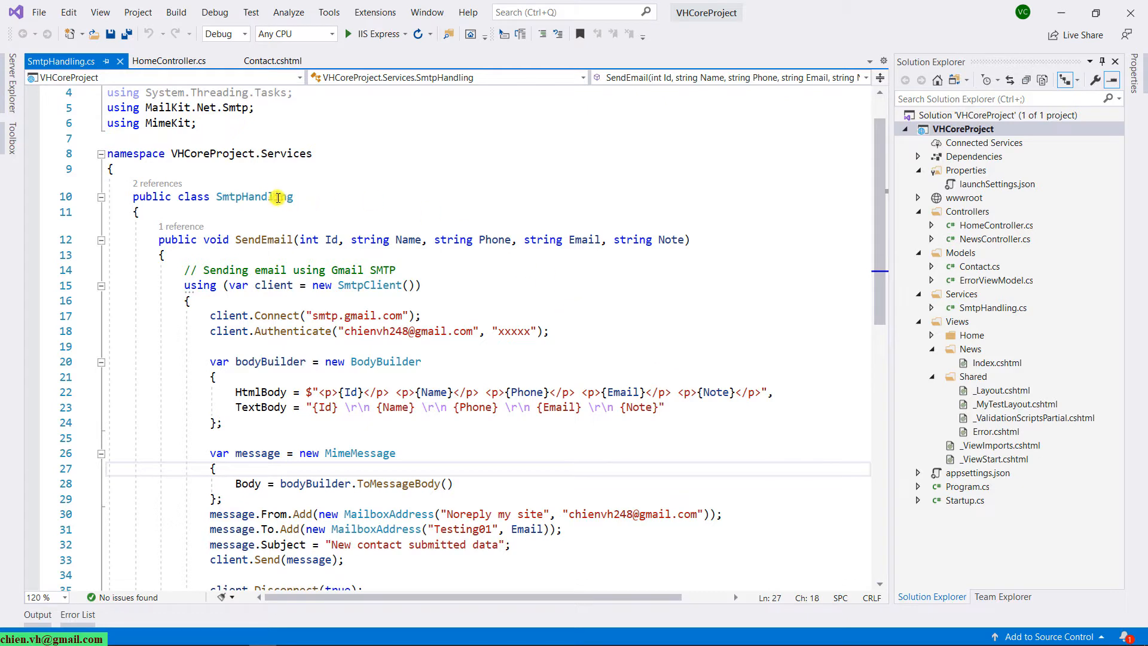
Review the SmtpHandling class, then open appsettings.json from Solution Explorer
double_click(254, 197)
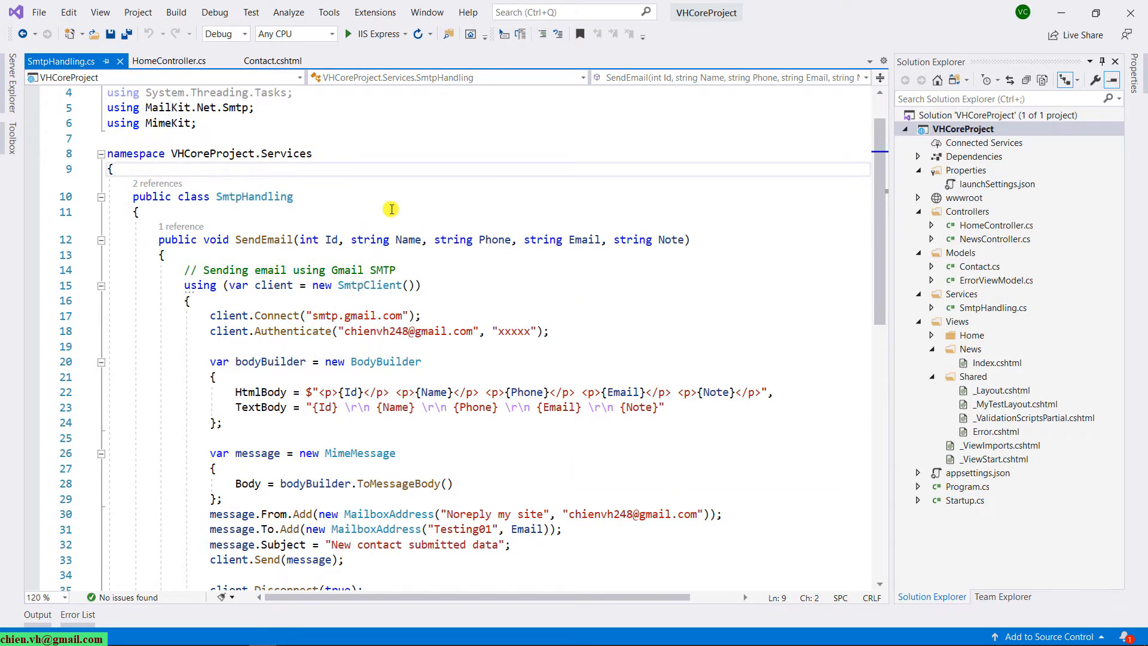
mouse_move(275, 239)
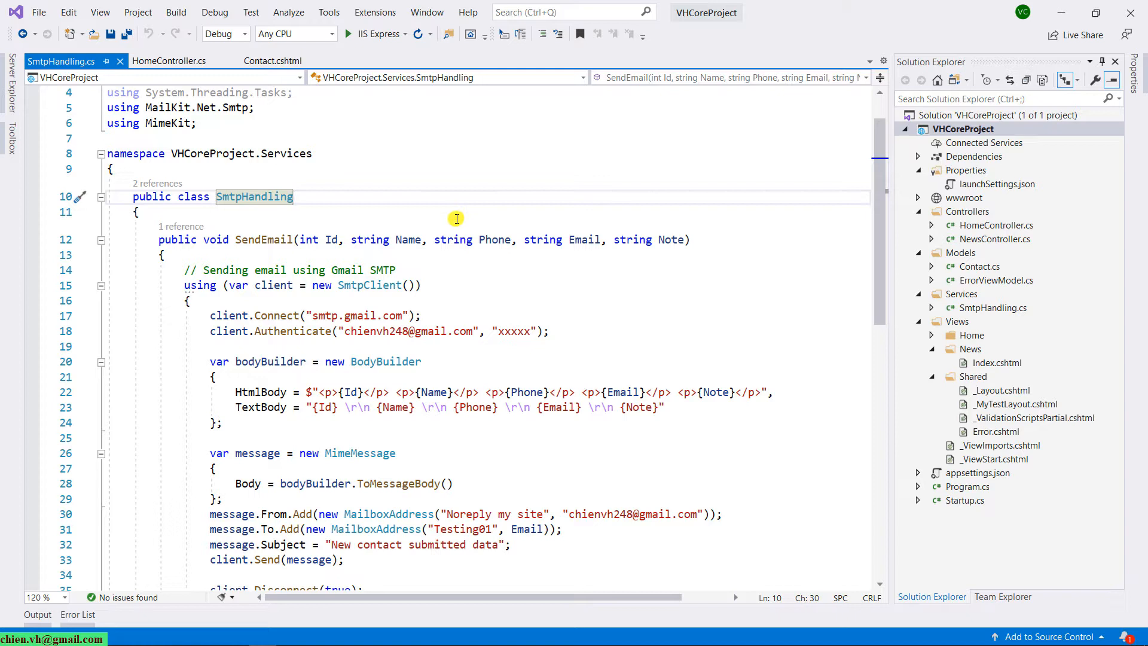
mouse_move(390, 308)
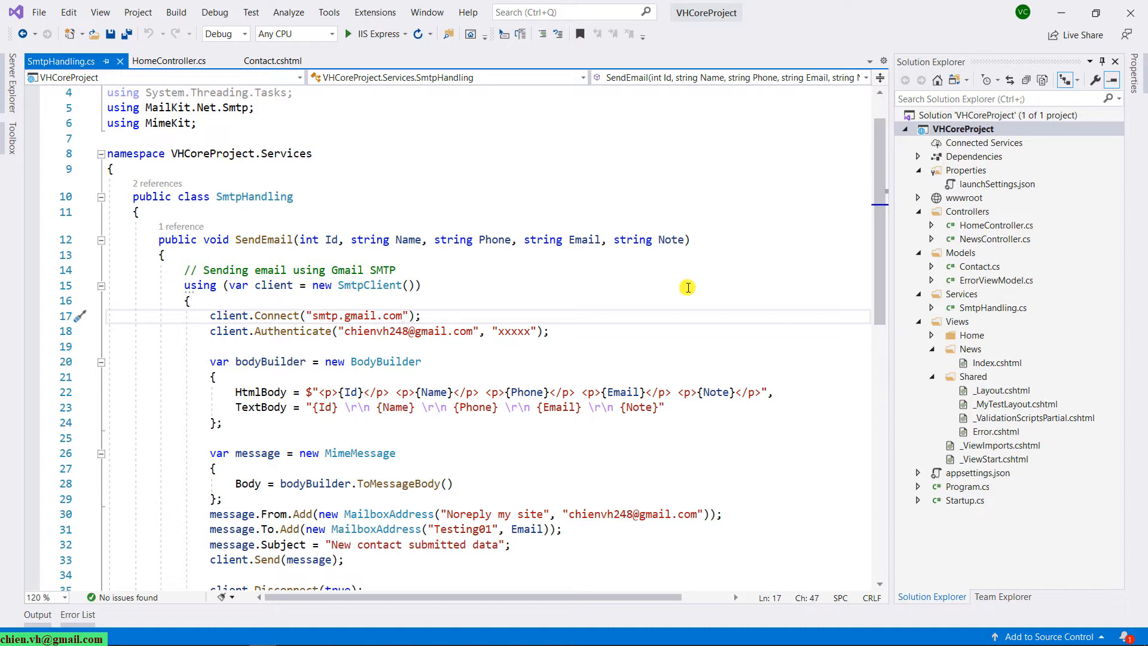
mouse_move(986, 477)
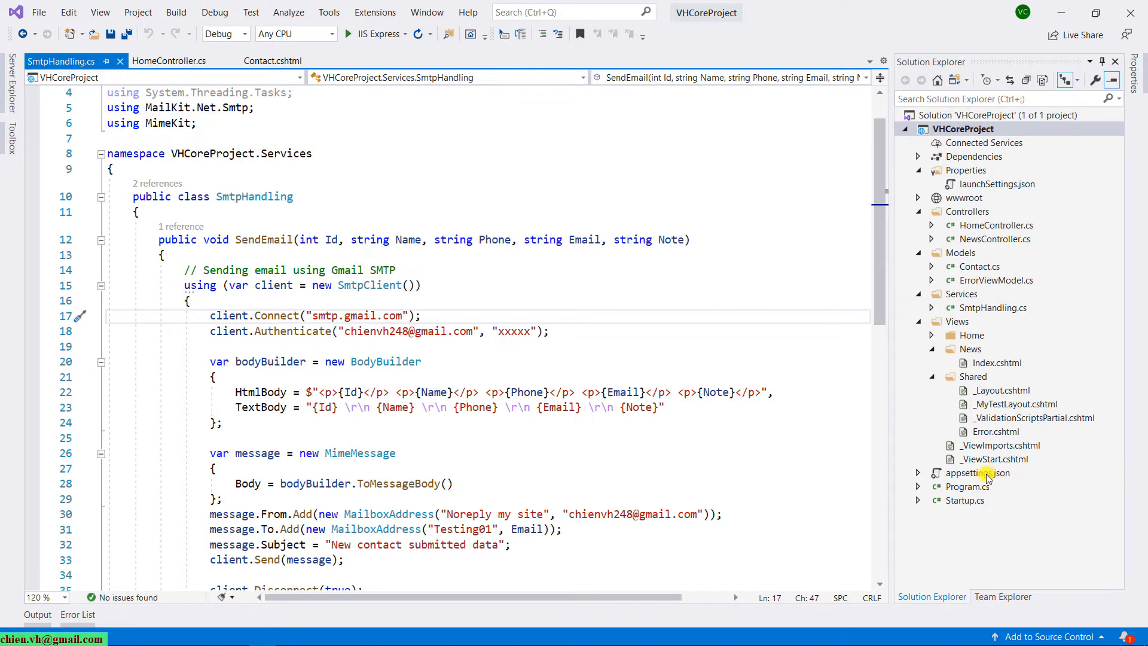
double_click(978, 472)
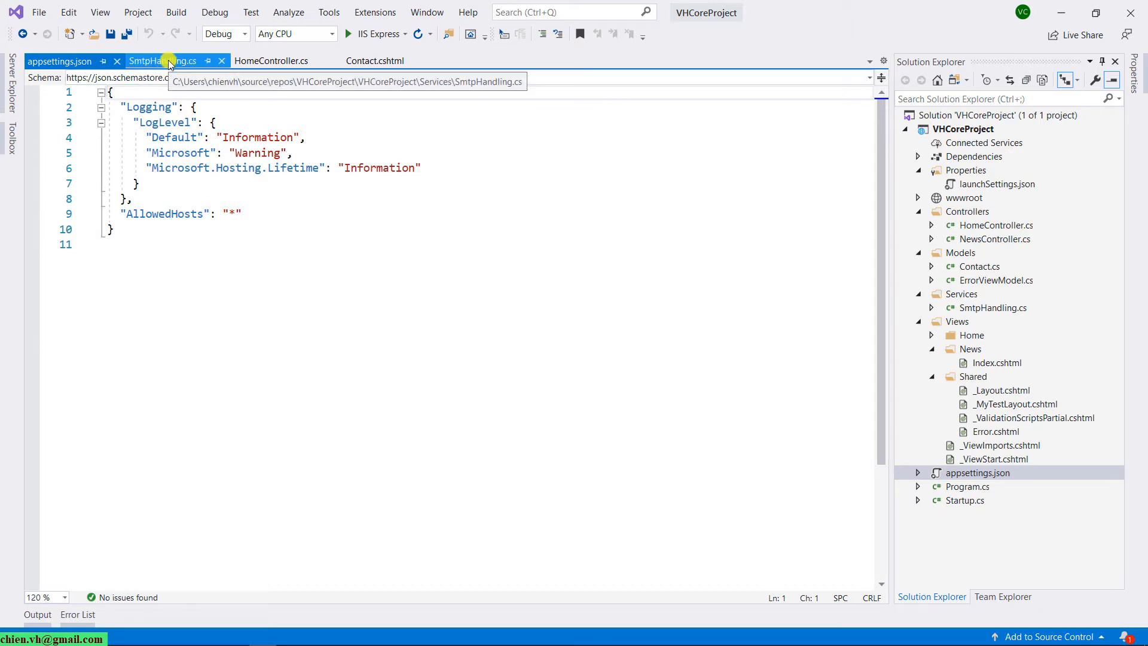
Add SmtpAddres, SmtpUsername, SmtpPassword, ContactFromName and ContactFromAddress keys to appsettings.json, referencing SmtpHandling
click(155, 61)
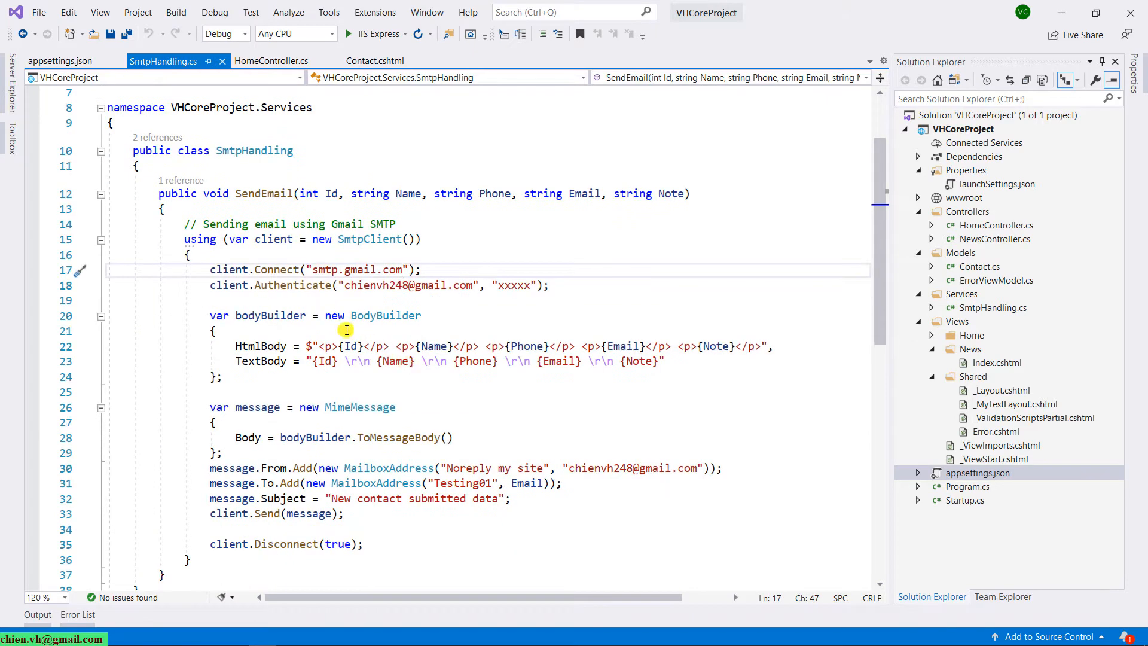
mouse_move(261, 294)
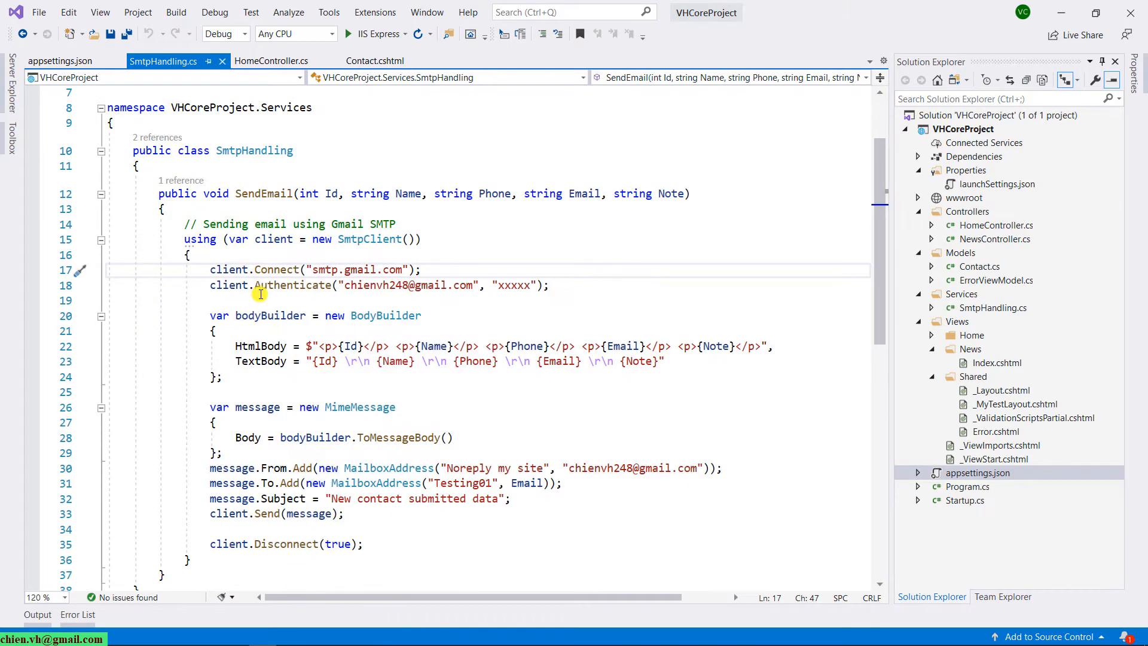
mouse_move(293, 285)
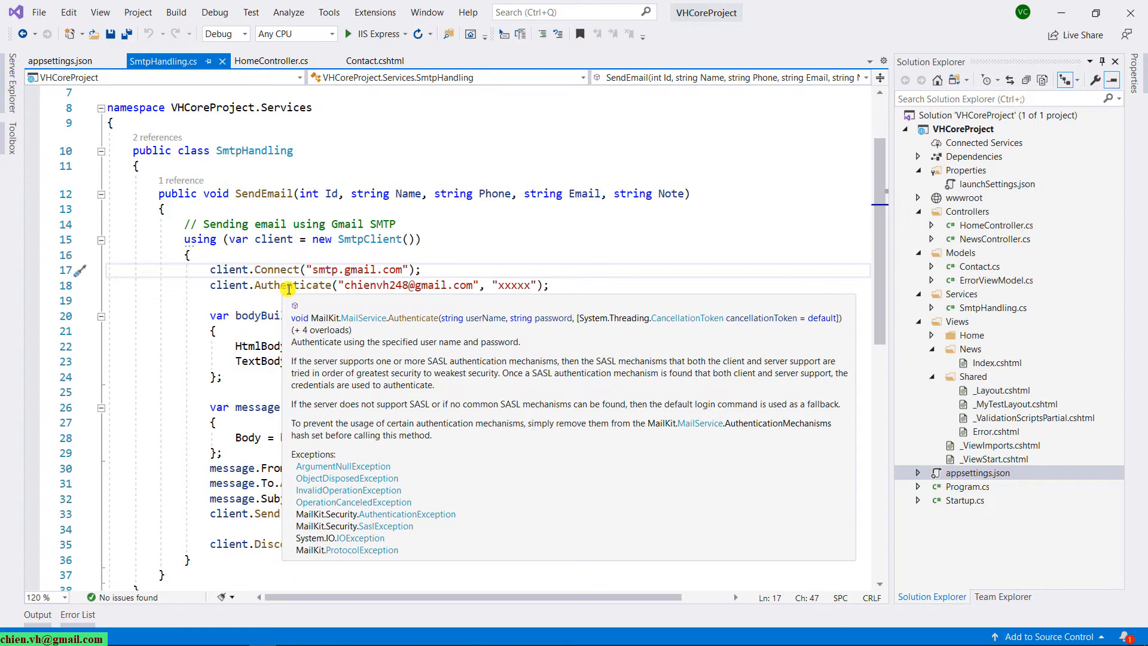
mouse_move(390, 269)
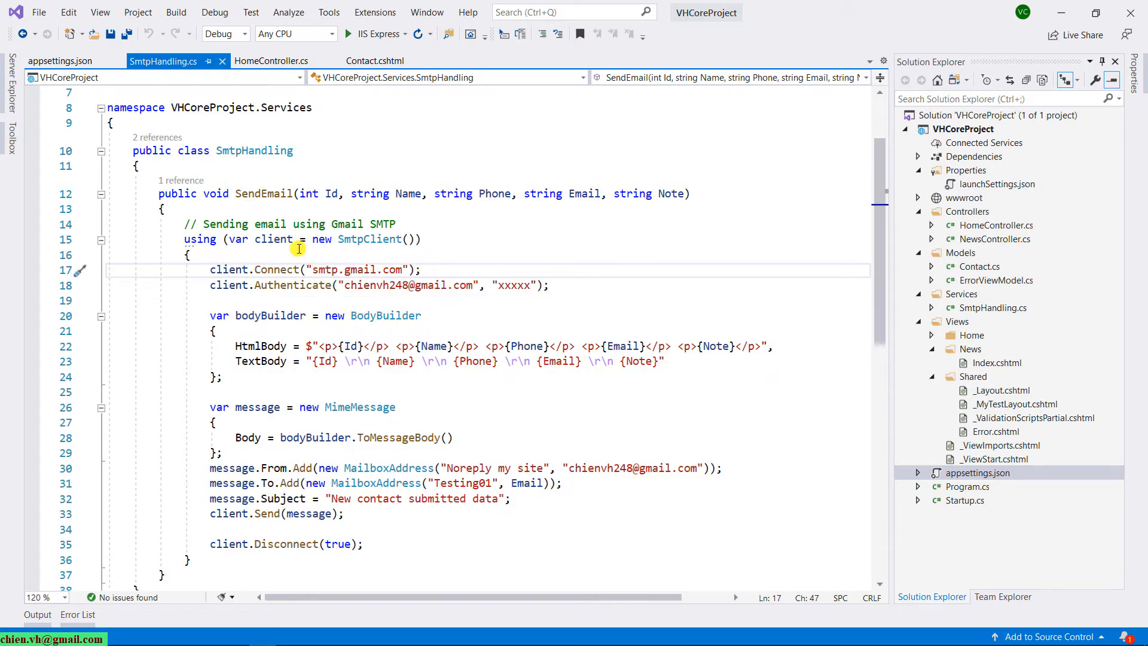
click(60, 61)
text("SmtpUserna)
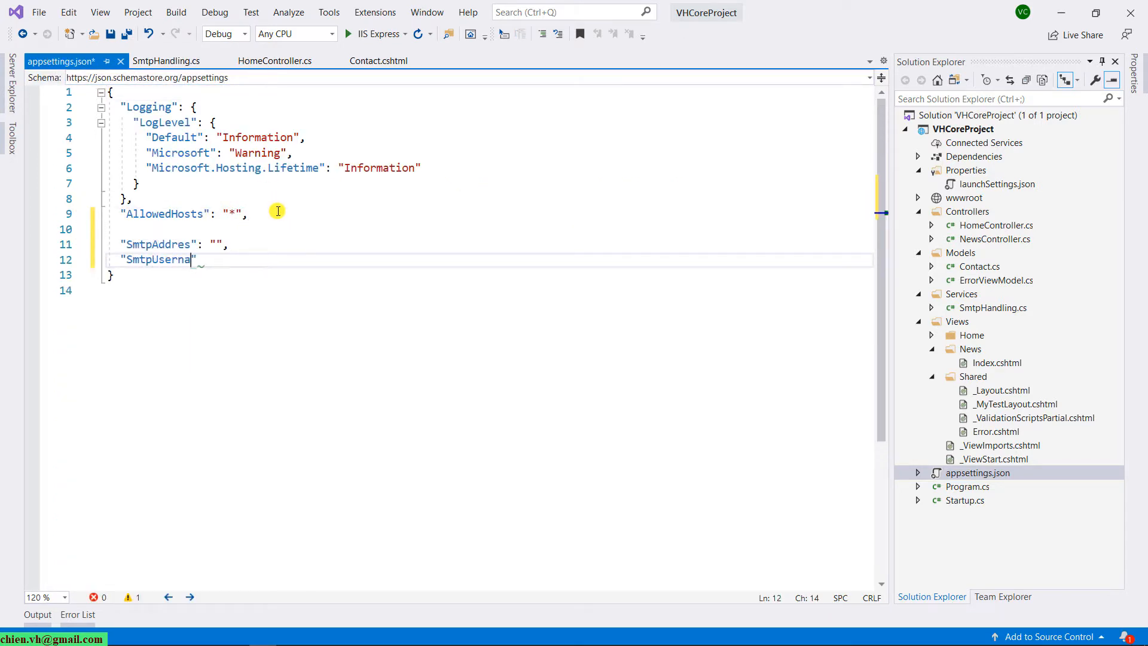
text(me": "",)
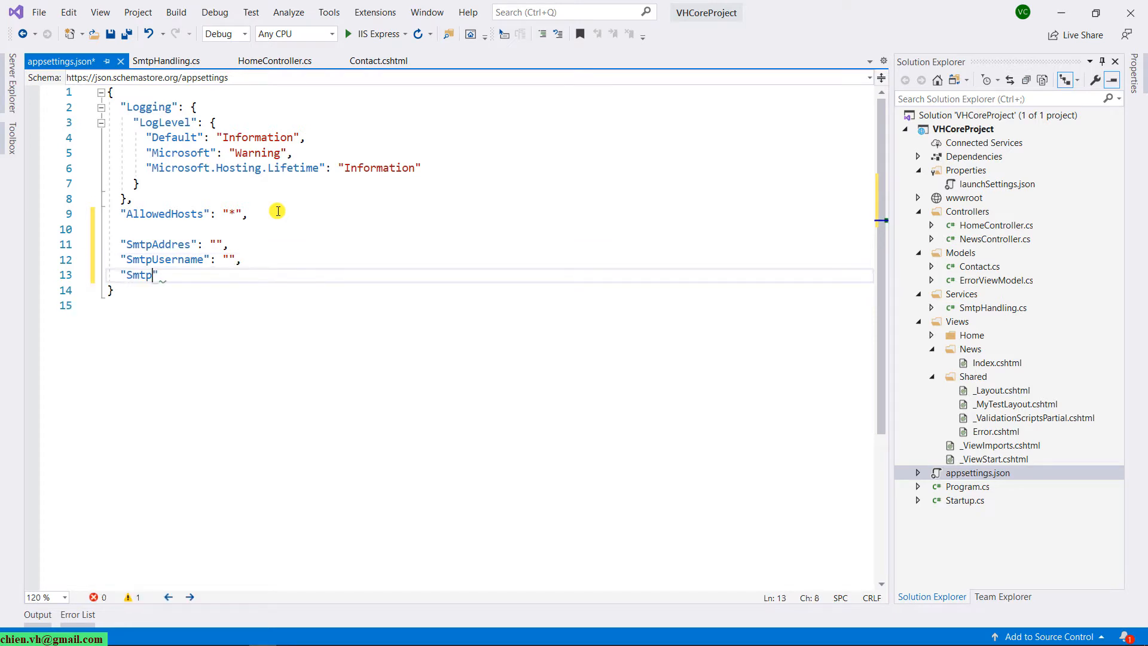
click(166, 61)
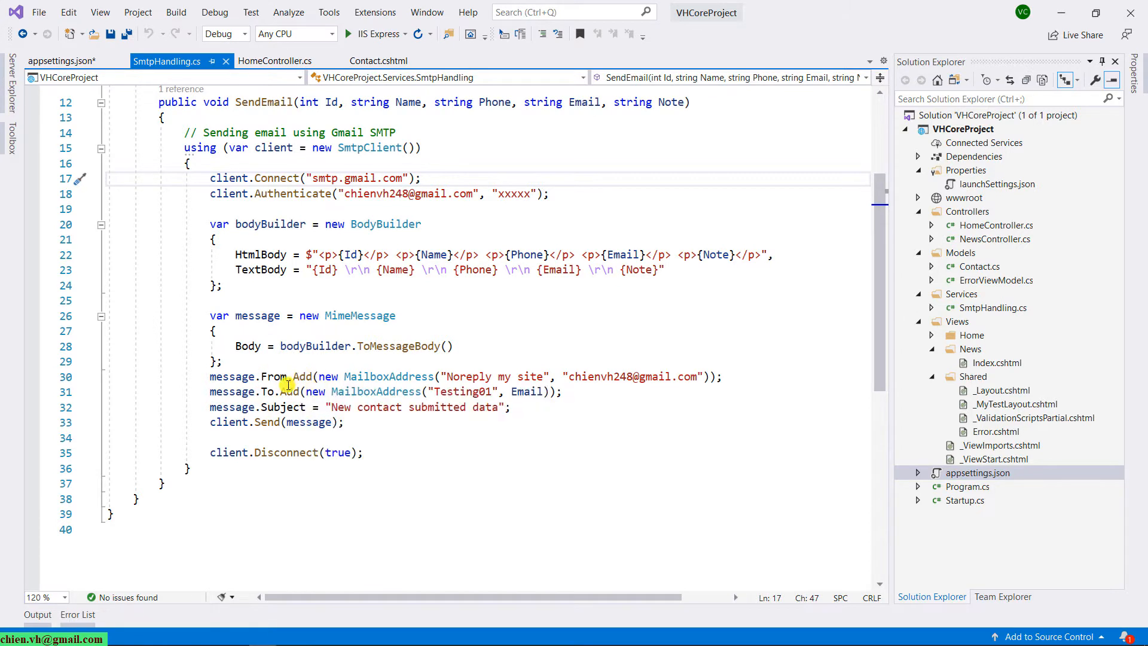
mouse_move(479, 391)
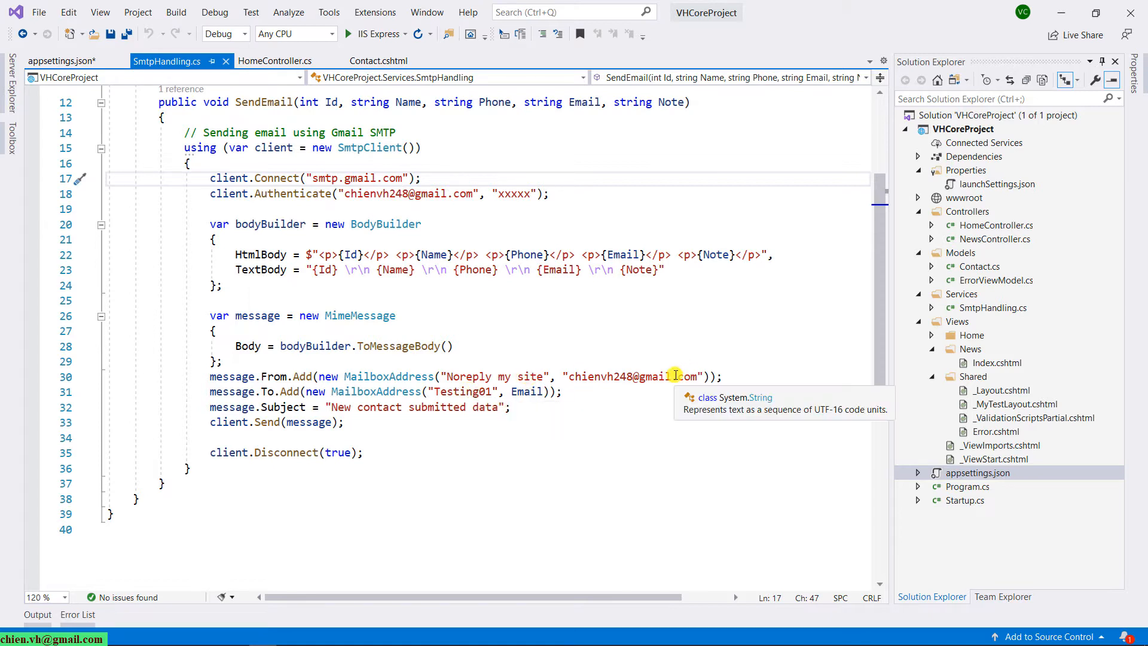
click(61, 61)
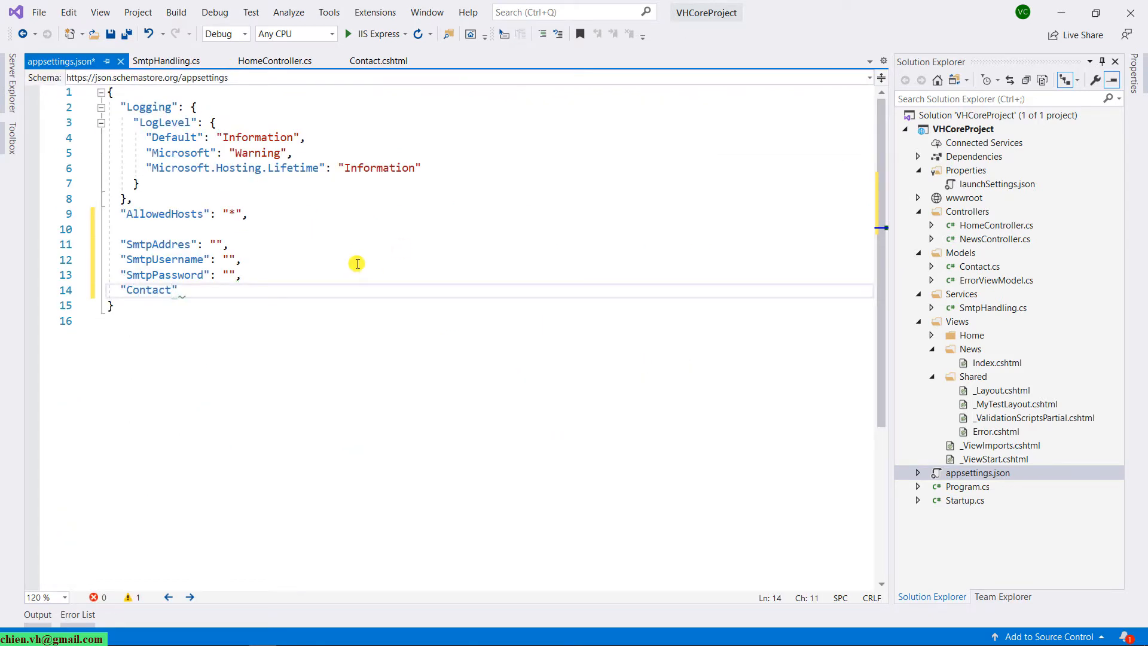
text(FromName": "",)
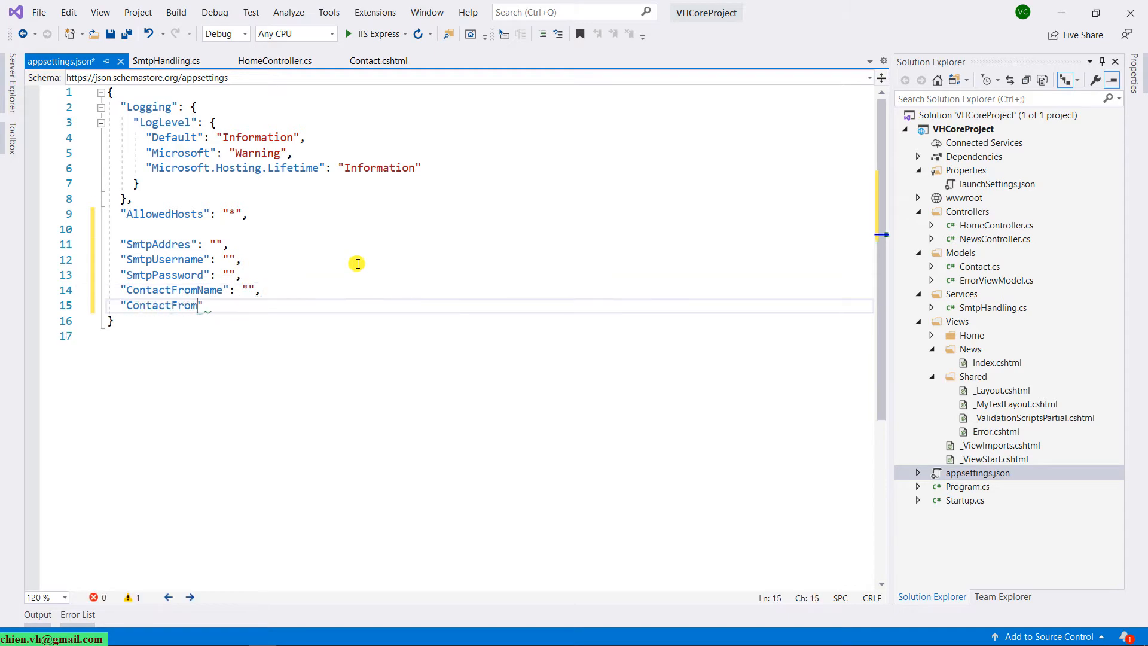
text(Address": "",)
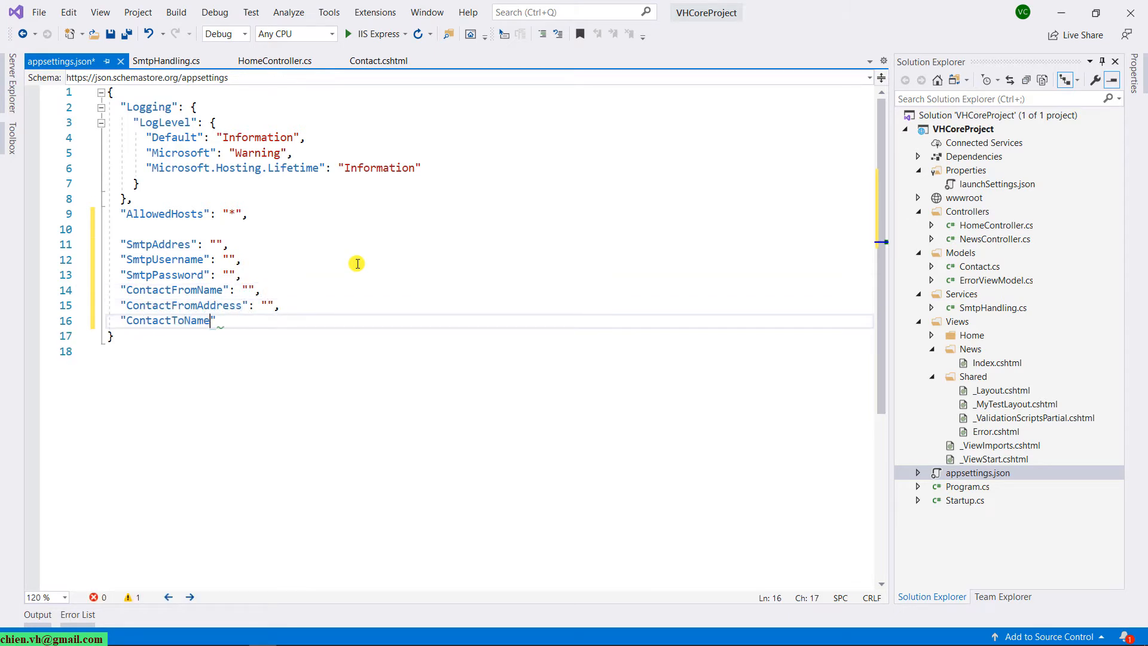
Add ContactToName and ContactEmailSubject with value 'New contact submitted data', copying values from the email code
click(166, 61)
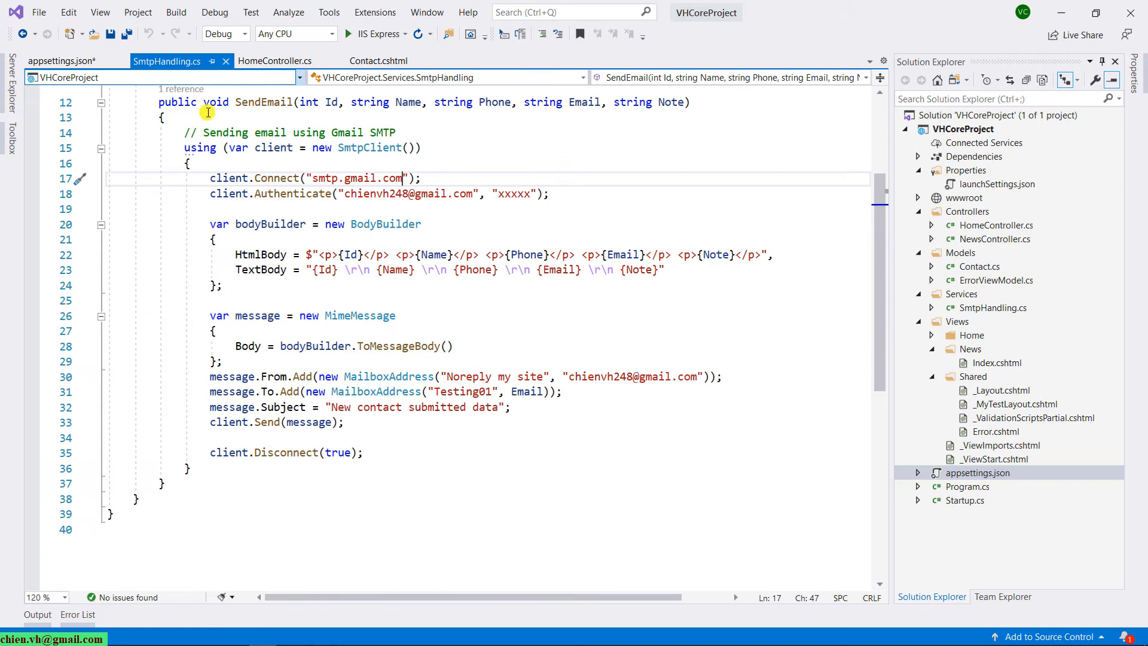
click(60, 61)
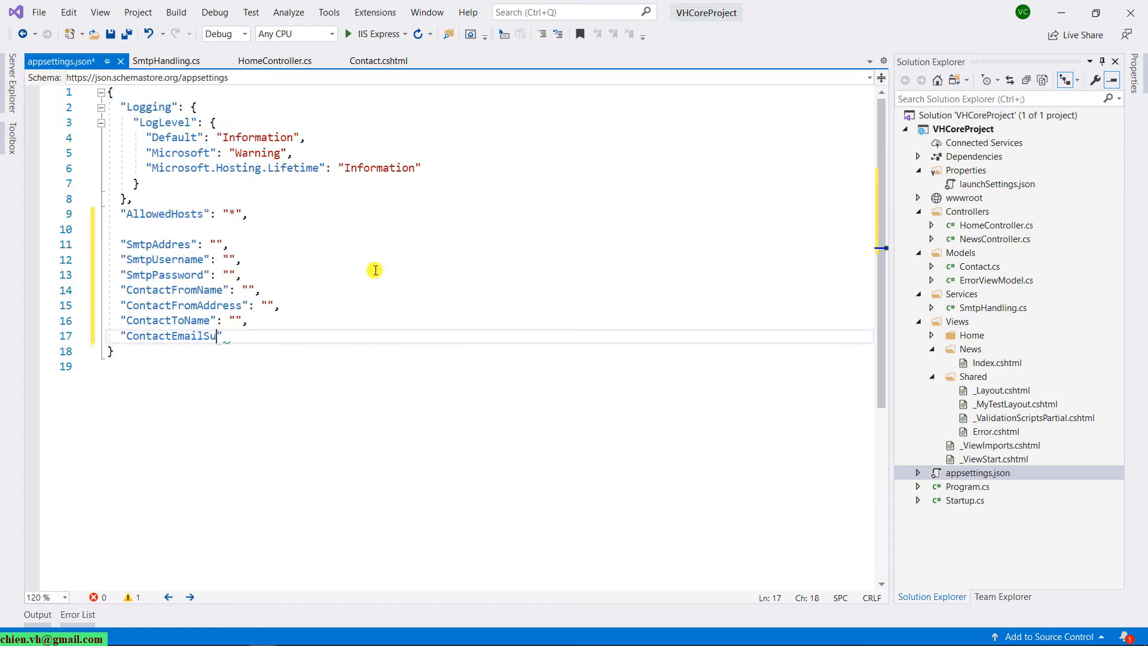
click(164, 61)
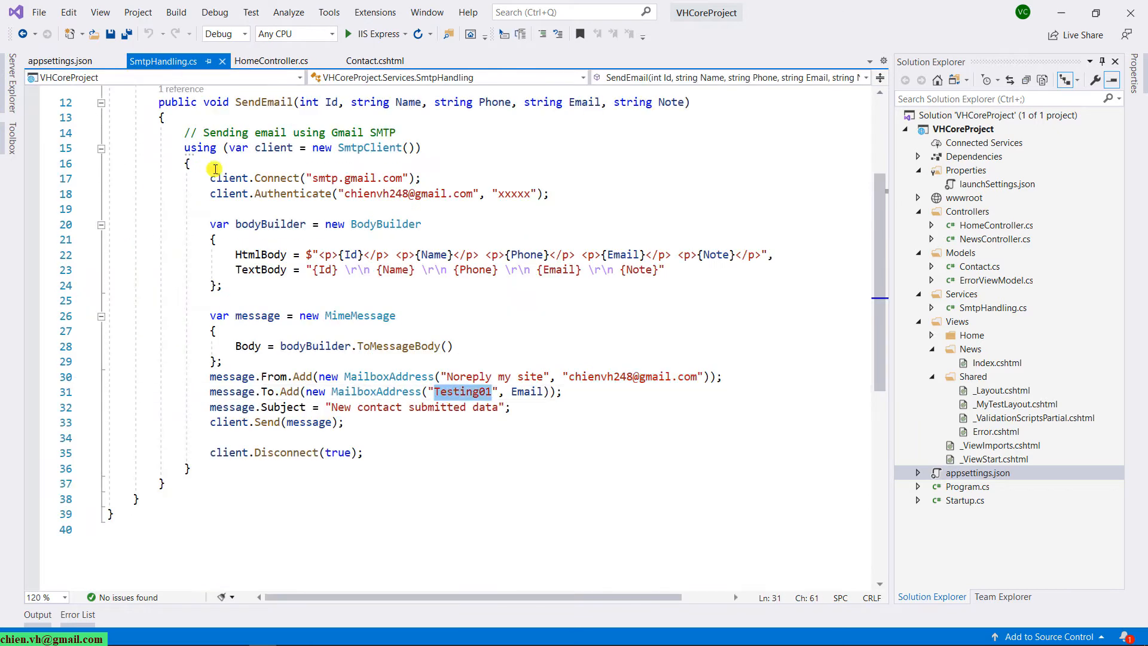
click(60, 61)
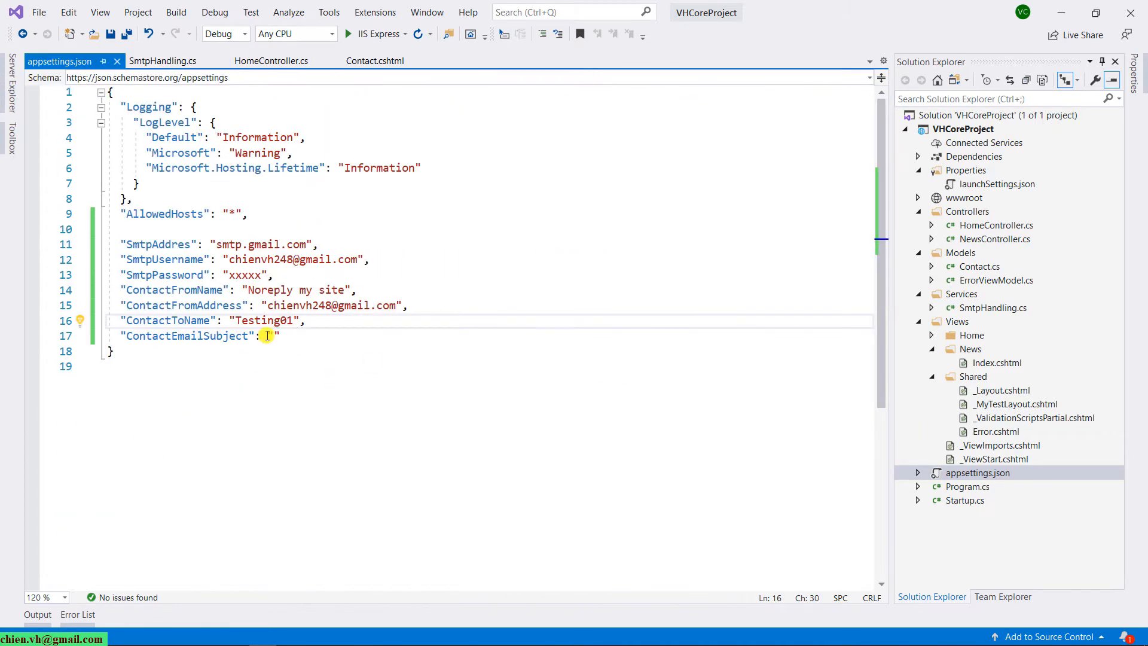
text(New contact submitted data)
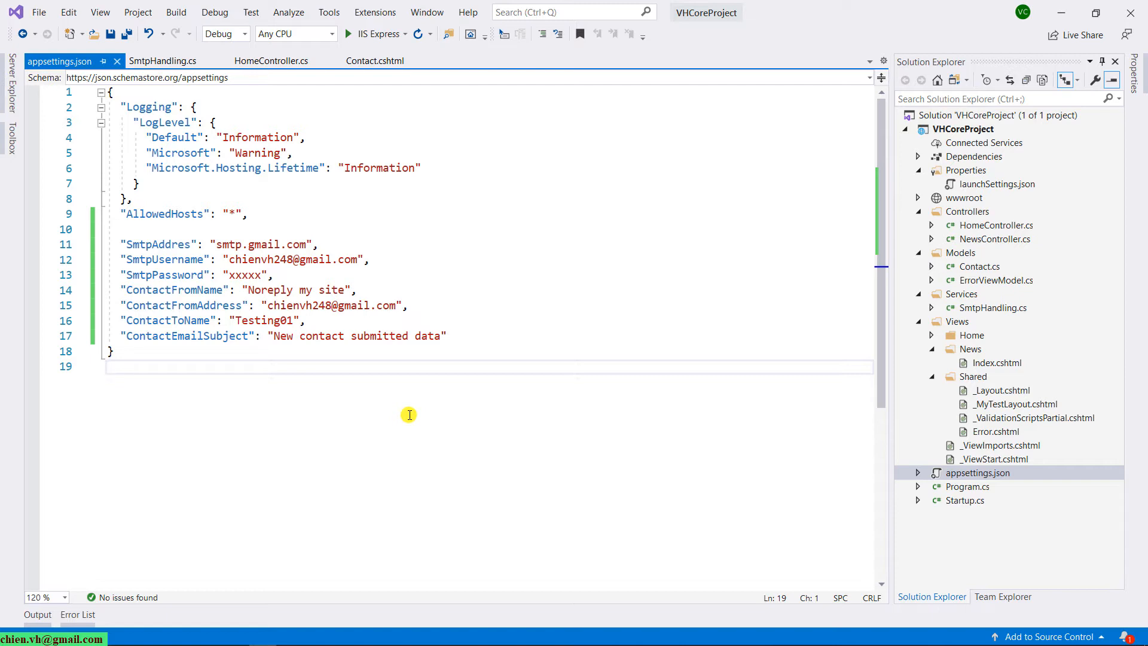
mouse_move(234, 304)
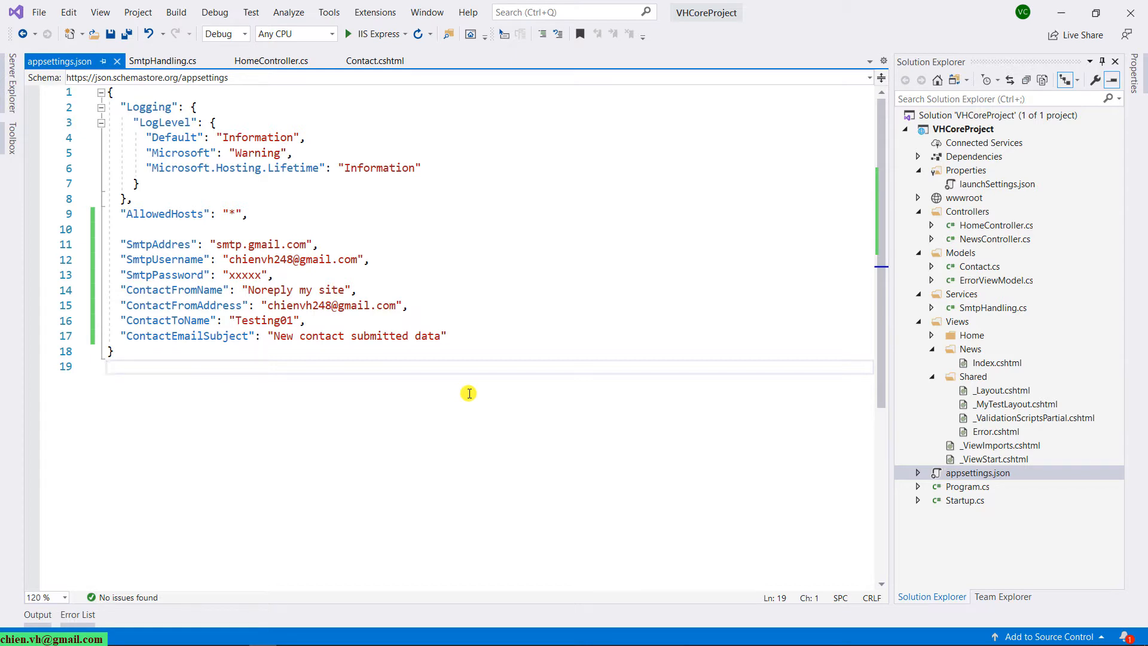
mouse_move(115, 257)
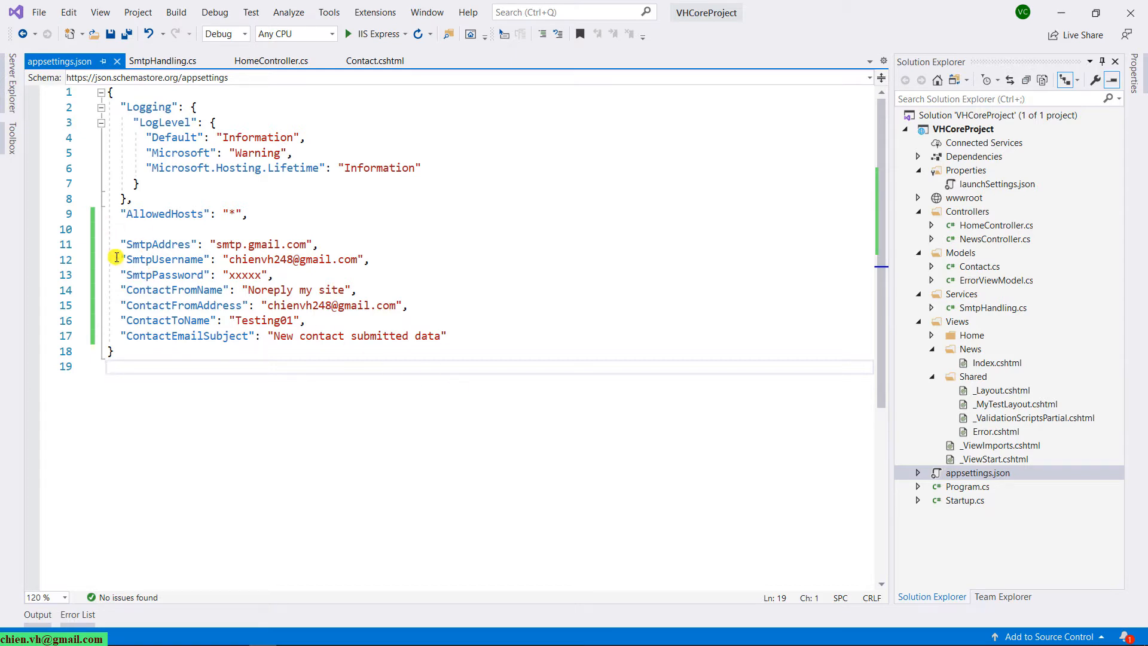
mouse_move(443, 299)
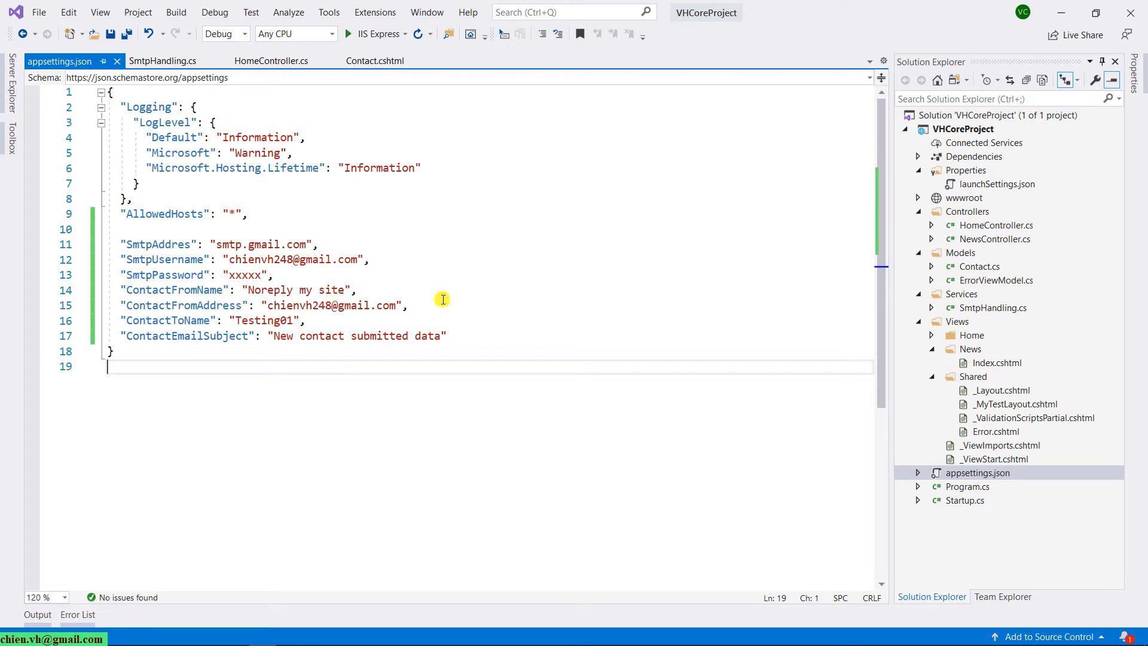
mouse_move(966, 56)
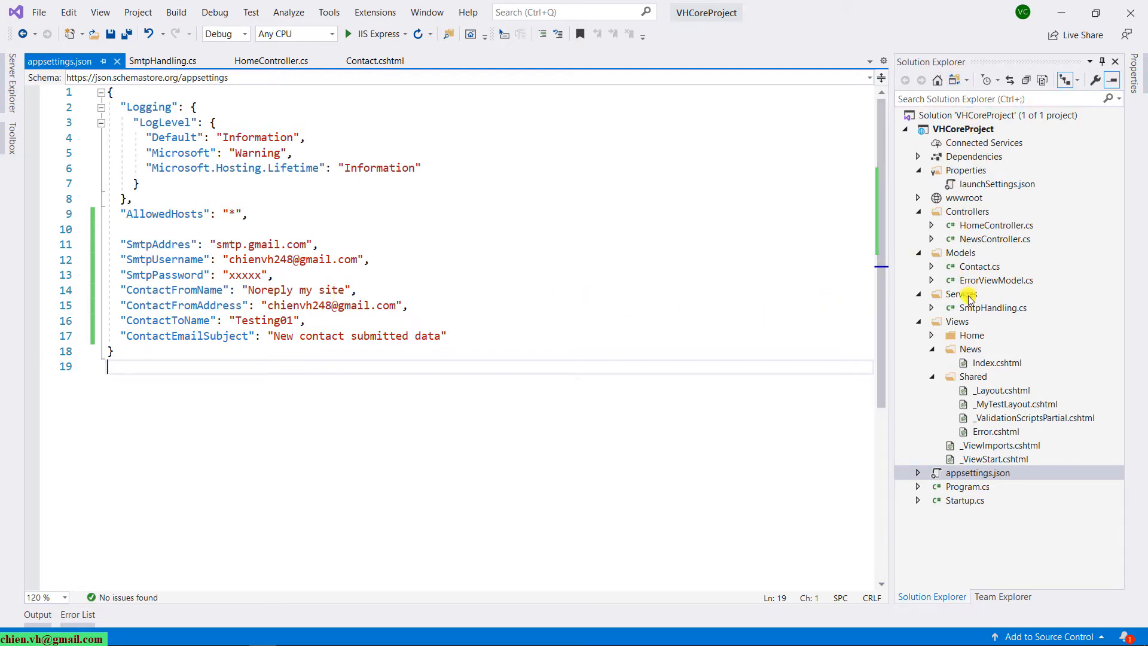
Add a new class named Configurations to the Services folder
click(960, 294)
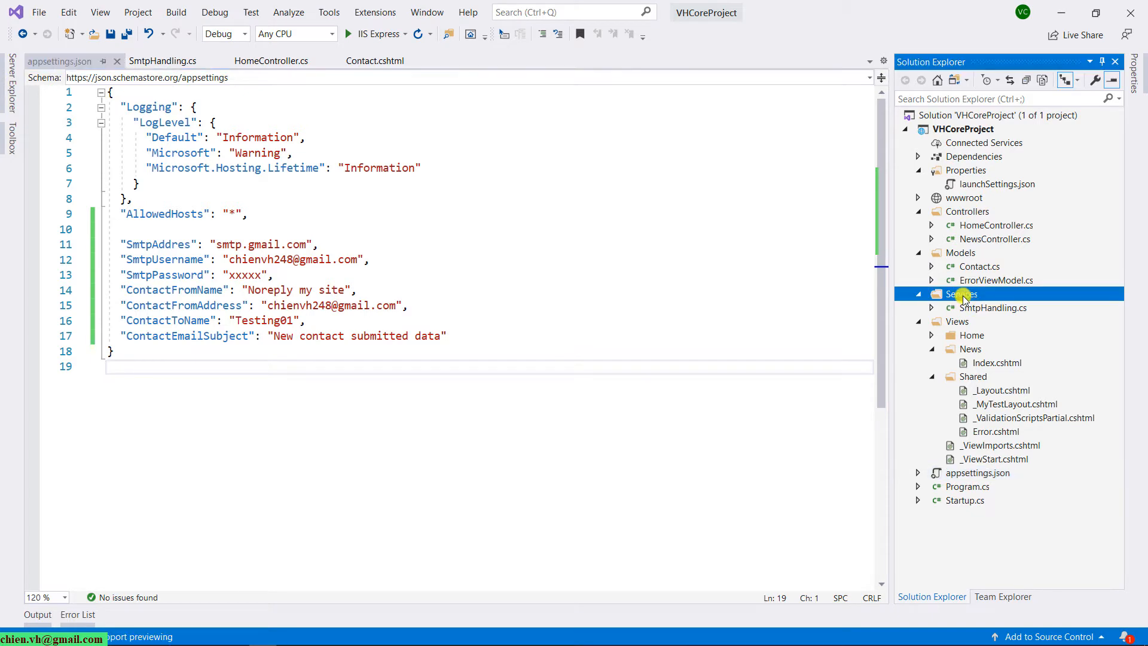
right_click(959, 294)
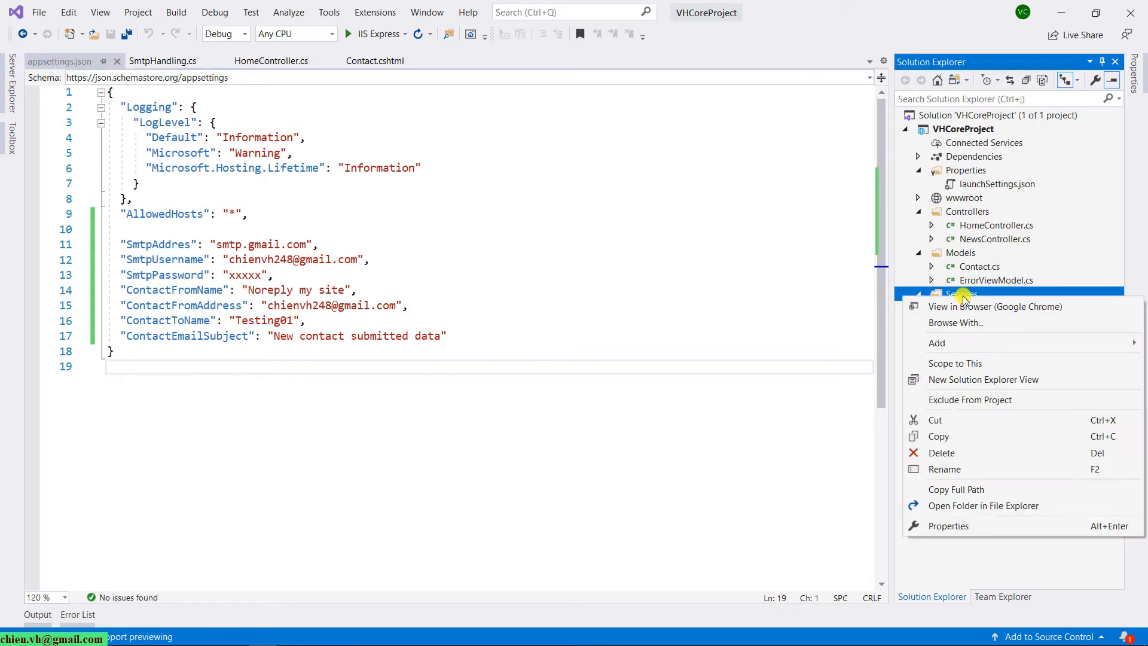
click(936, 343)
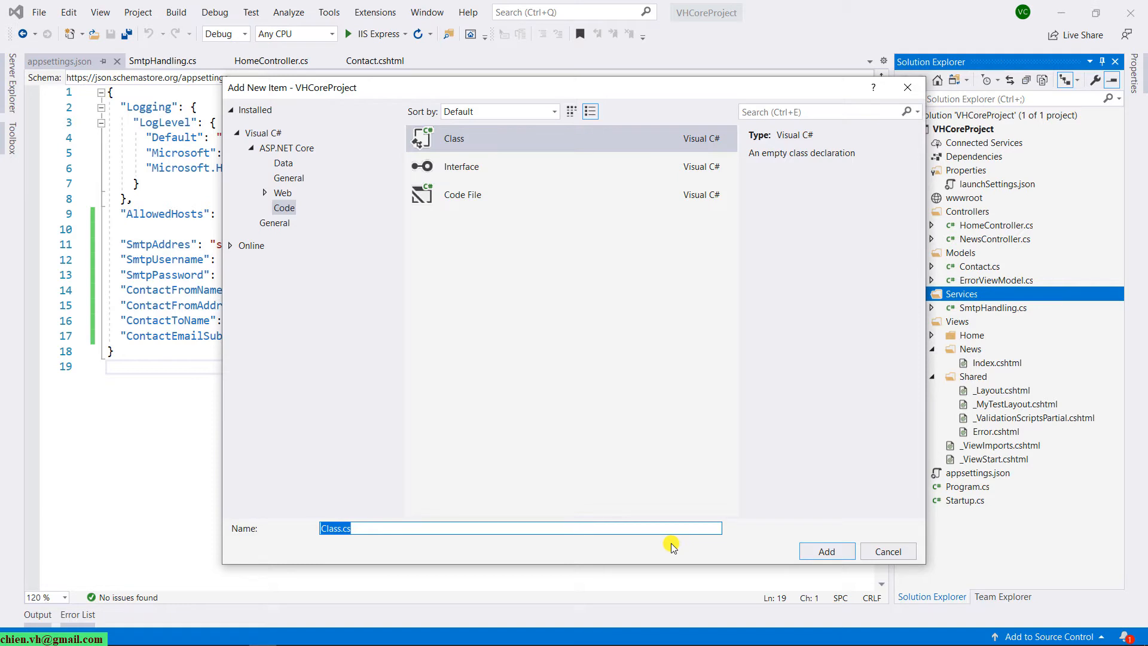
text(Configur)
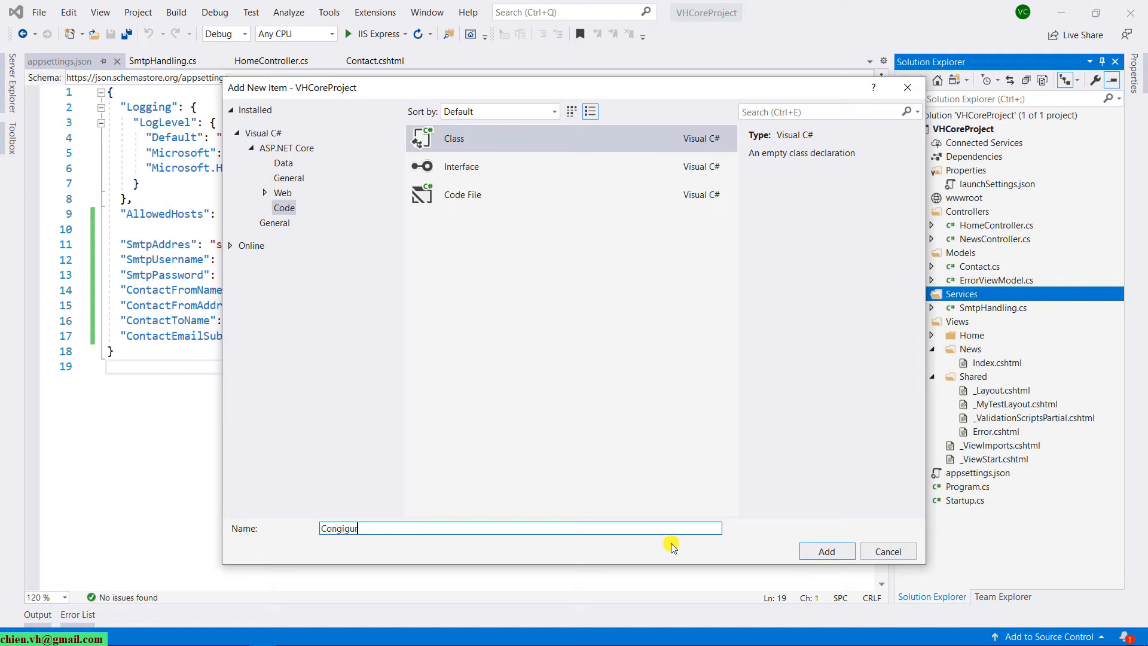
click(826, 551)
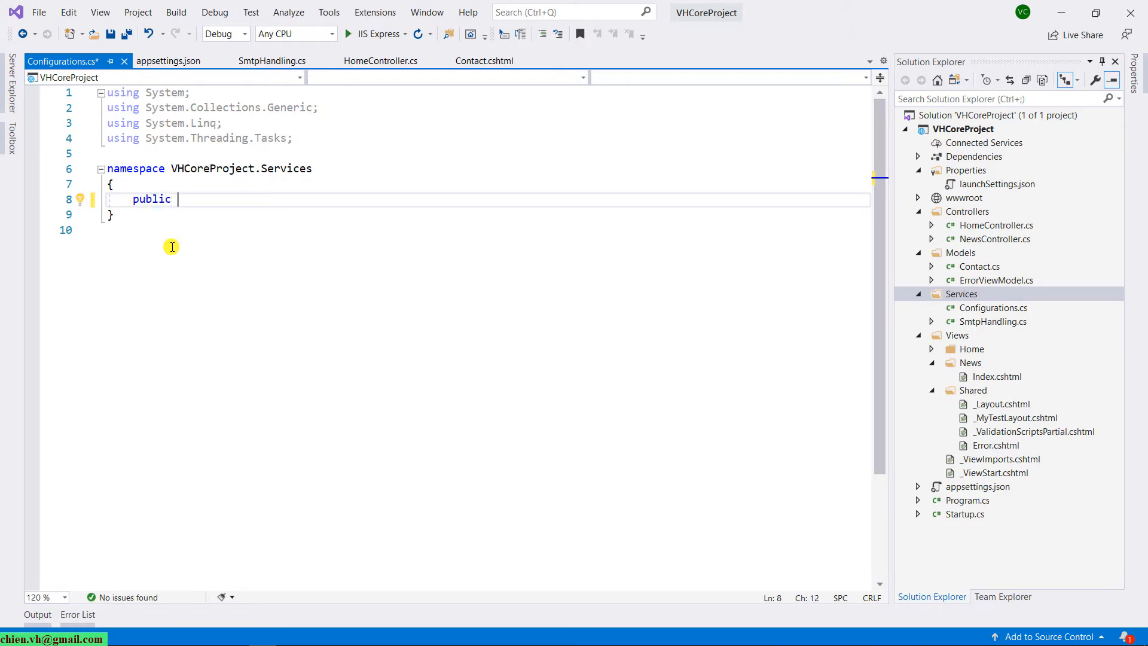
Declare public class SmtpConfigurations with seven string properties from the pasted JSON keys, and save
text(class)
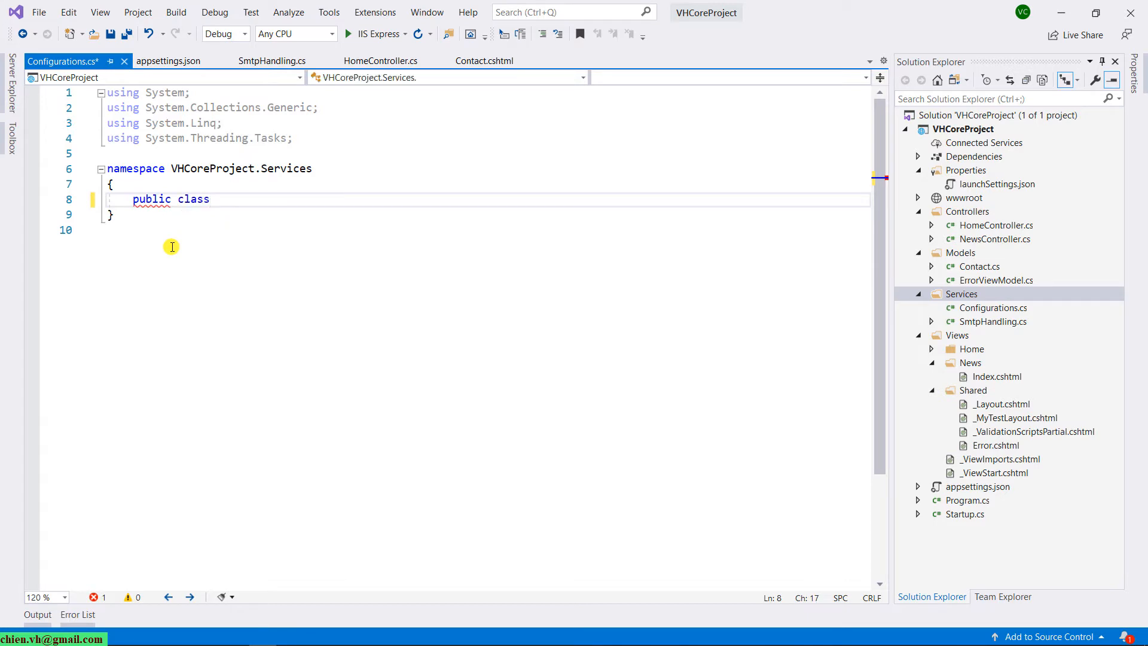
text(SmtpConfigurations)
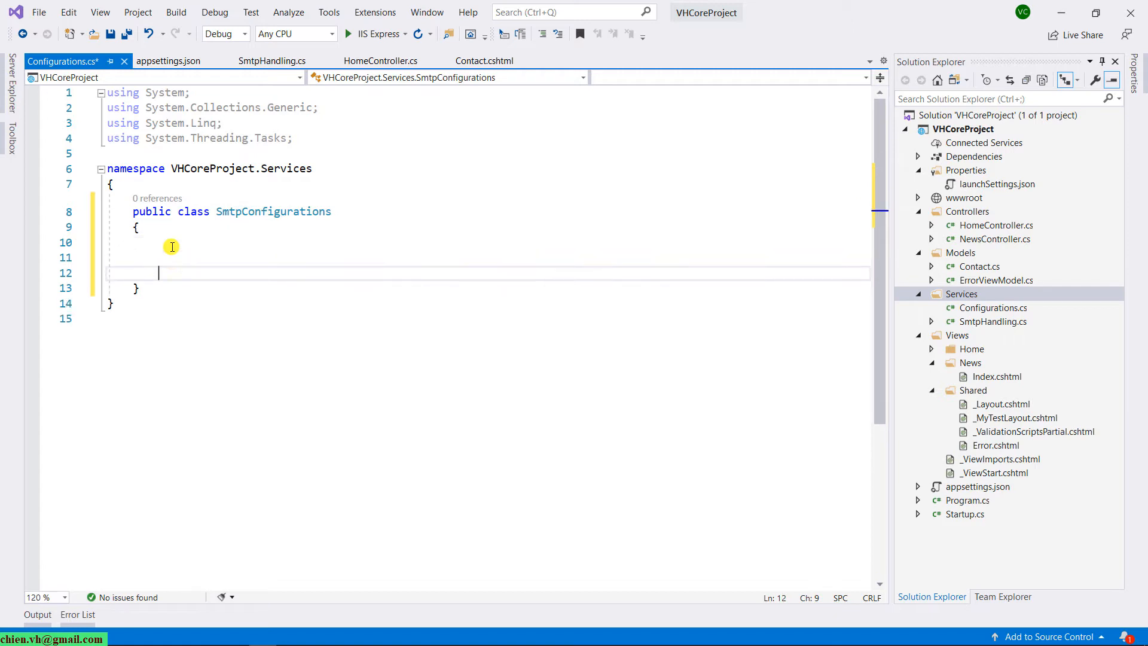
text("SmtpAddres": "smtp.gmail.com",)
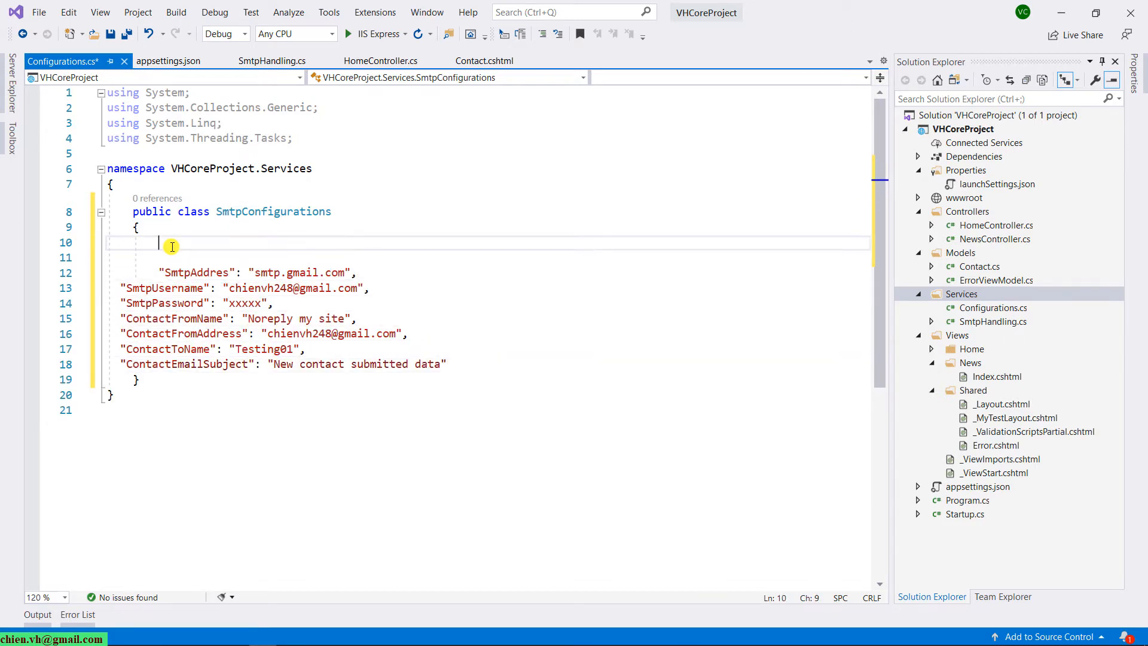
text(public string SmtpAddres { get; set;)
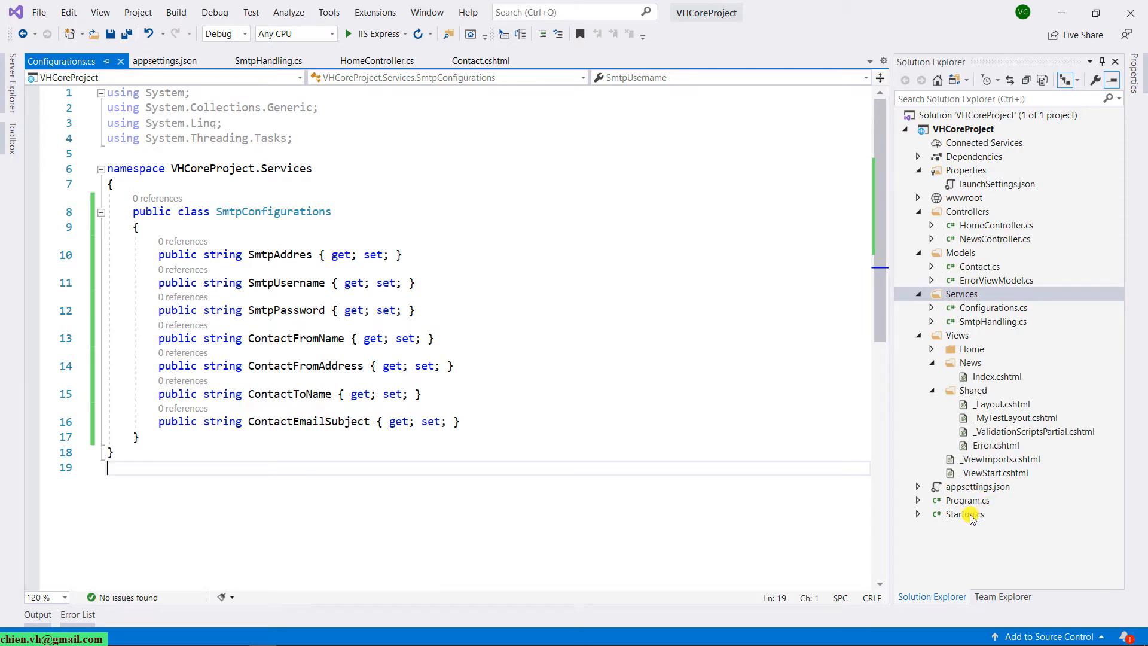
In Startup.cs ConfigureServices, add services.Configure<Services.SmtpConfigurations>(Configuration); and save
double_click(964, 512)
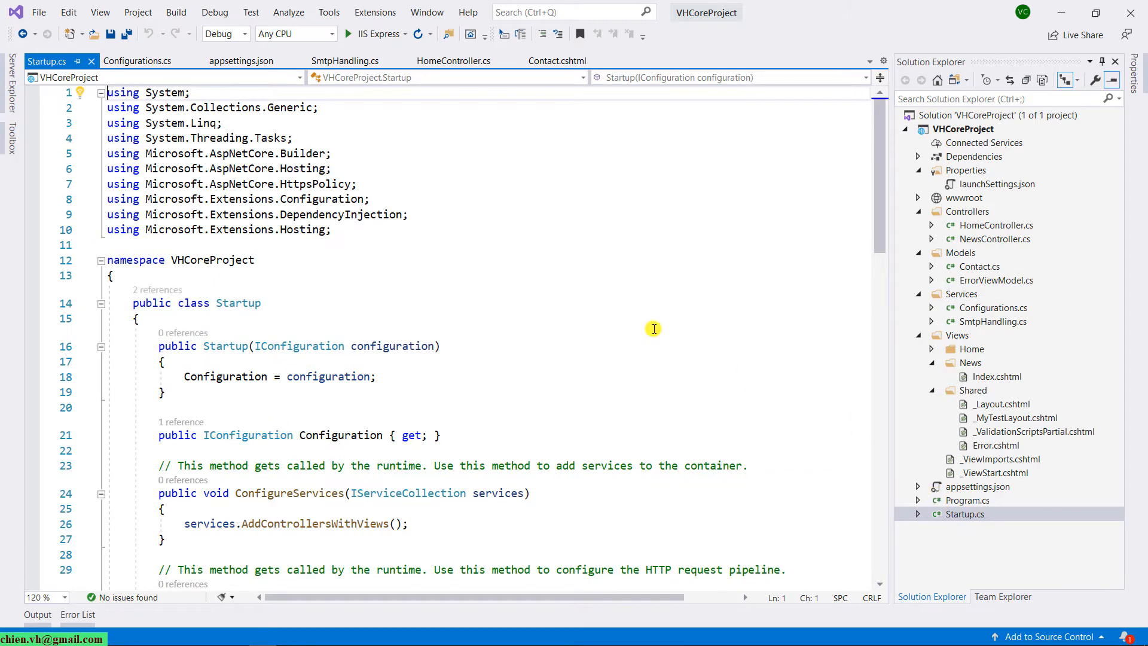
scroll(down, 3)
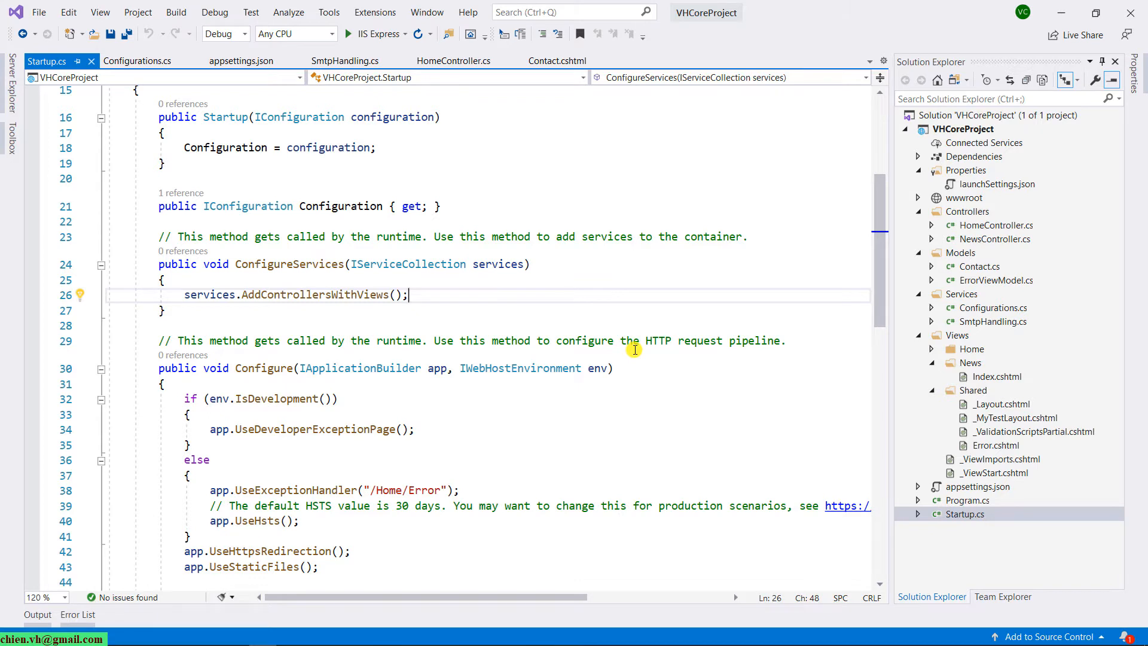
text(services.Configure)
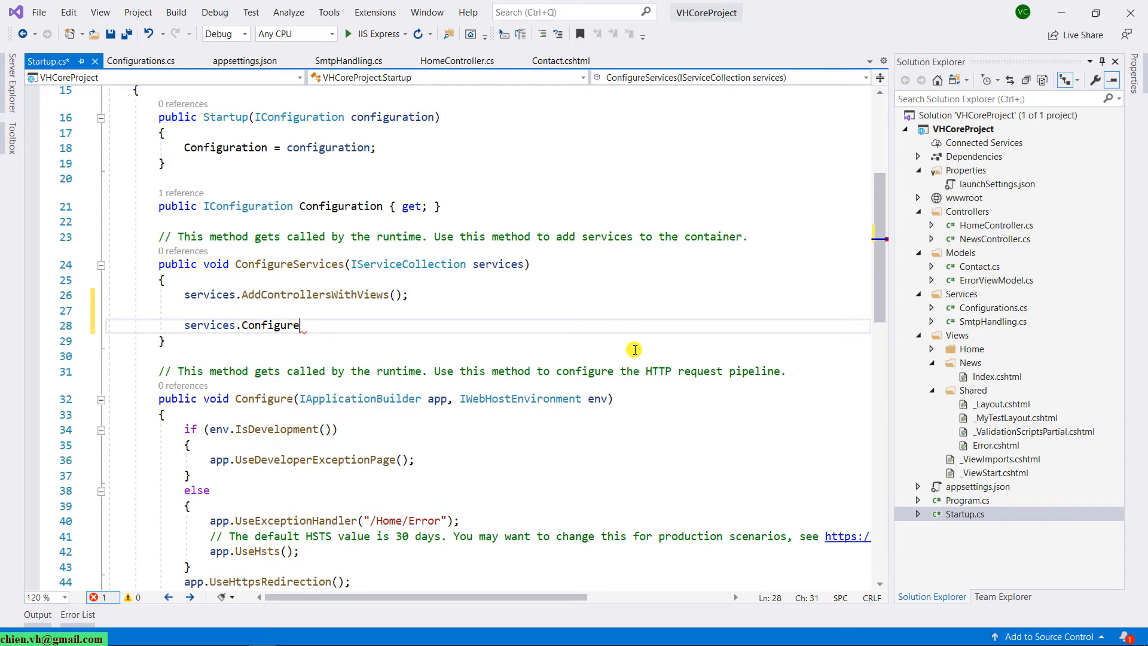
text(<Services.>)
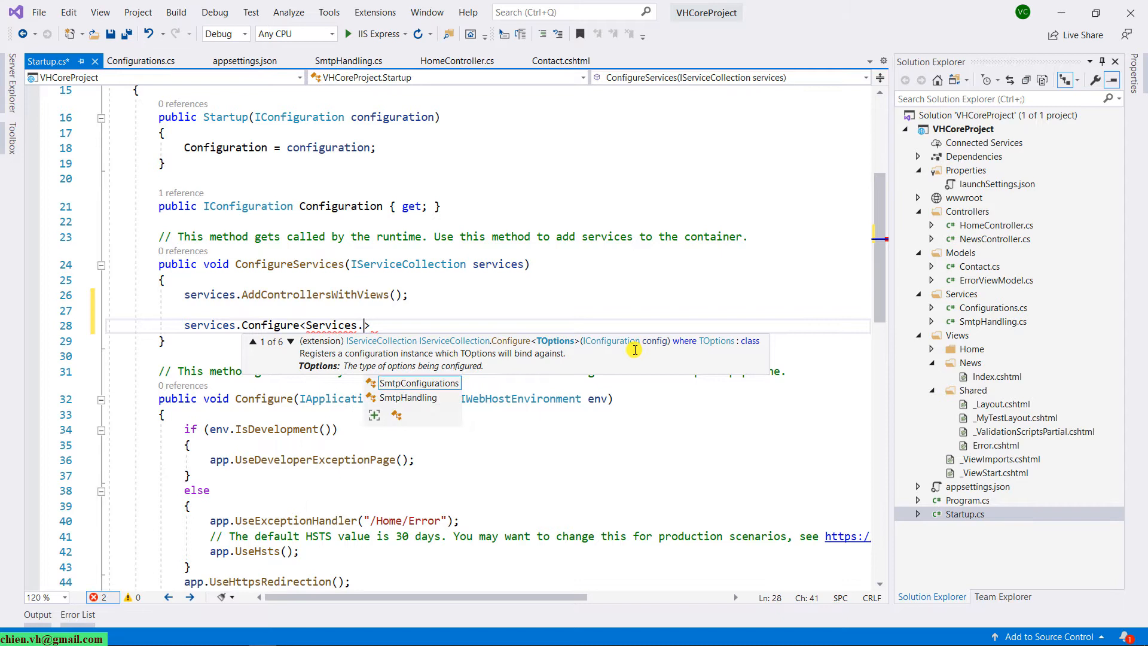
text(Smtp)
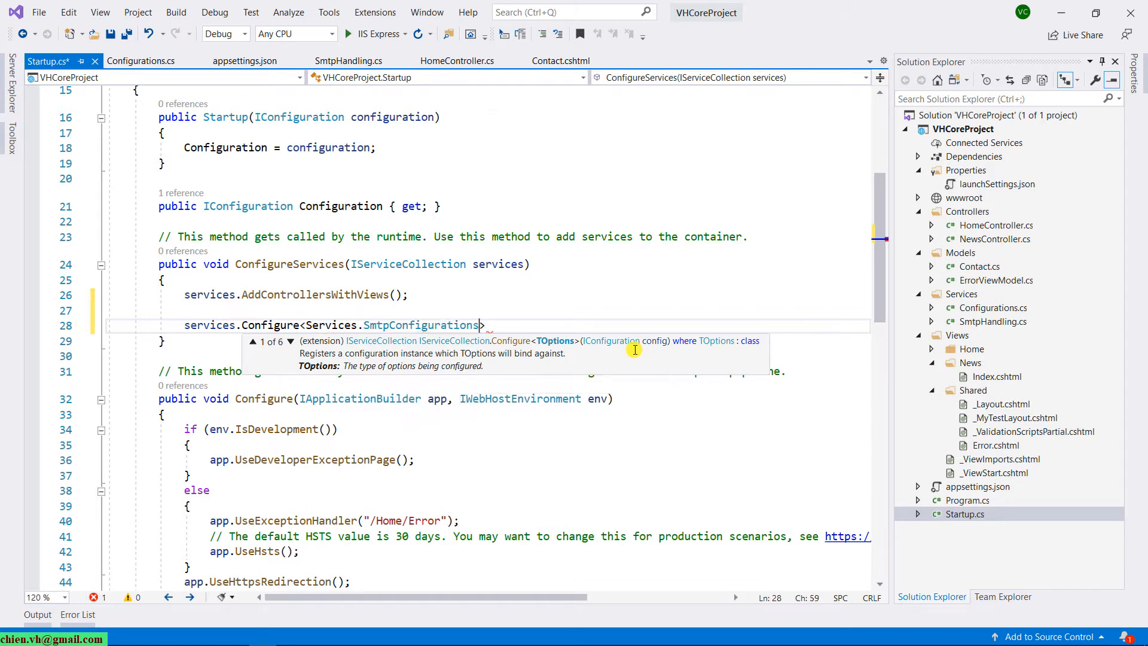
text(Configuration);)
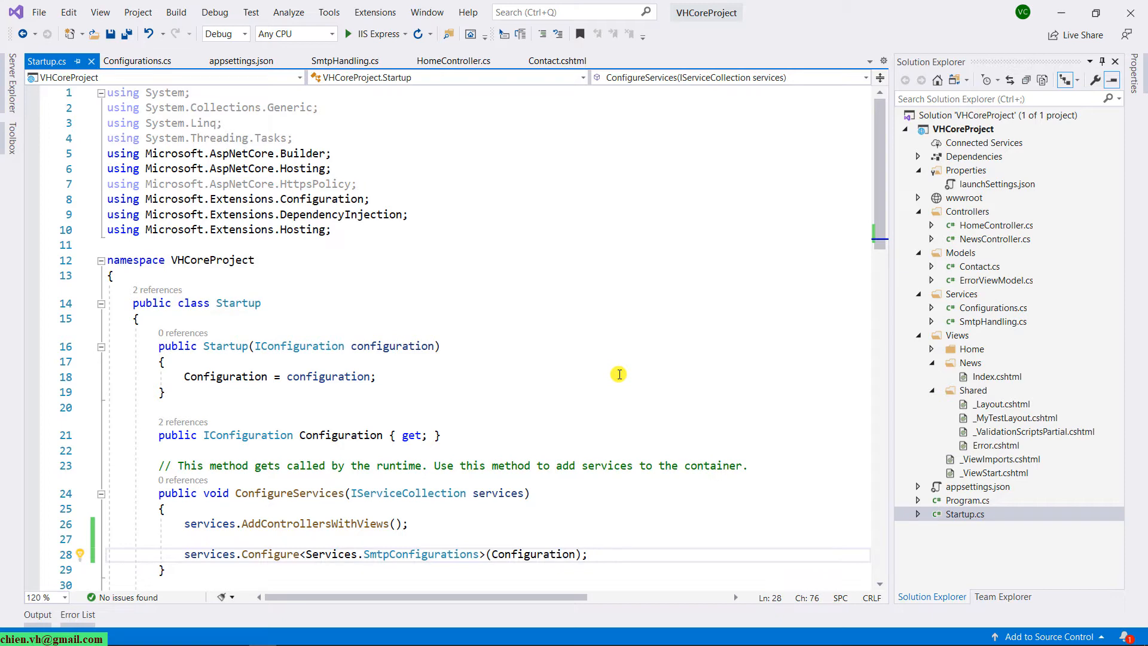
In SmtpHandling.cs, start a readonly field and add using VHCoreProject.Services;
click(344, 61)
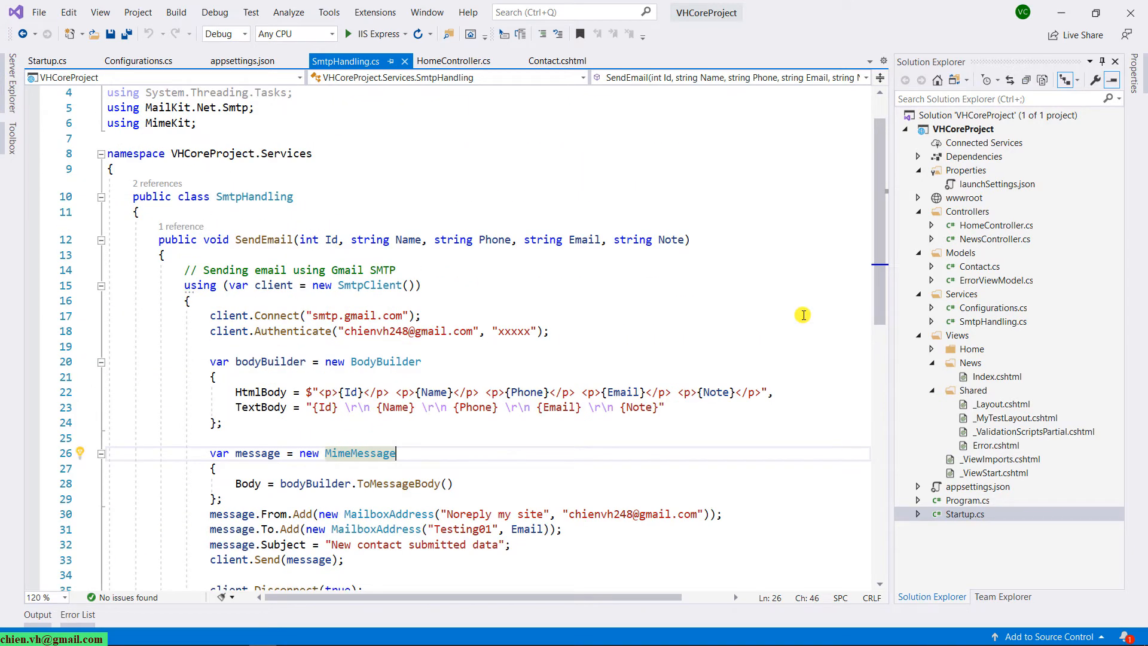
mouse_move(312, 321)
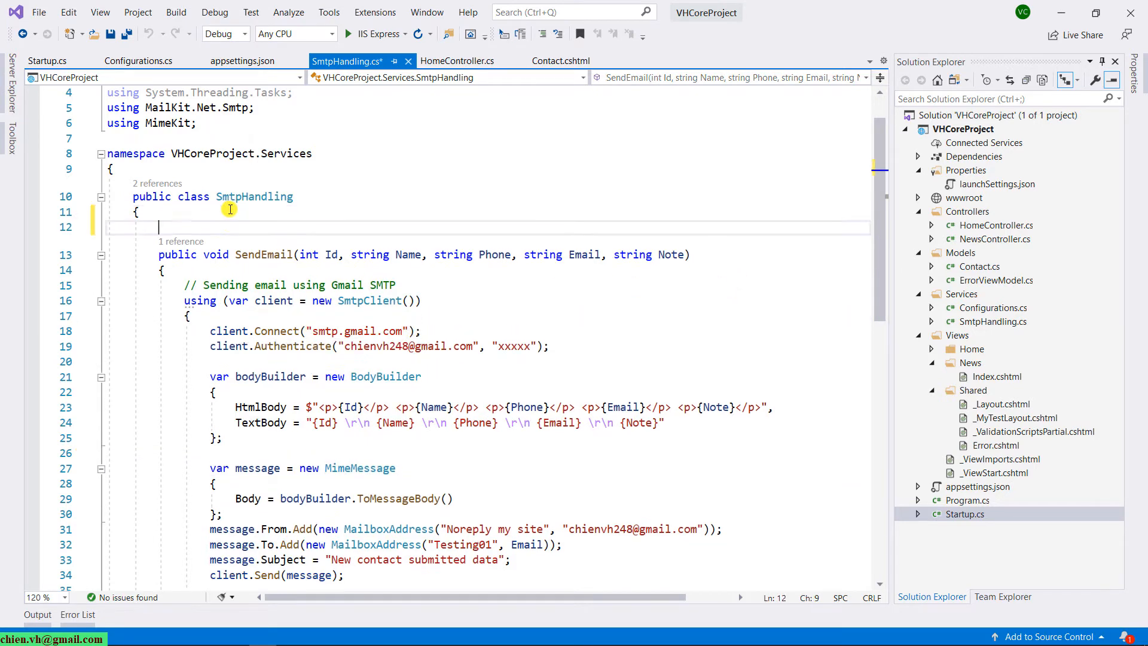
text(readonly)
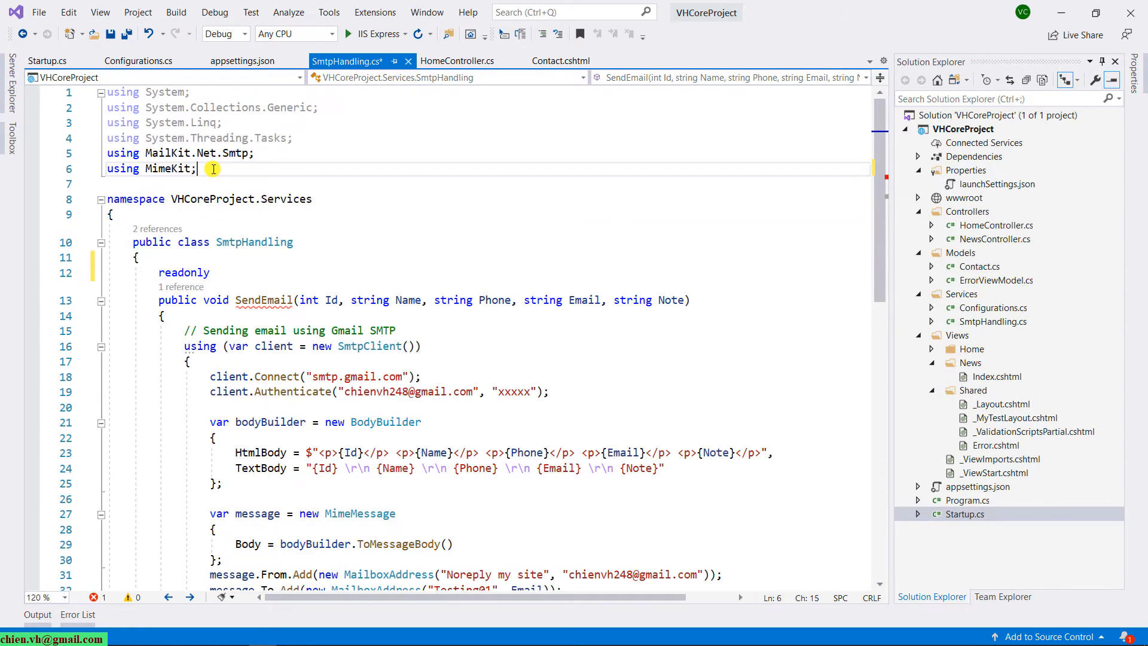
text(u)
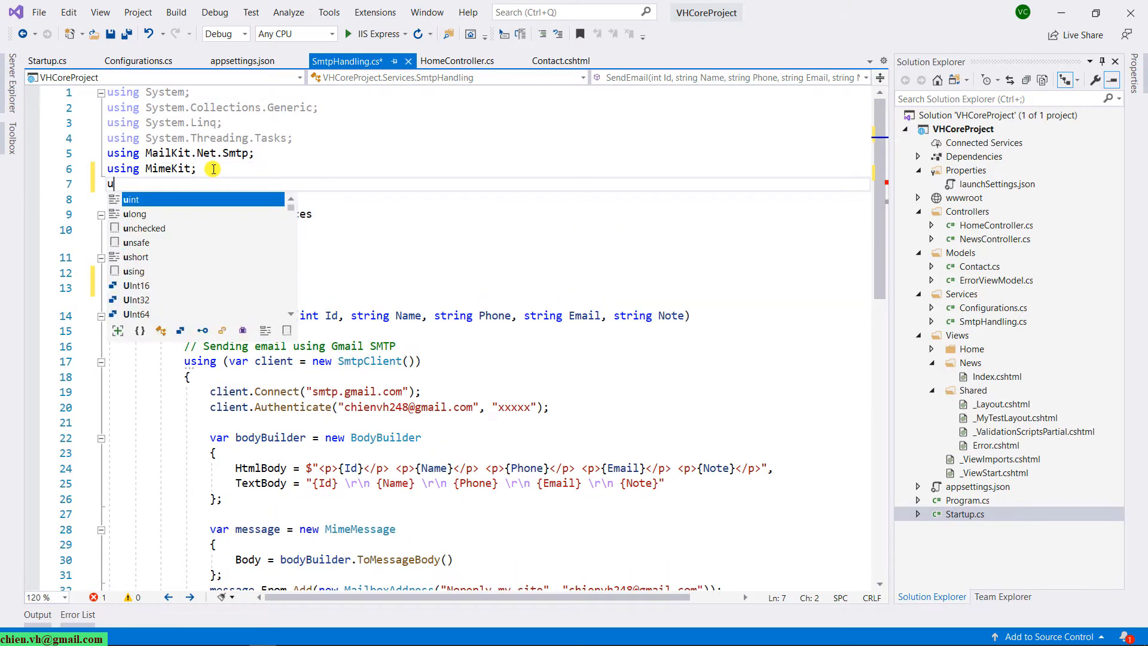
text(S)
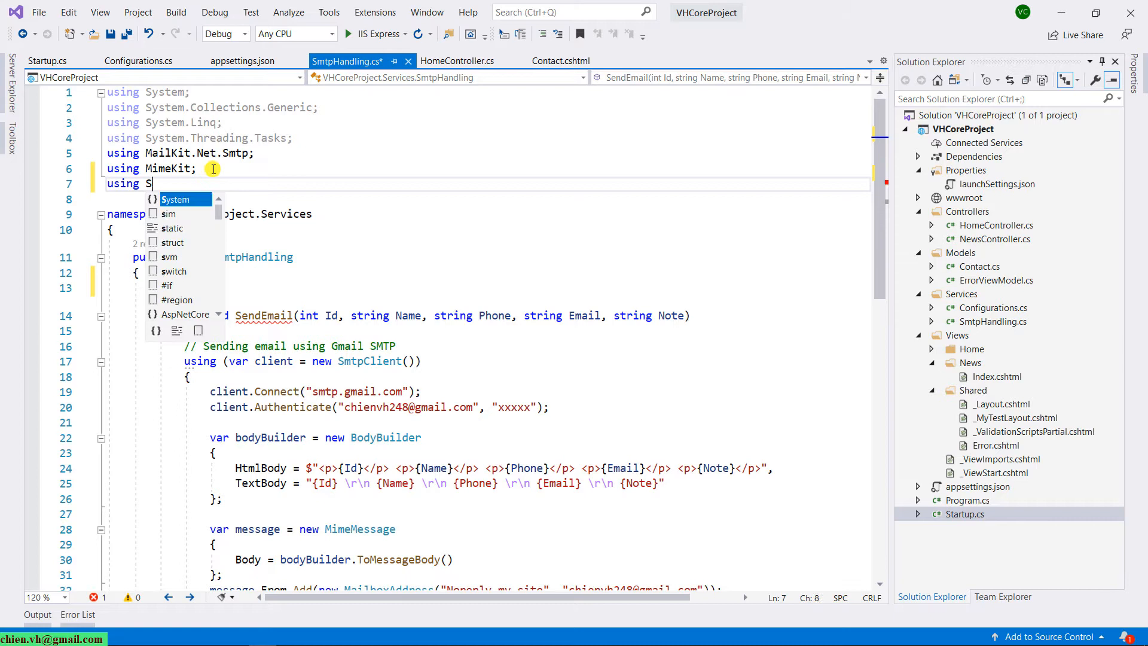
text(ah)
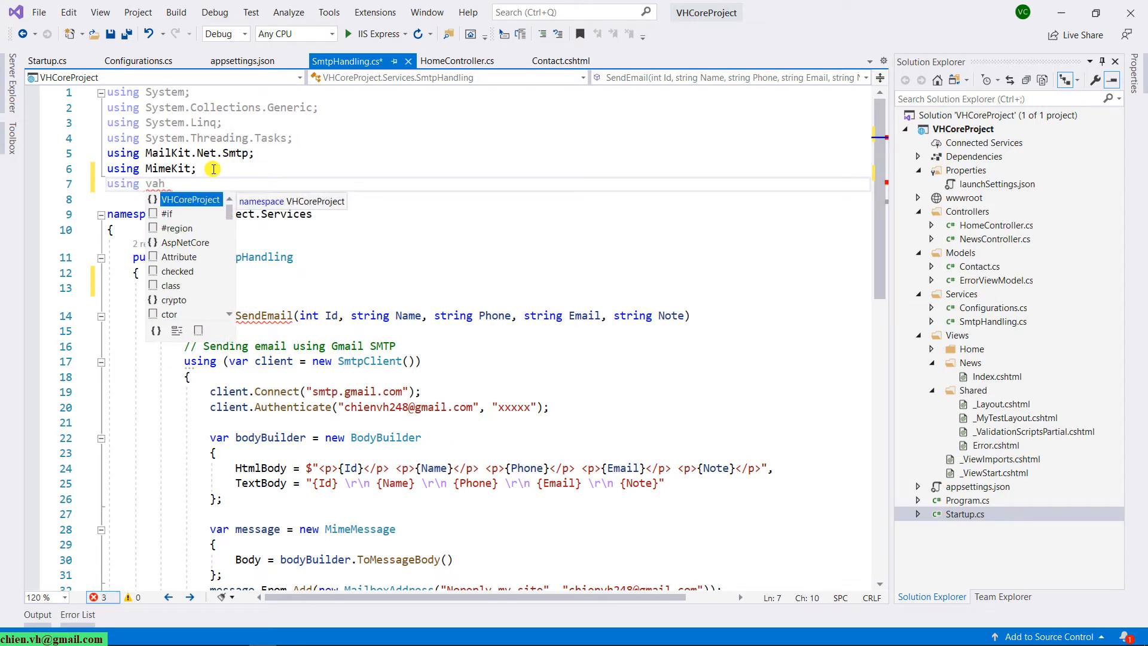
text(VHCoreProject.Services;)
click(488, 287)
text(readonly)
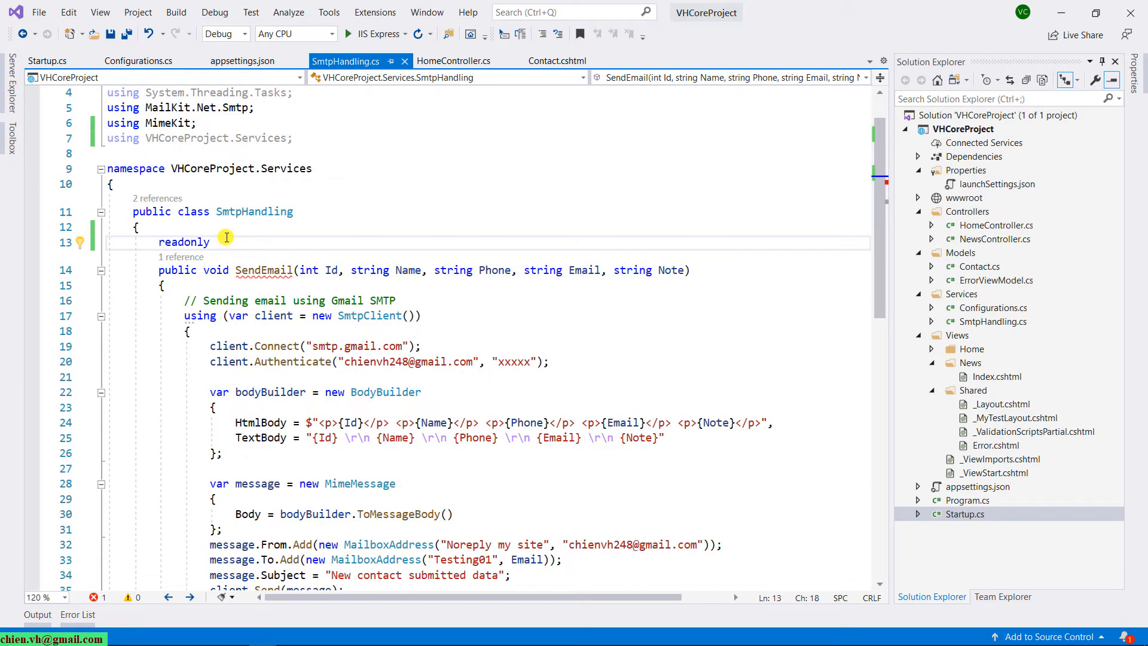
Complete the field as readonly SmtpConfigurations _smtpConfigurations; and move to a new line
text(SmtpConfigurations)
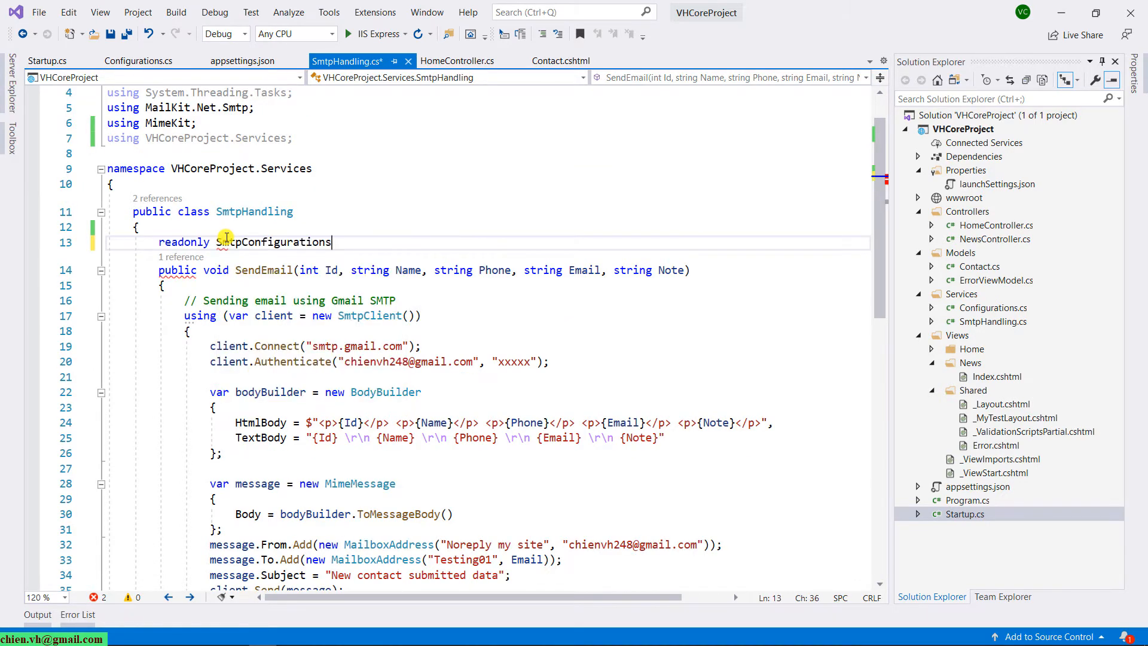
text(" ")
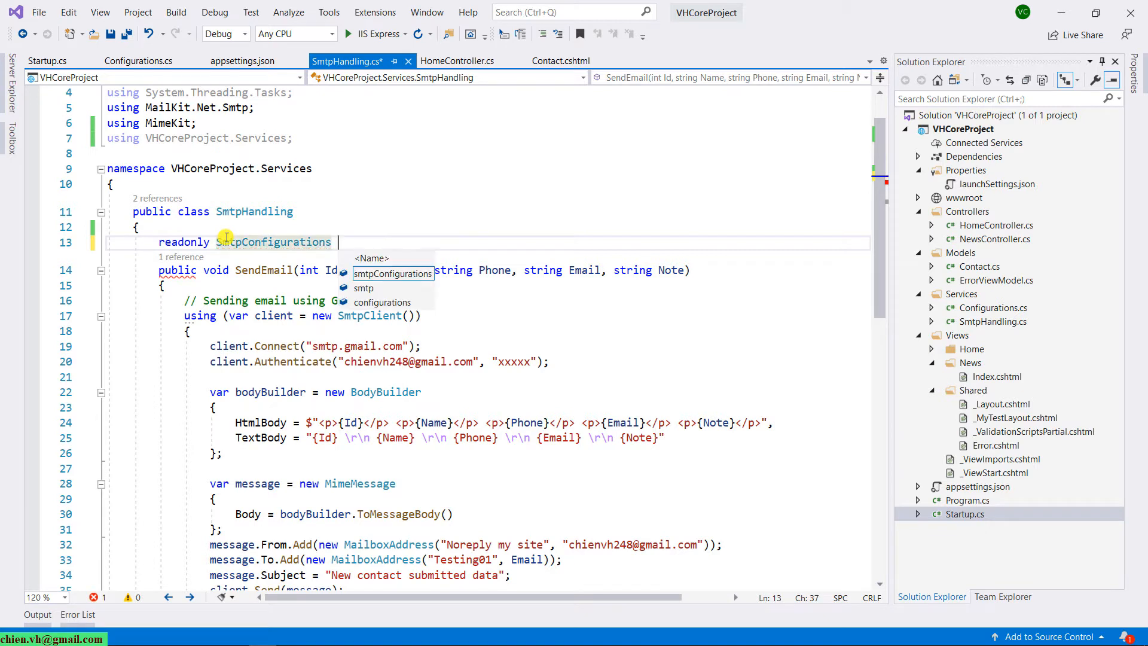
text(smtpConfigurations;)
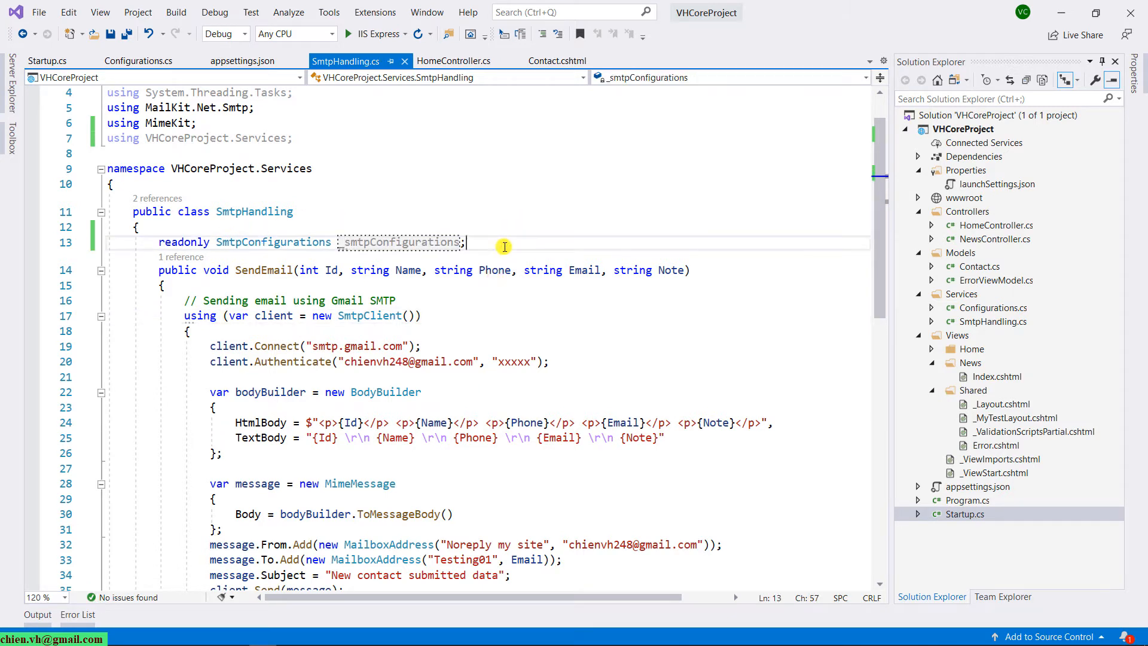
mouse_move(619, 344)
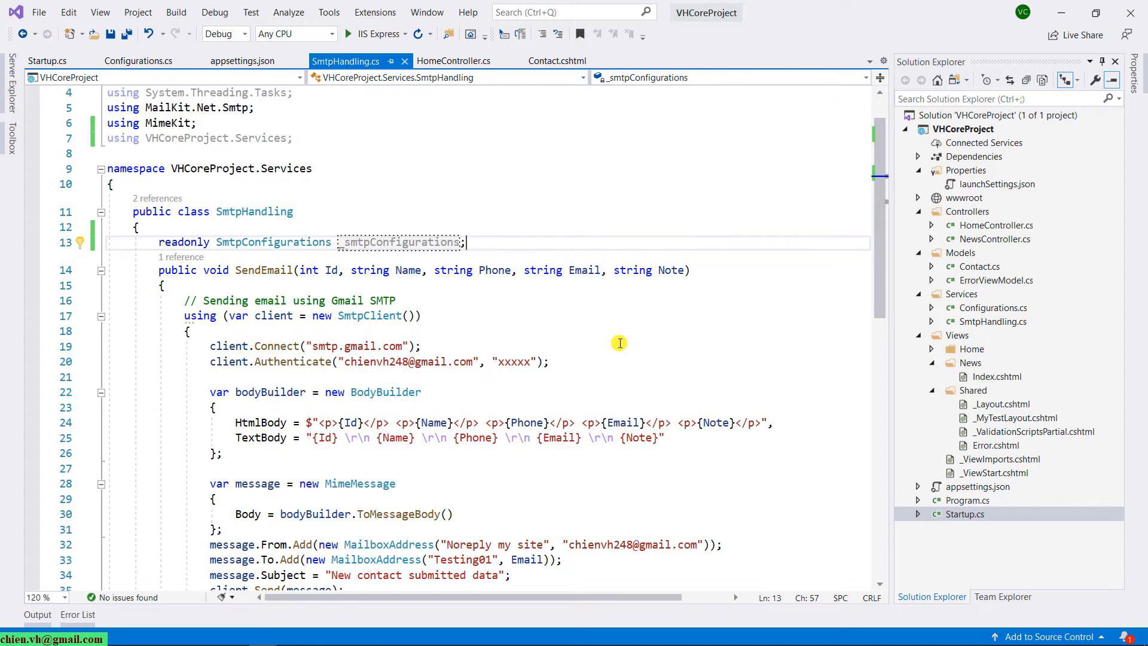
double_click(253, 212)
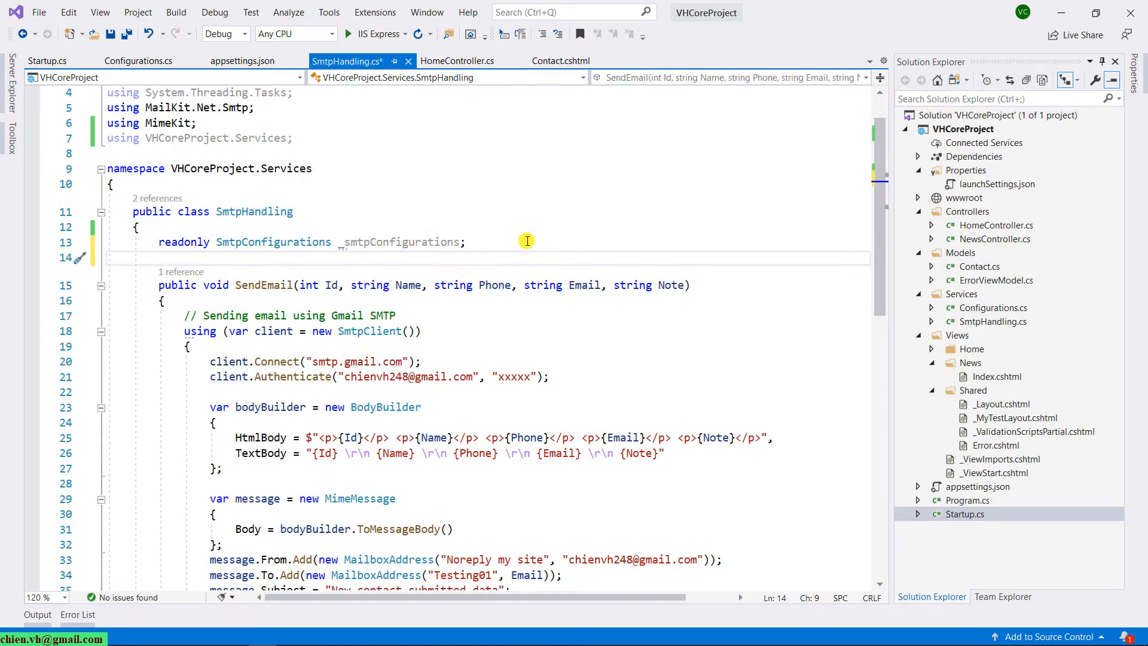
Write a public SmtpHandling constructor taking IOptions<SmtpConfigurations>, importing Microsoft.Extensions.Options
text(public)
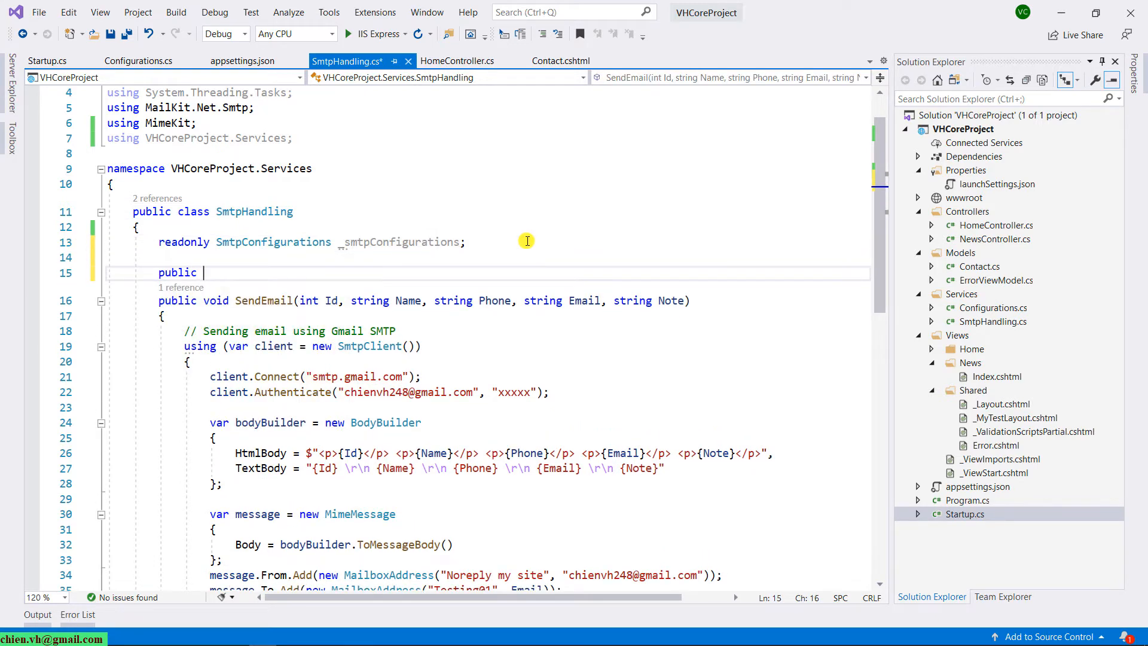
text(SmtpHandling()
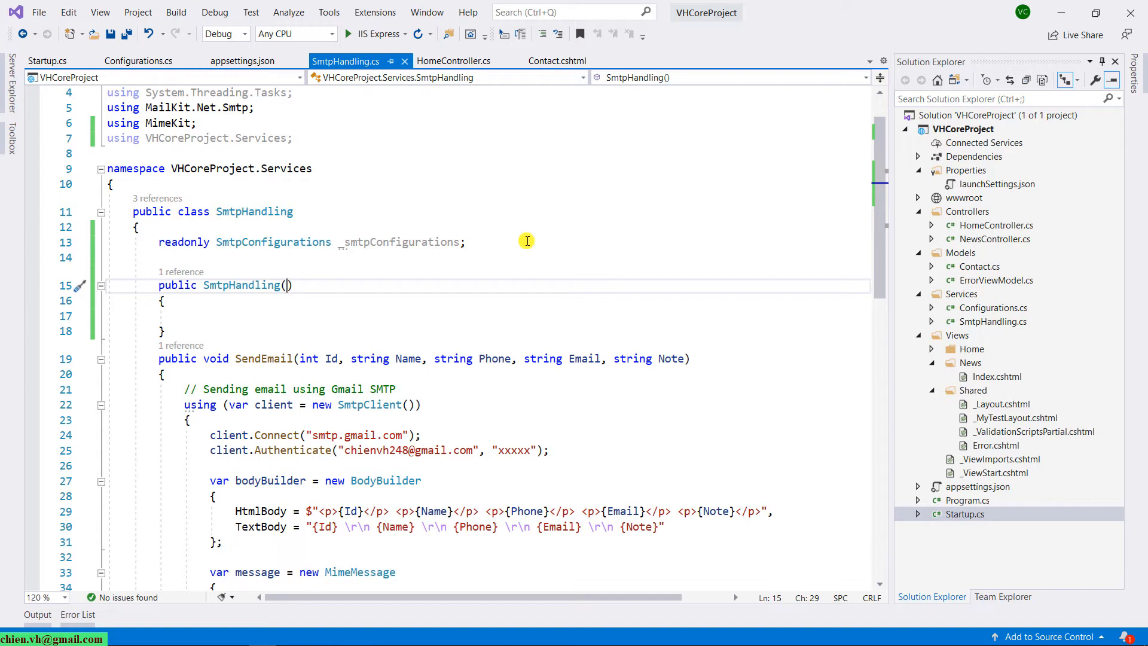
text(IO)
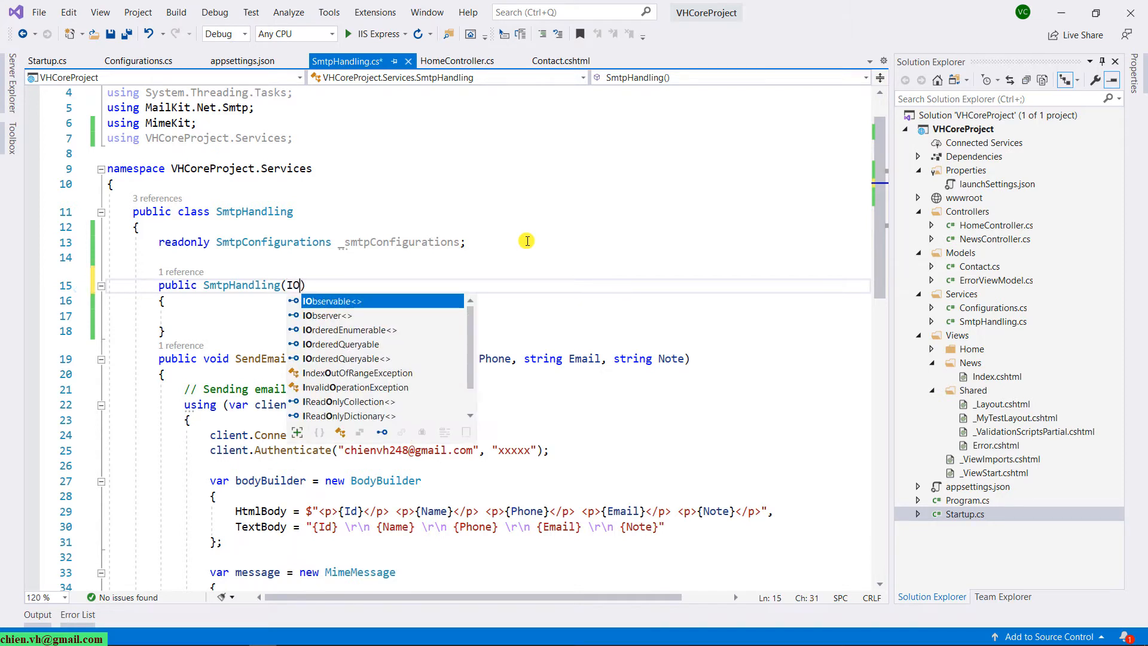
text(ptions)
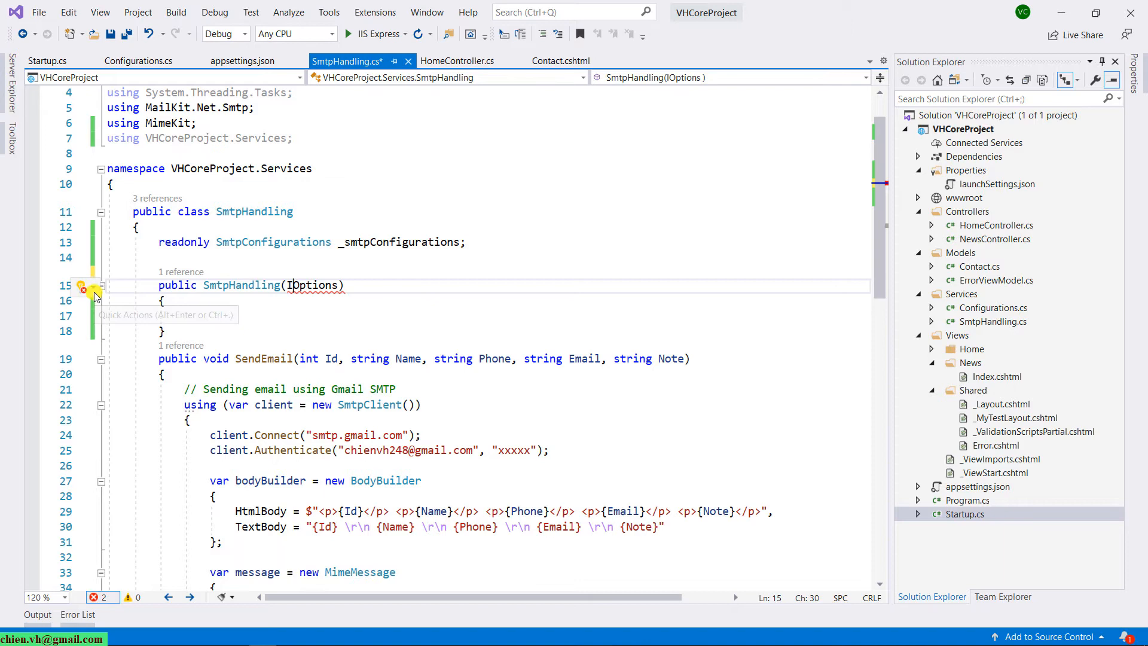
click(83, 286)
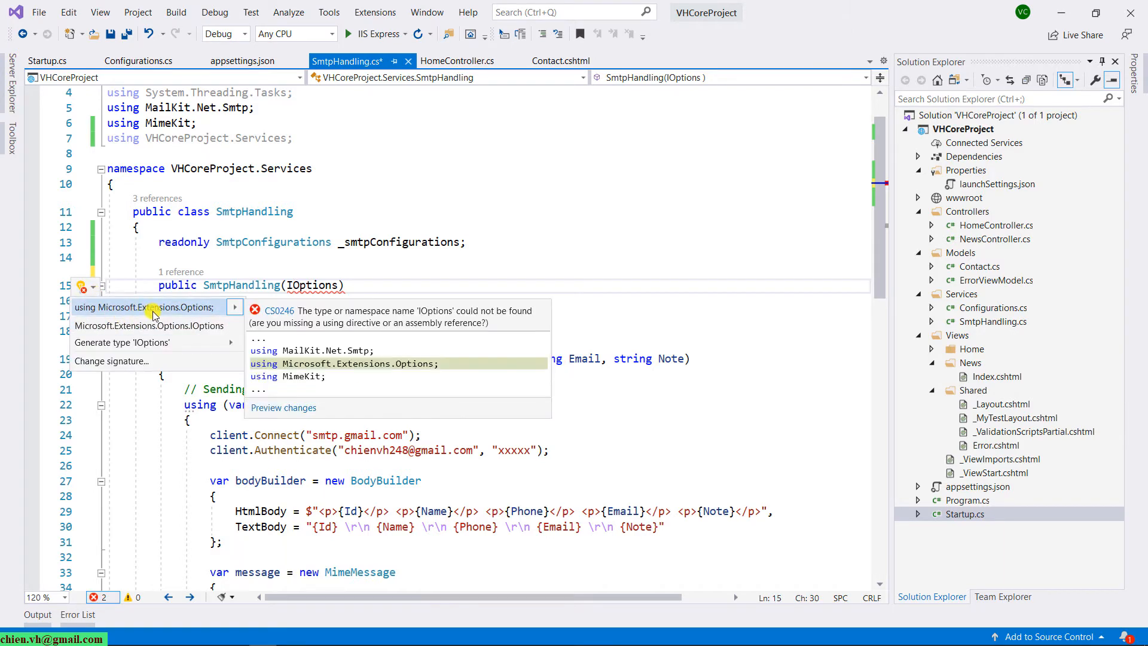
click(145, 308)
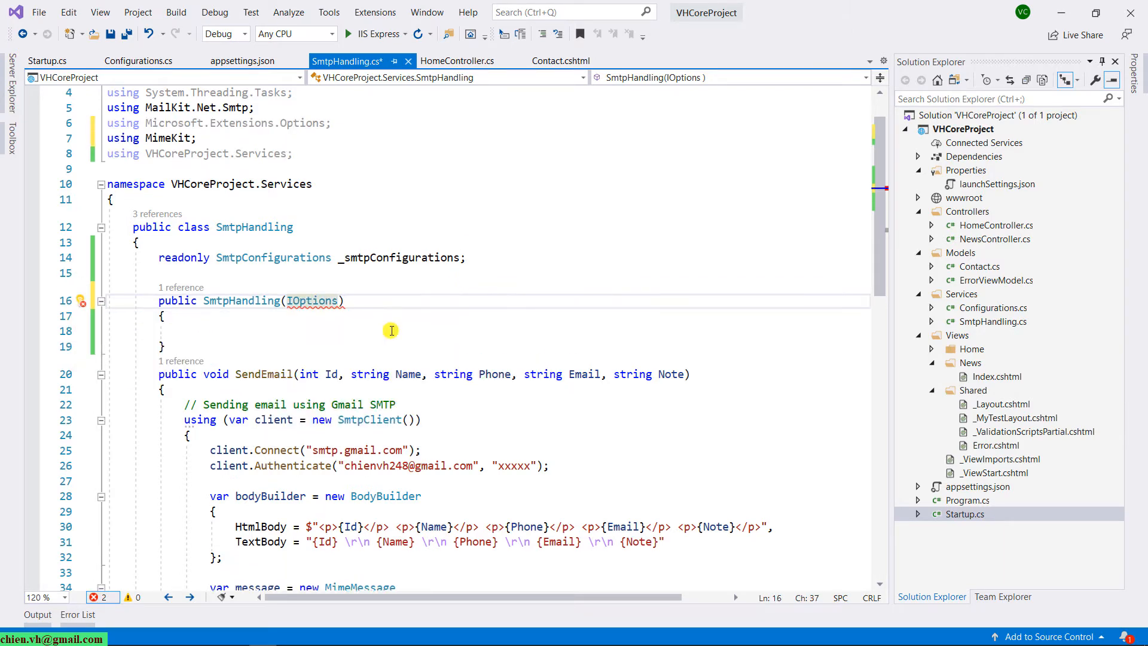
text(<Smto)
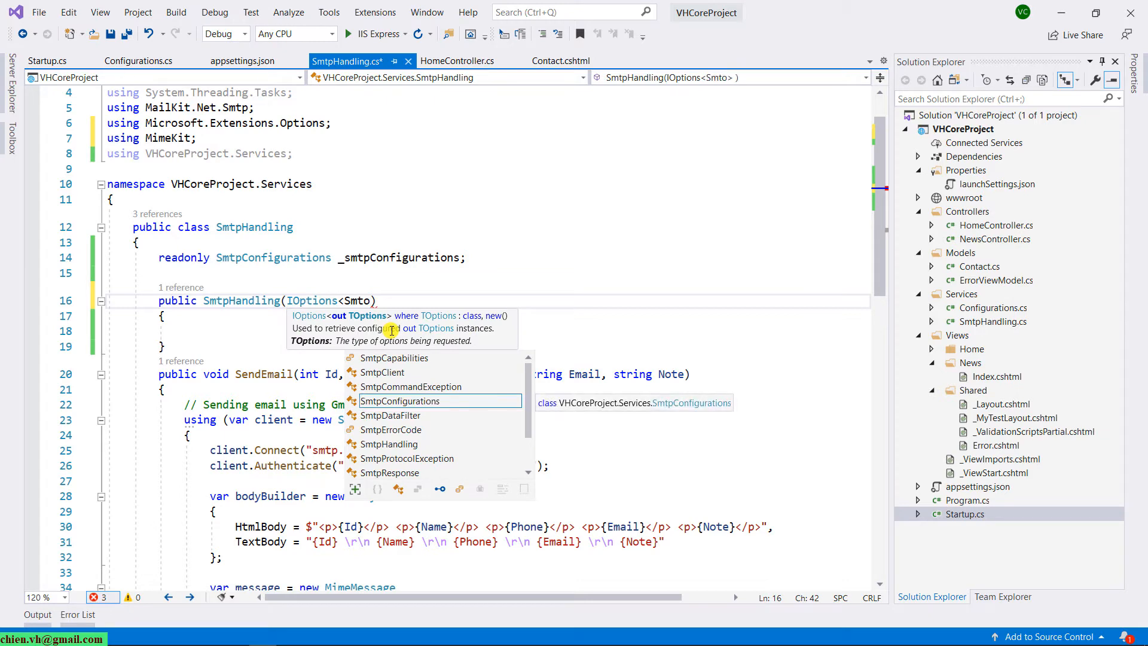
click(399, 401)
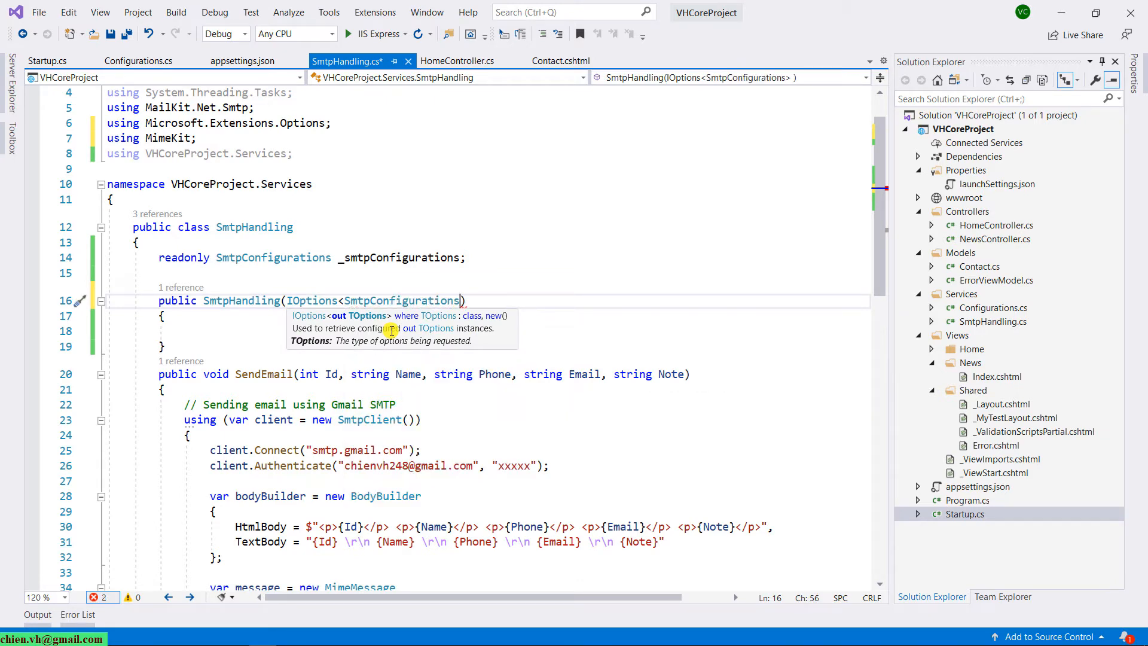
text(>)
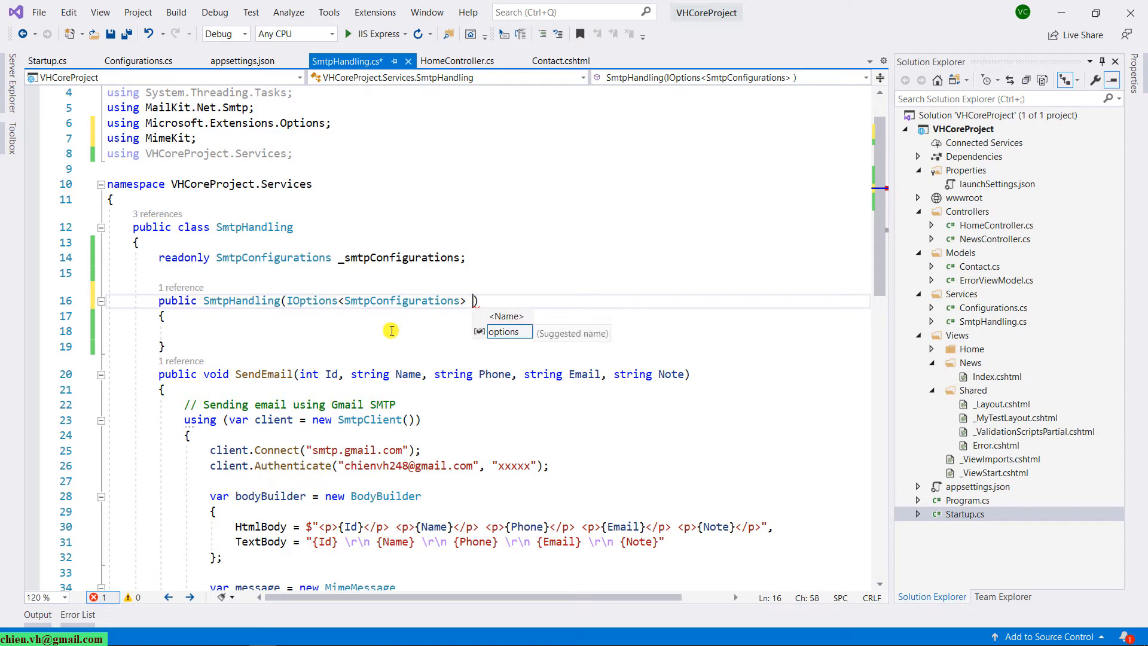
Name the parameter smtpConfigurations and assign _smtpConfigurations = smtpConfigurations.Value; in the body
text(smtpConfig)
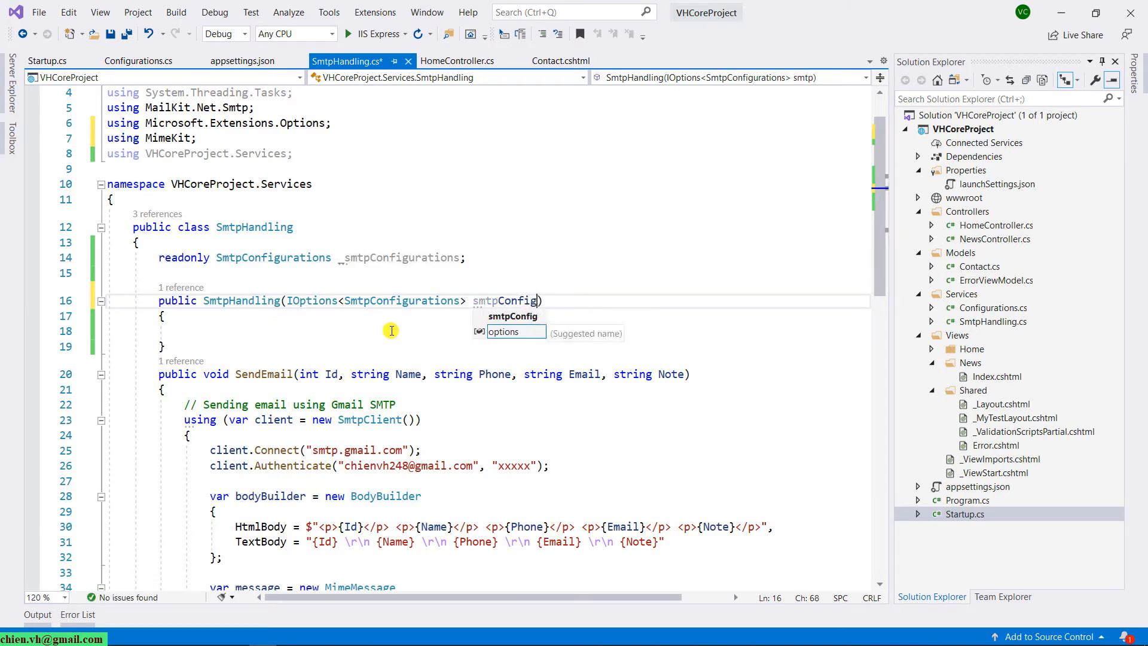
key(Backspace)
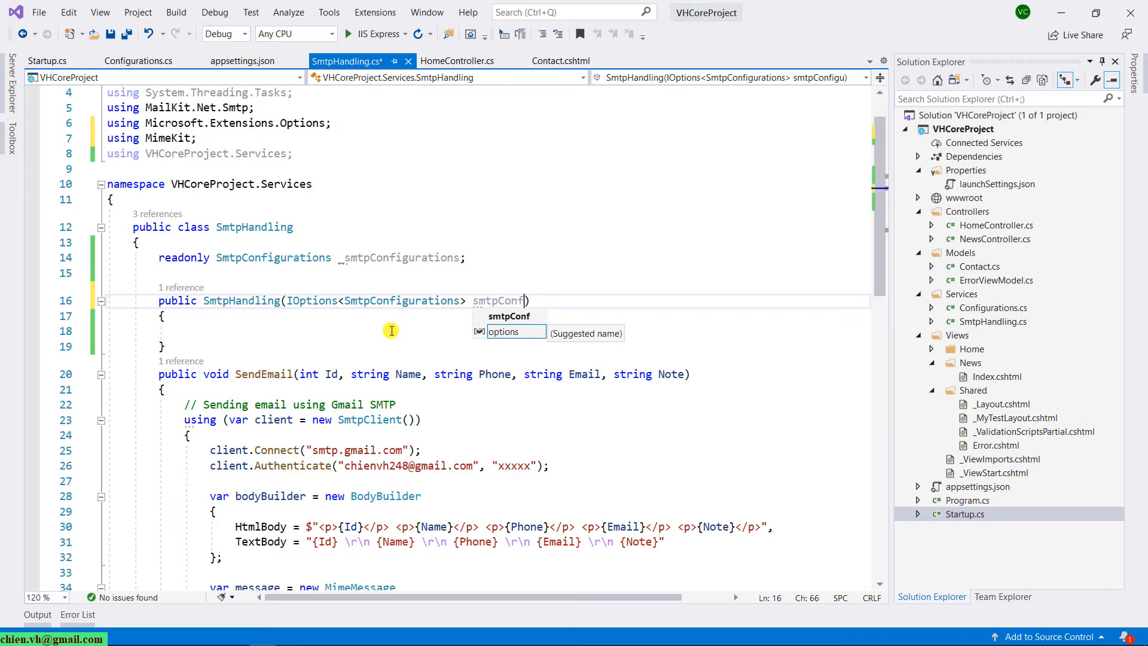
text(igurations)
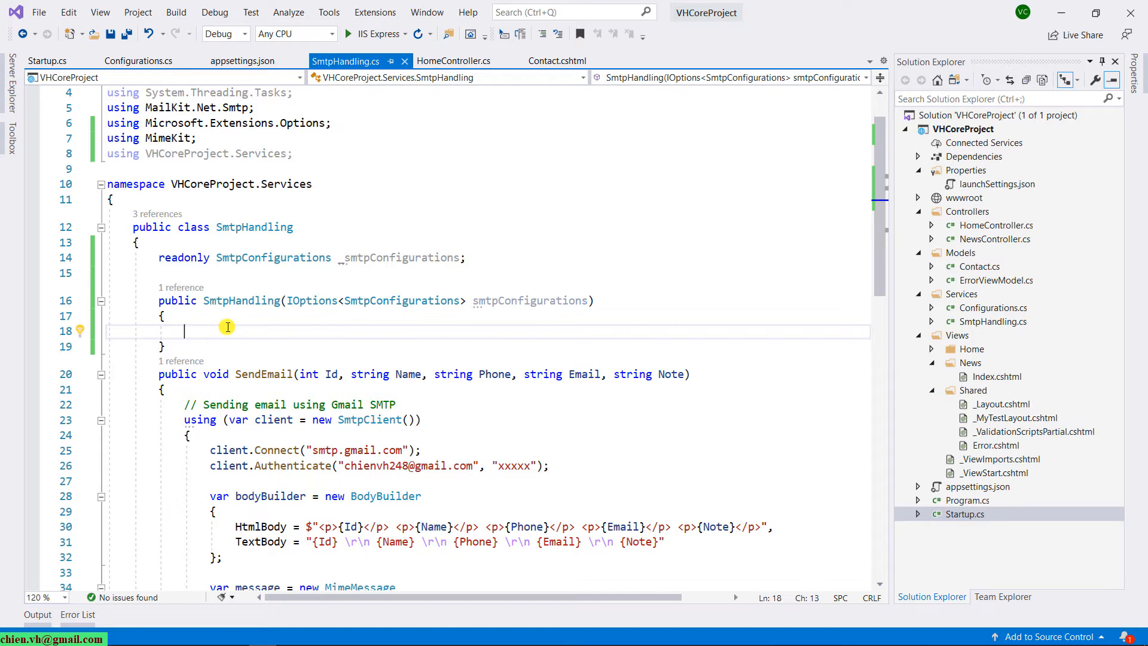
text(_sm)
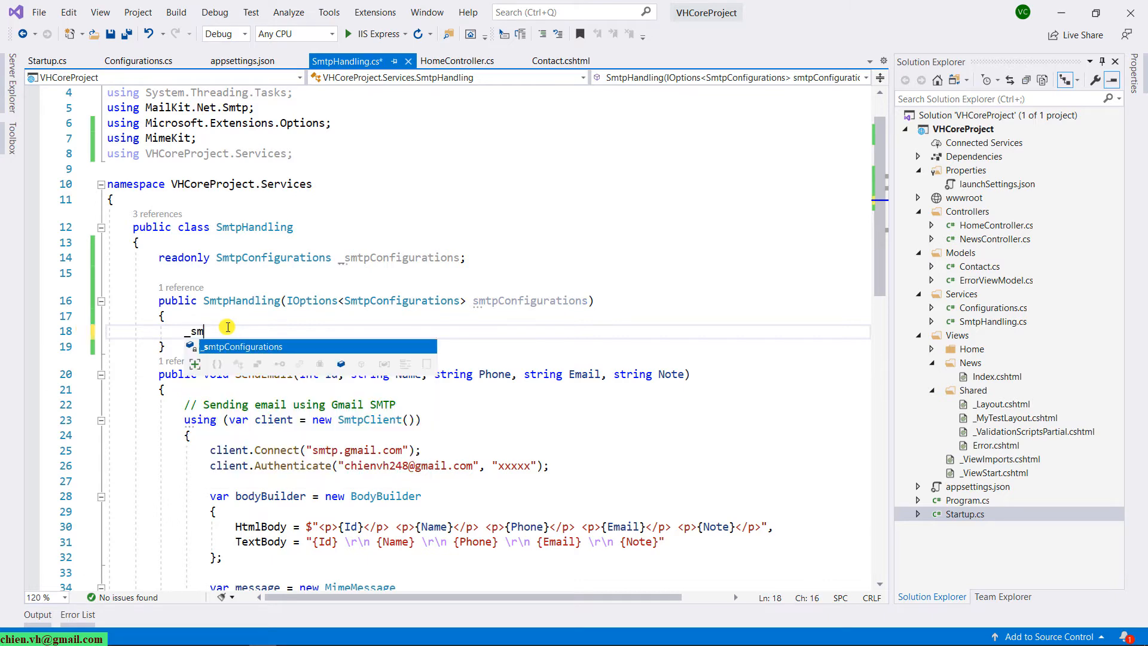
text(tpConfigurations = smtpConfigurations;)
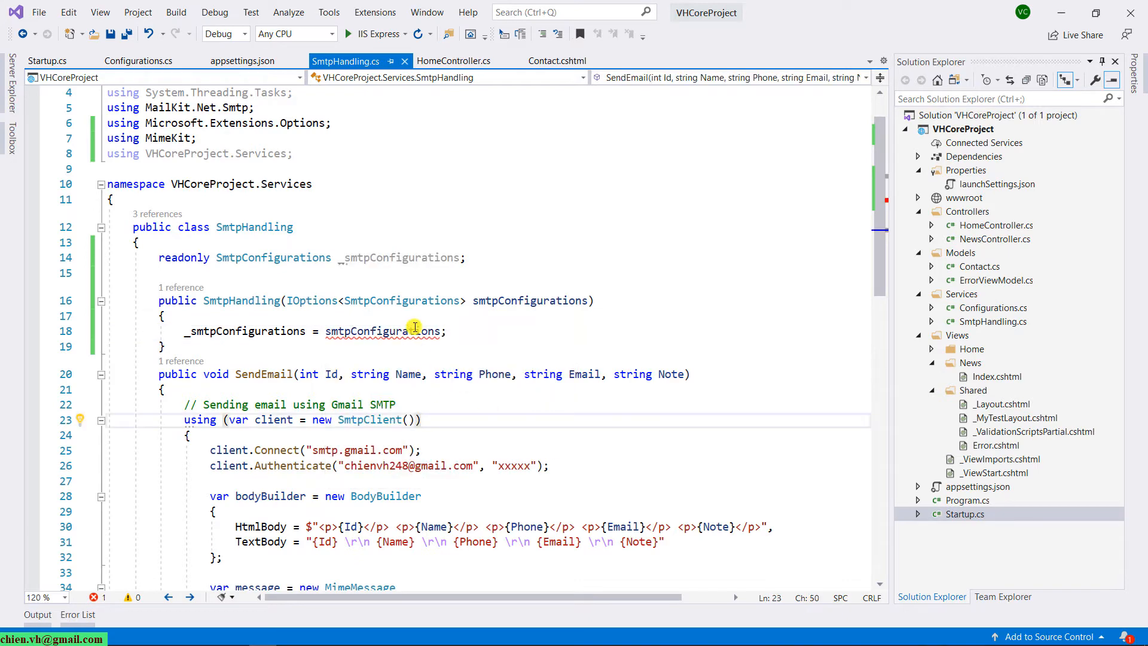
text(.v)
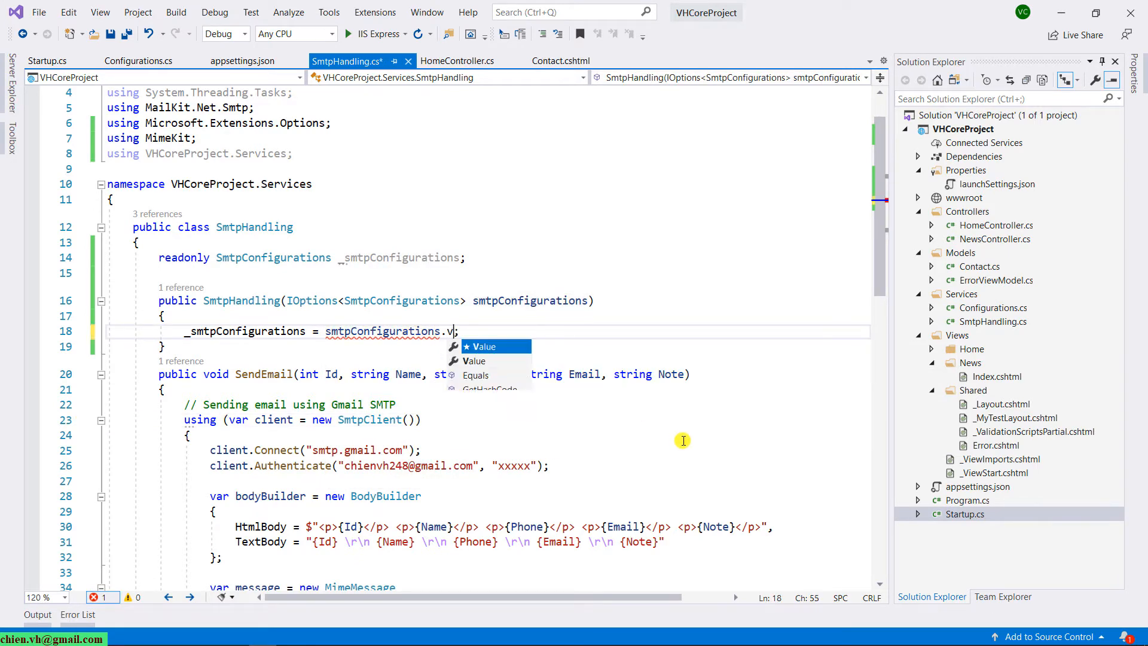
text(alue)
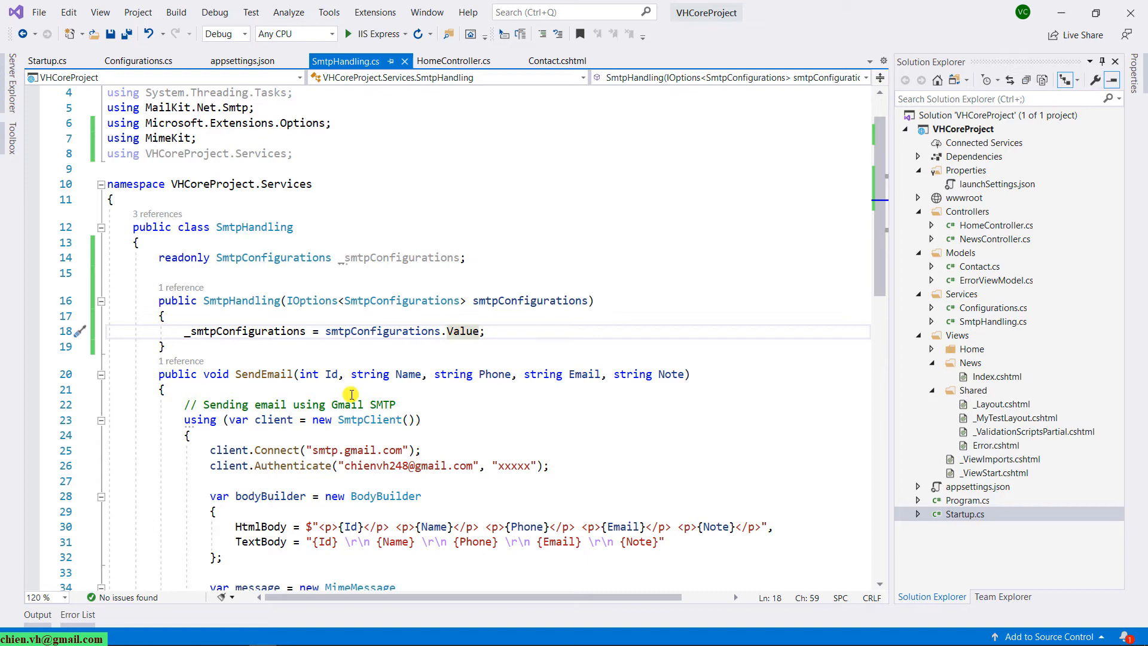
mouse_move(483, 360)
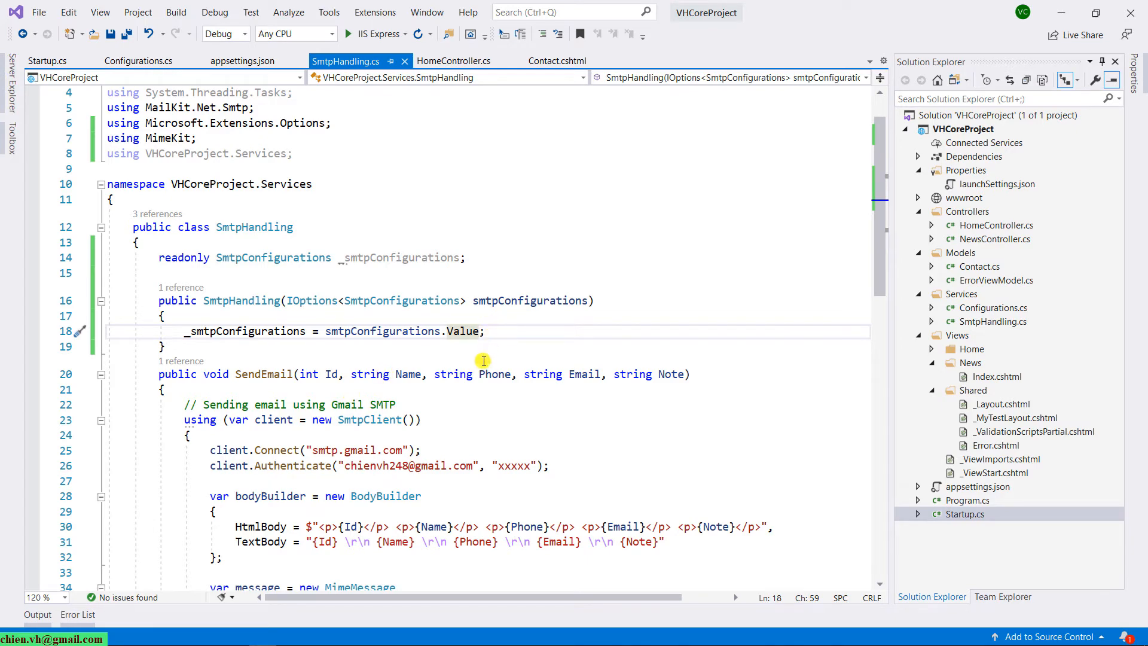
scroll(down, 3)
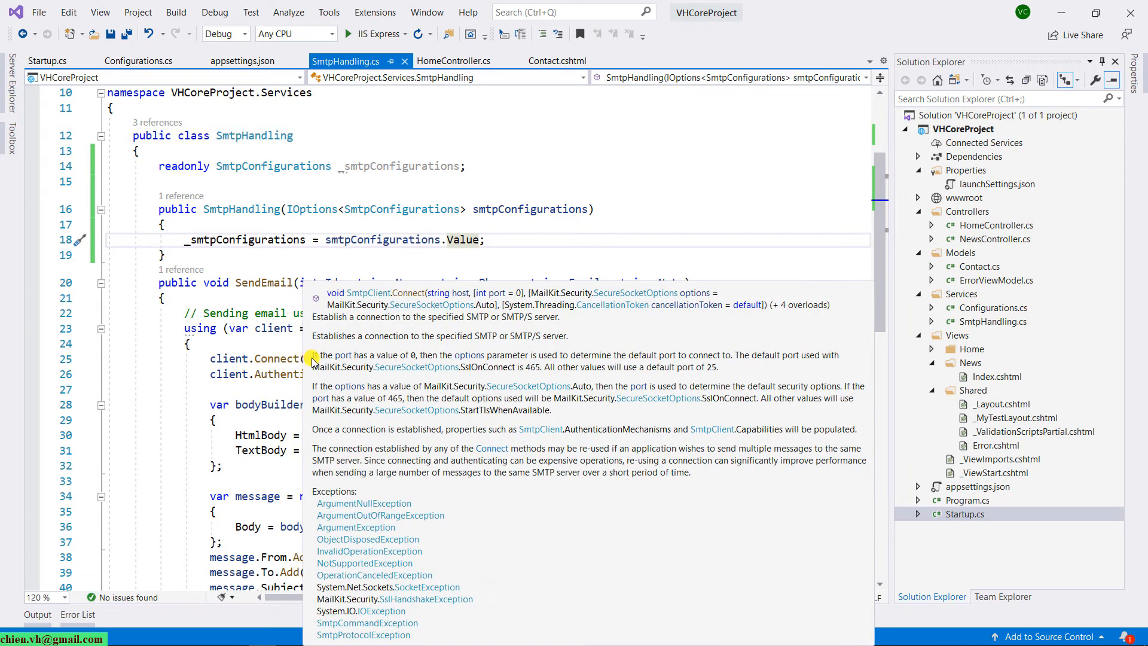
mouse_move(245, 234)
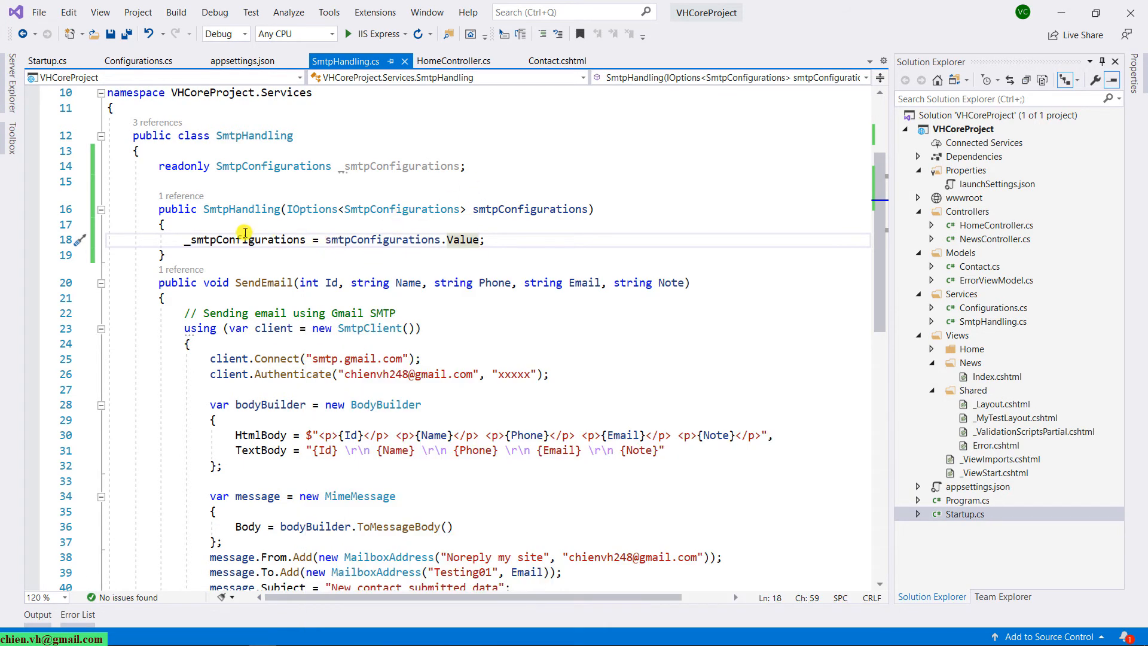
Replace the hard-coded Gmail server in client.Connect with _smtpConfigurations.SmtpAddress and rename the property to SmtpAddress
click(410, 358)
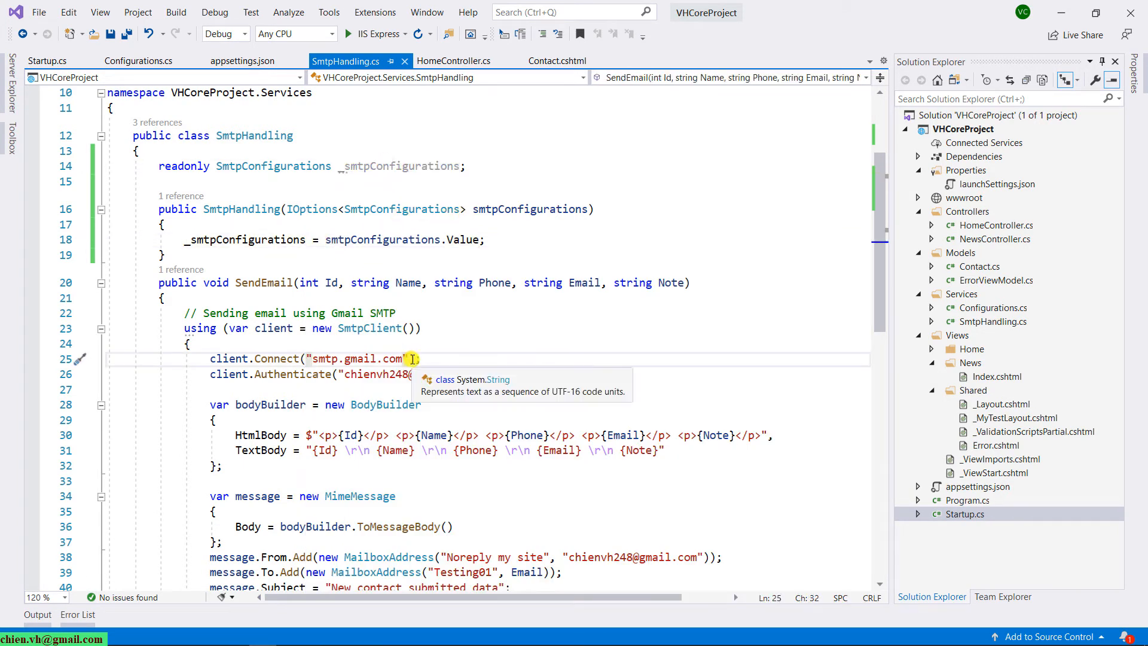
text(_smtpConfigurations.)
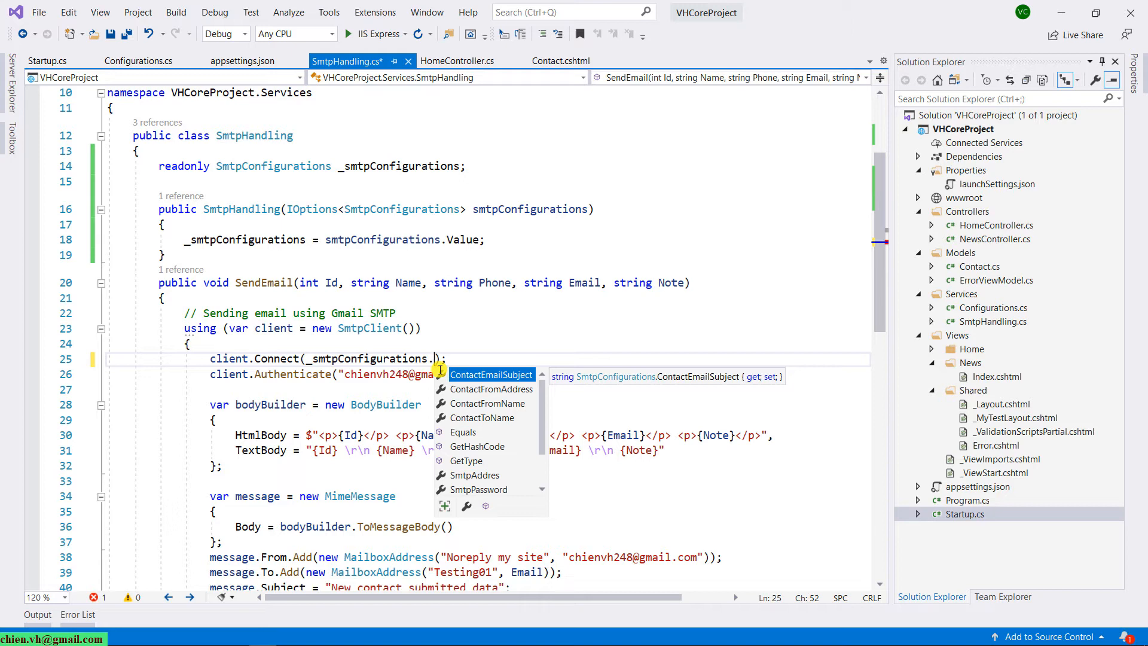
scroll(down, 3)
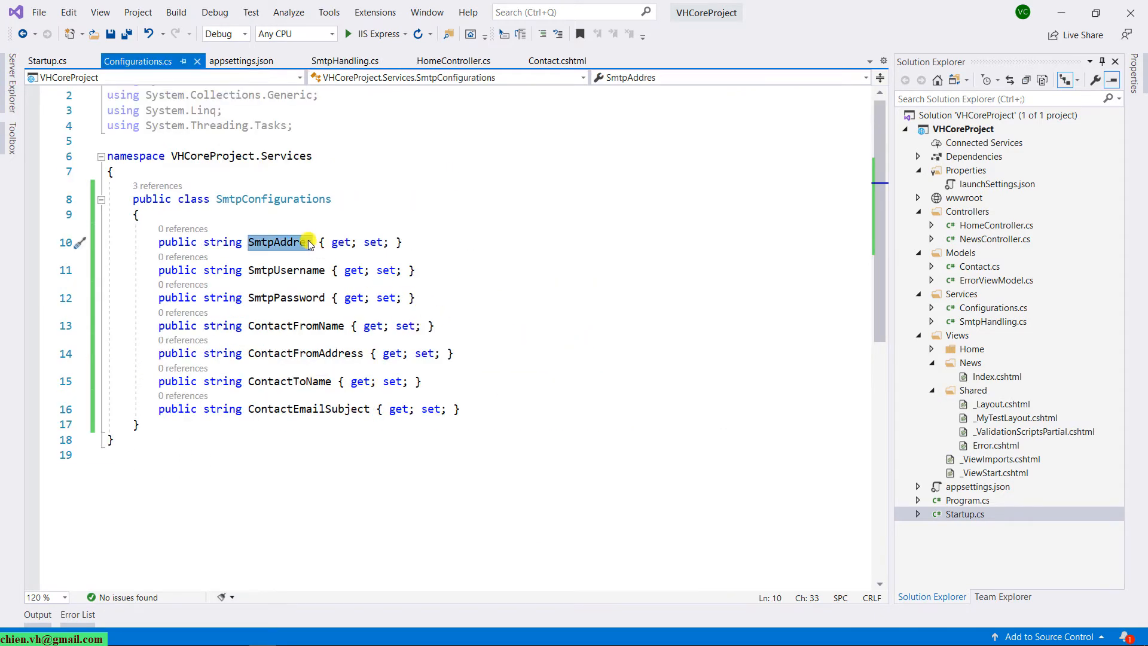
text(s)
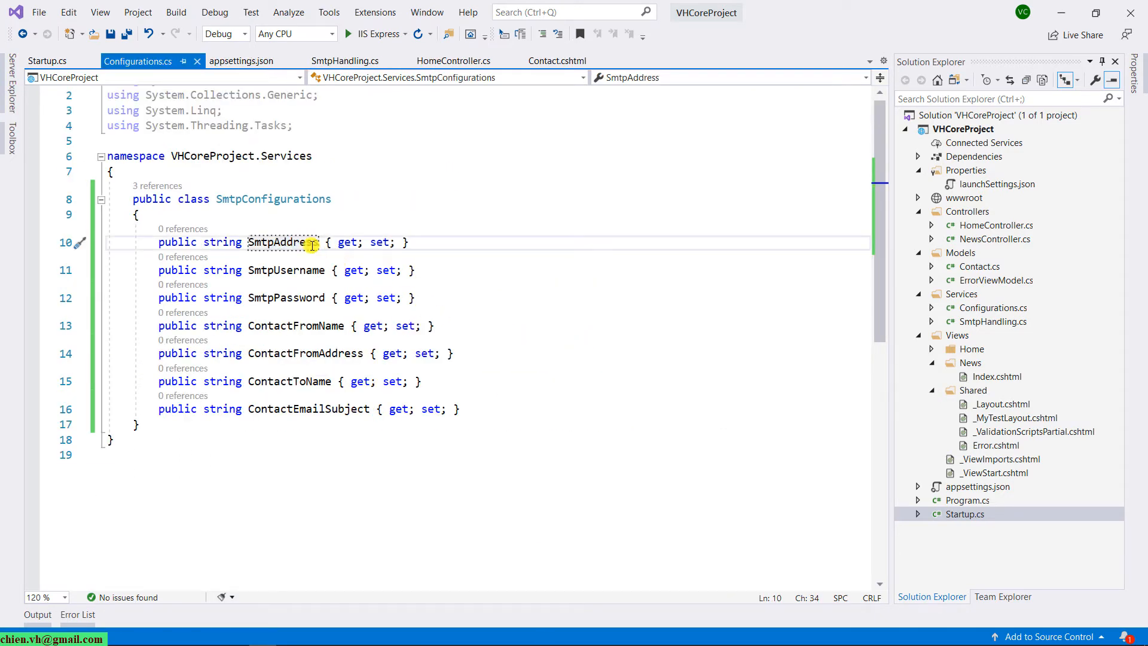
Return to SmtpHandling.cs and clear the Authenticate username argument for replacement
click(344, 60)
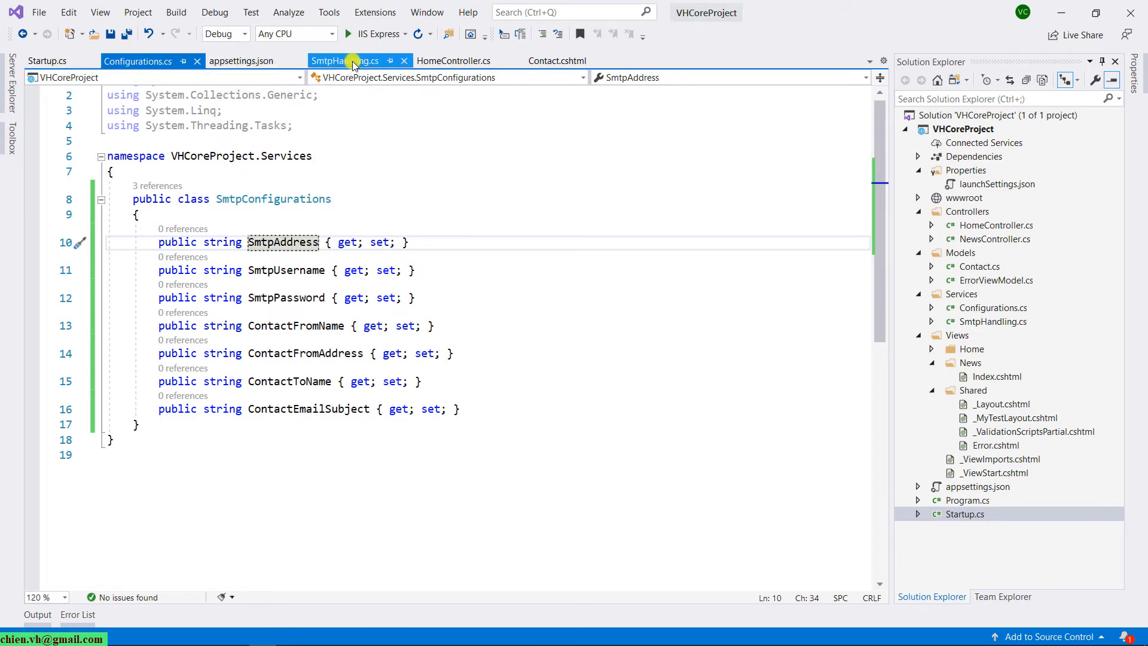
click(344, 60)
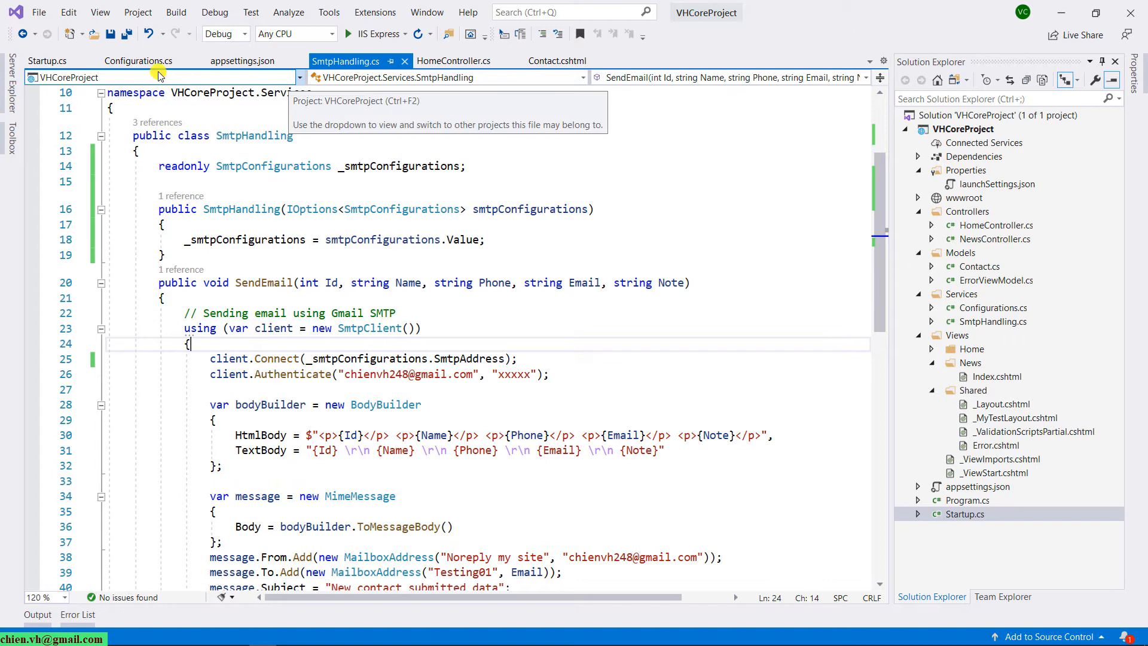
click(242, 61)
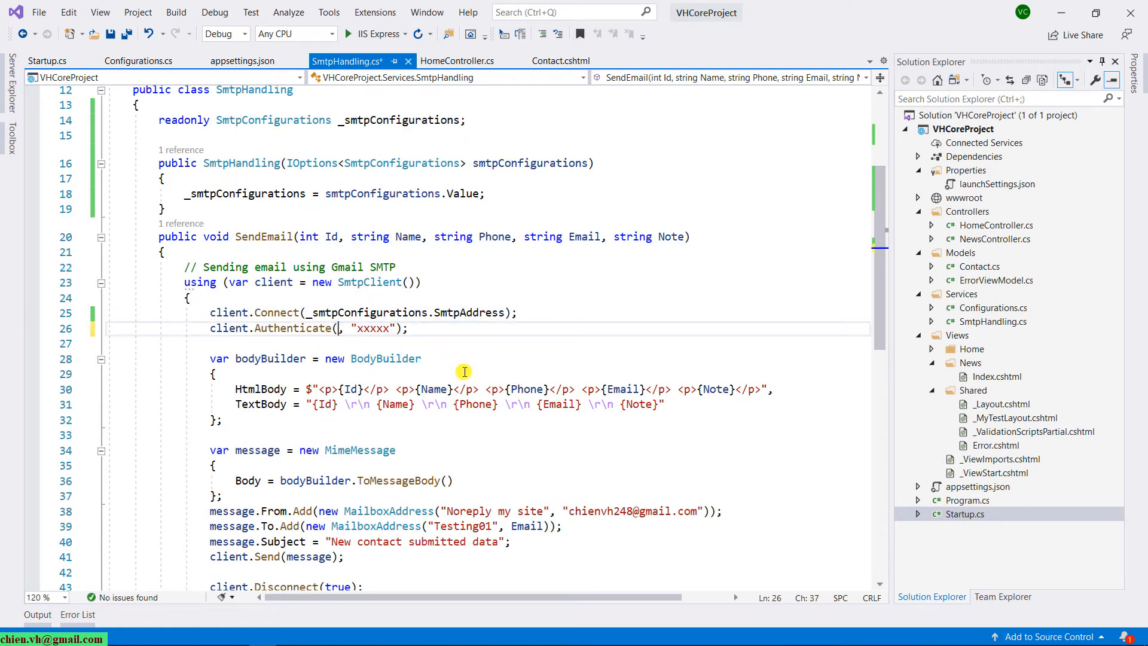
Make Authenticate use _smtpConfigurations.SmtpUsername and _smtpConfigurations.SmtpPassword
text(_smtpConfigurations.SmtpUsername)
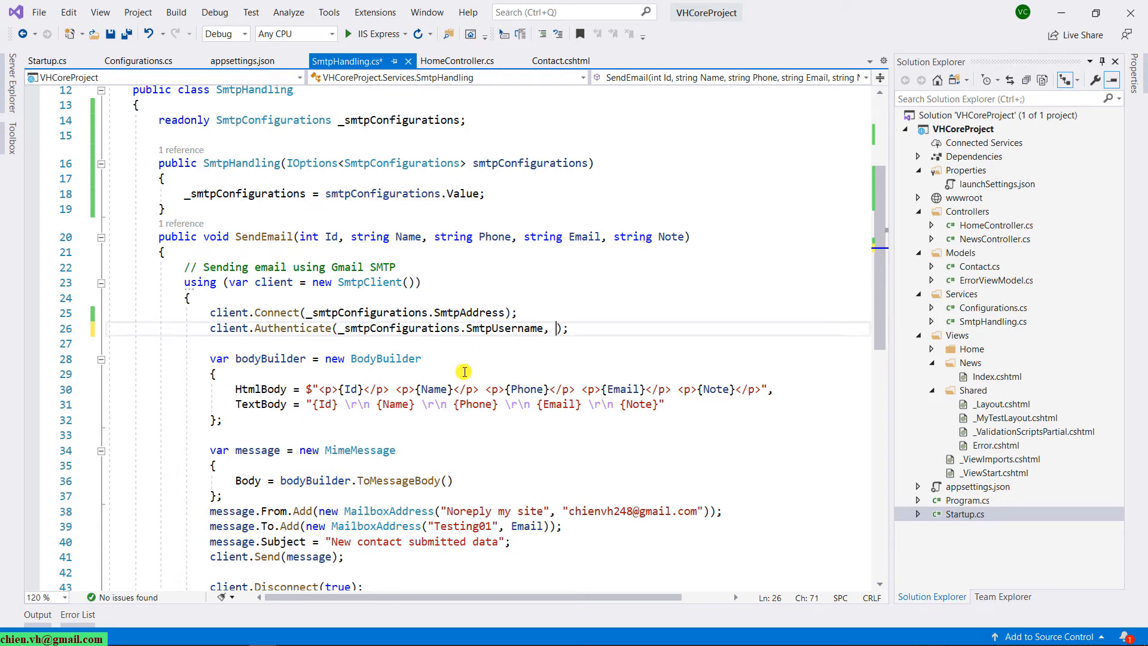
text(_smtpConfigurations.)
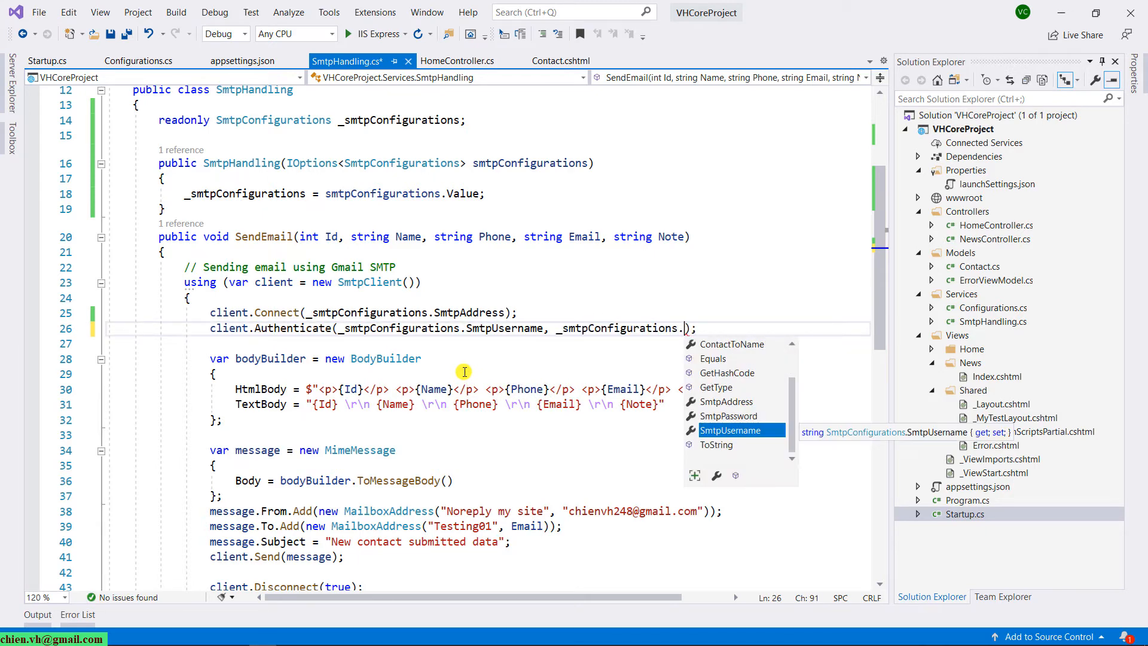
text(SmtpPassword)
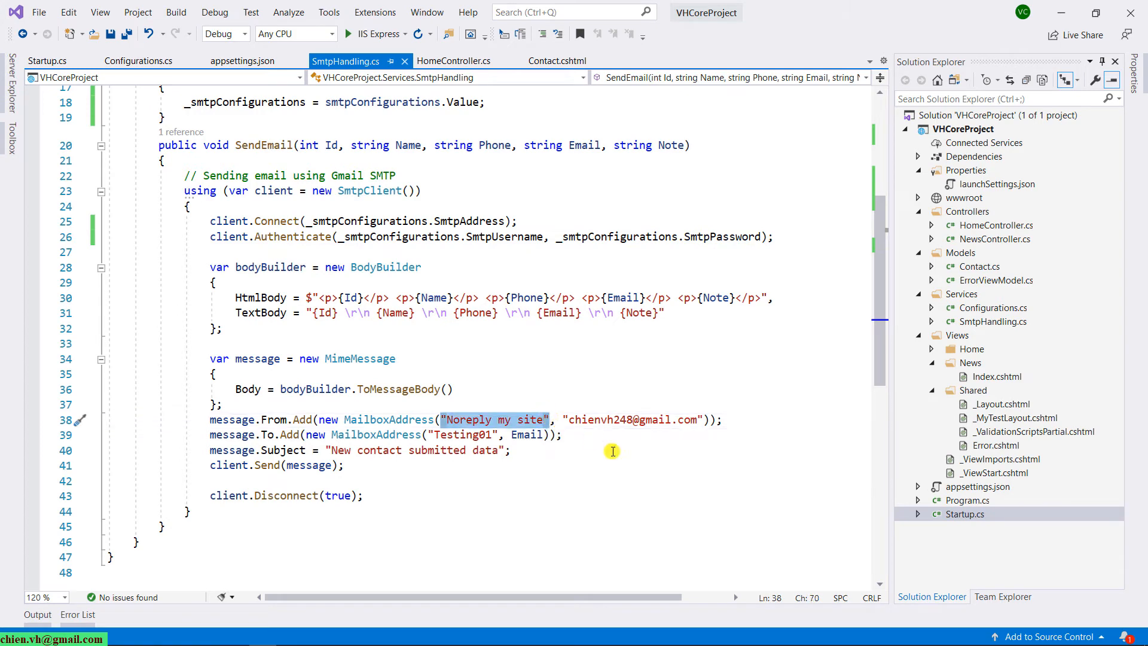
Make the sender MailboxAddress use _smtpConfigurations.ContactFromName and ContactFromAddress
text(_smtpConfigurations.ContactFromNam)
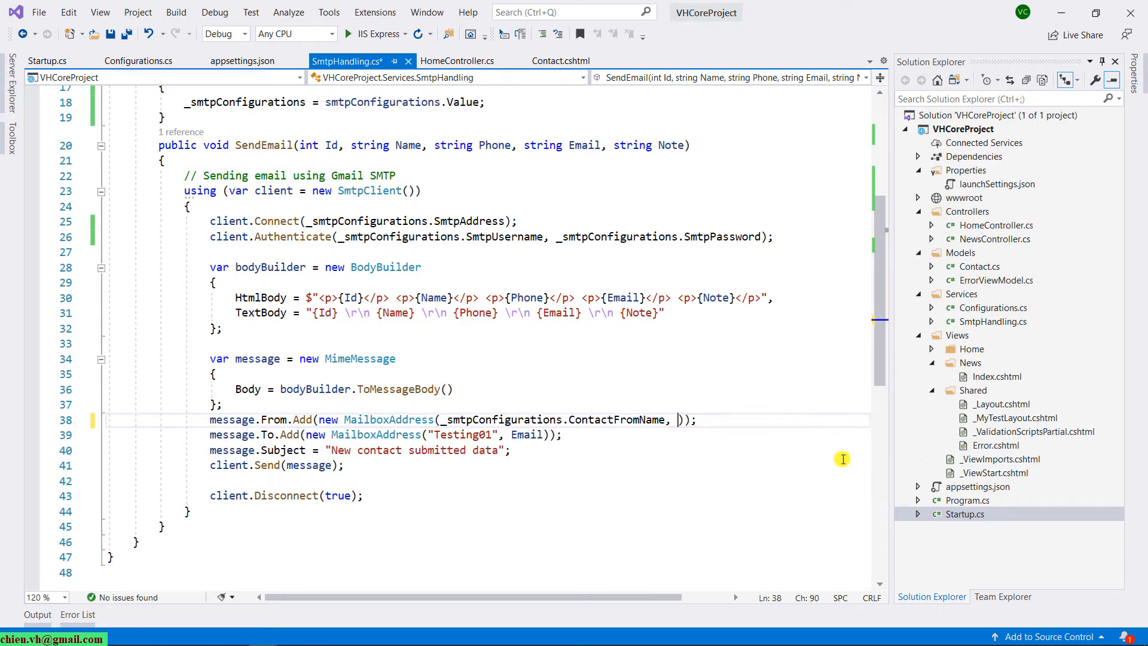
text(_smtpConfigurations.ContactFromAddress)
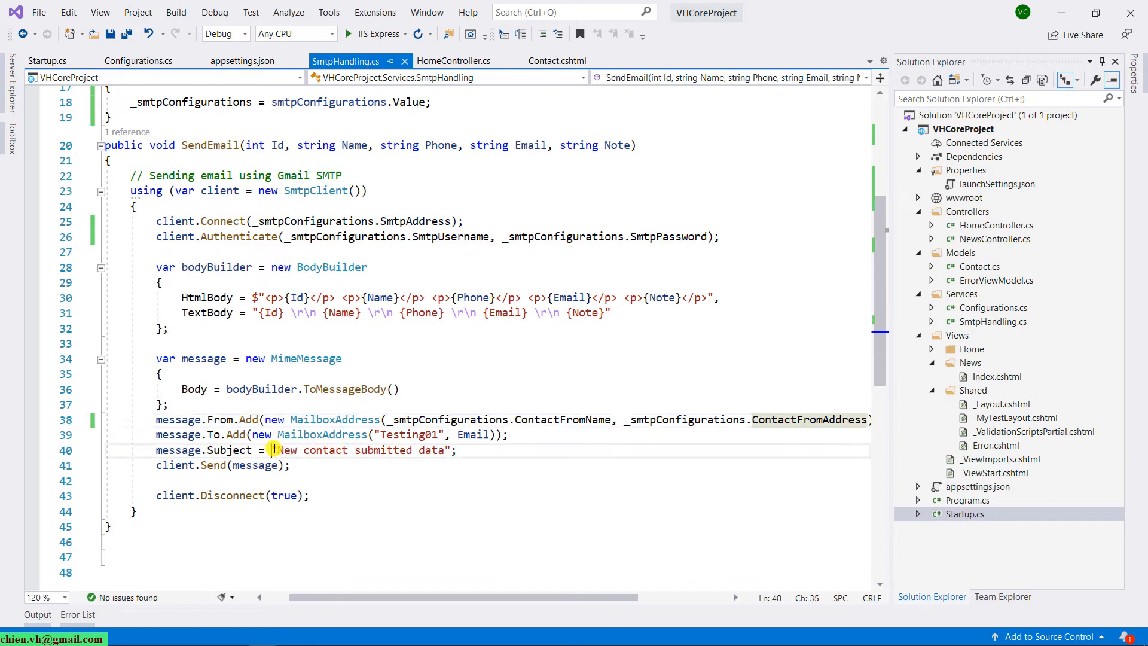
text(_smtpConfigurations)
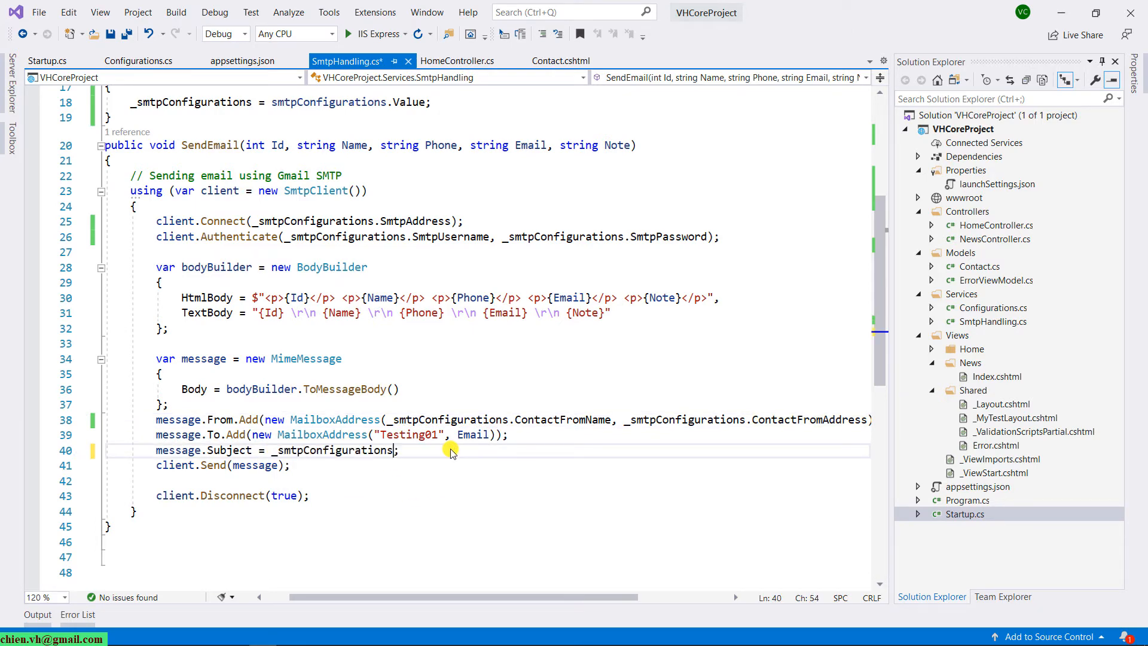
text(.)
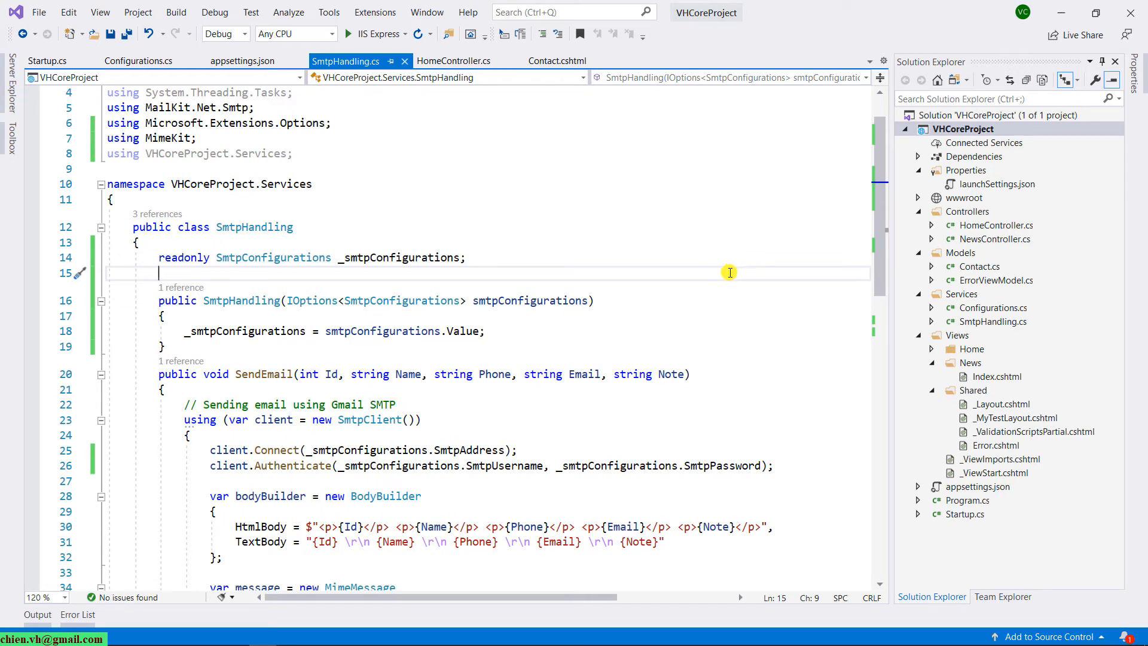
click(242, 61)
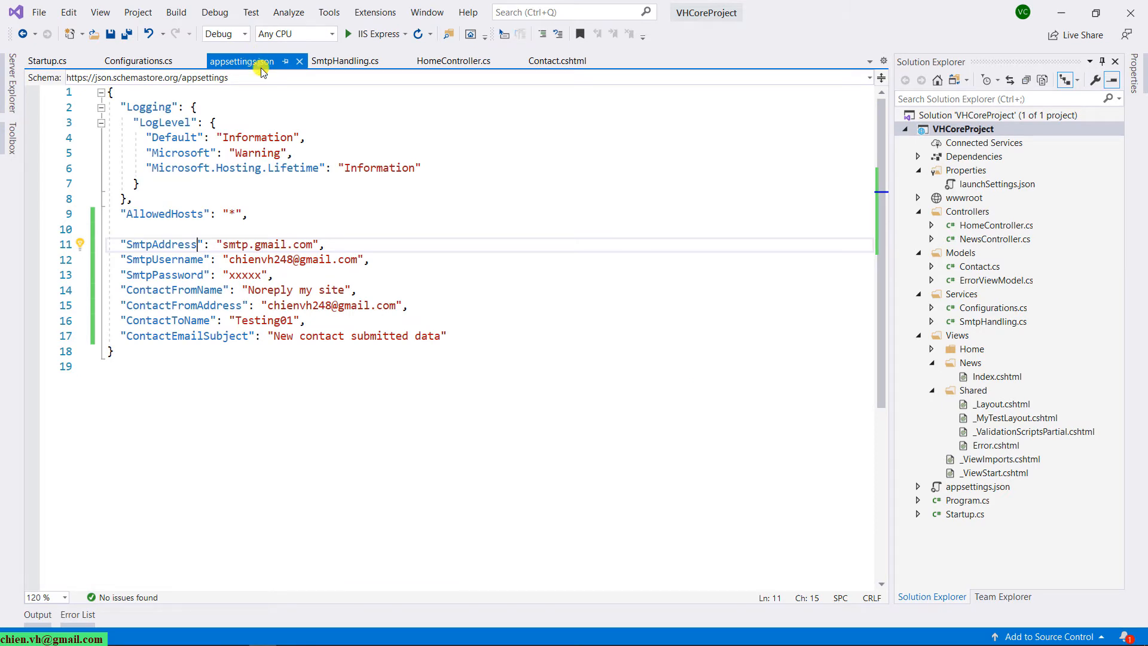
double_click(249, 275)
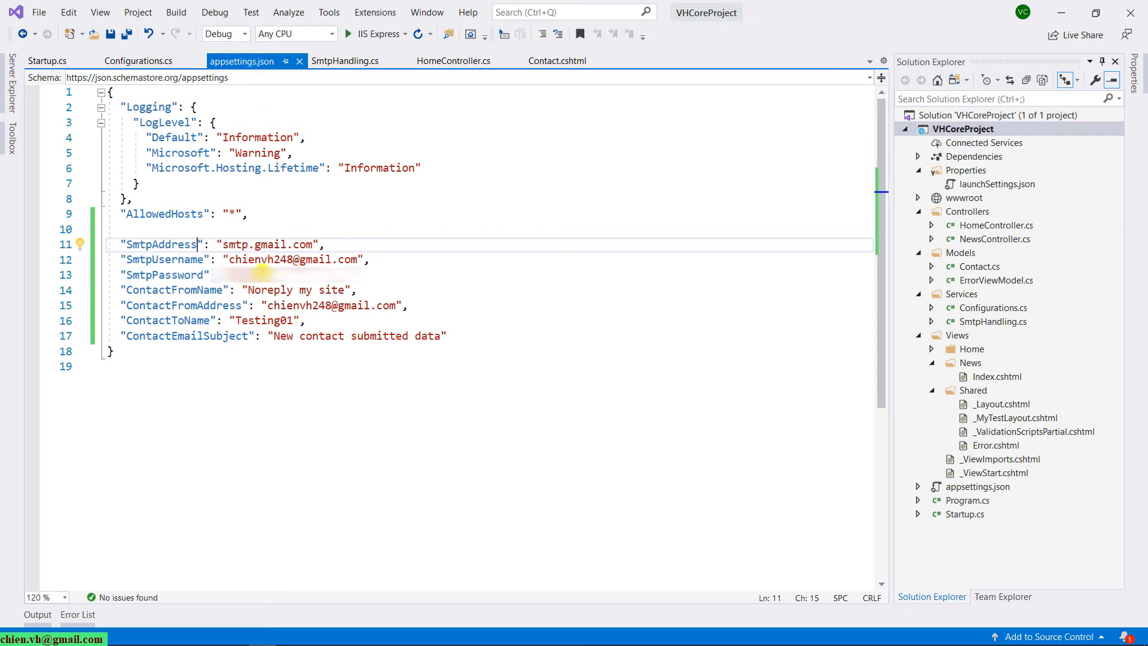
click(248, 275)
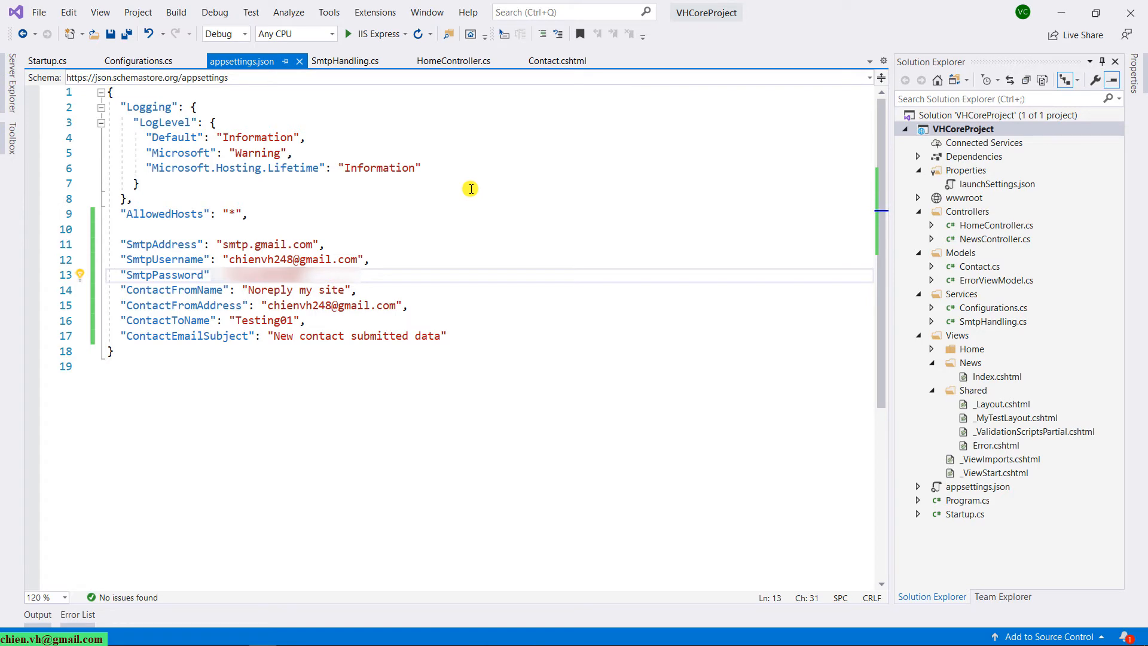
mouse_move(464, 103)
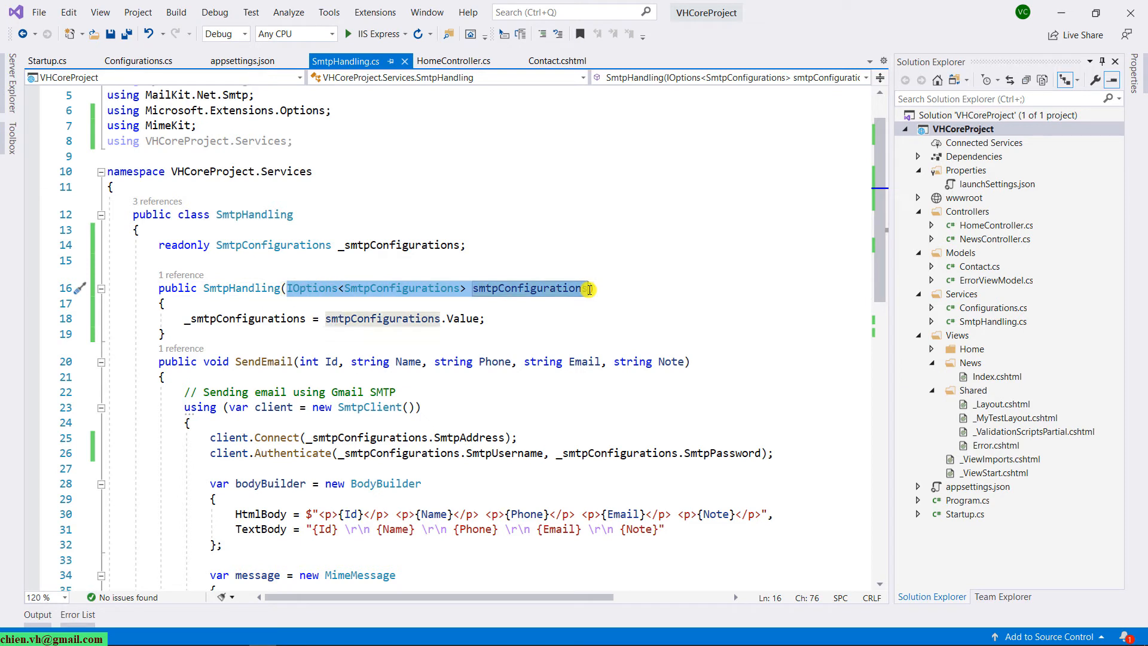
In HomeController.cs, add using VHCoreProject.Services;
text(s)
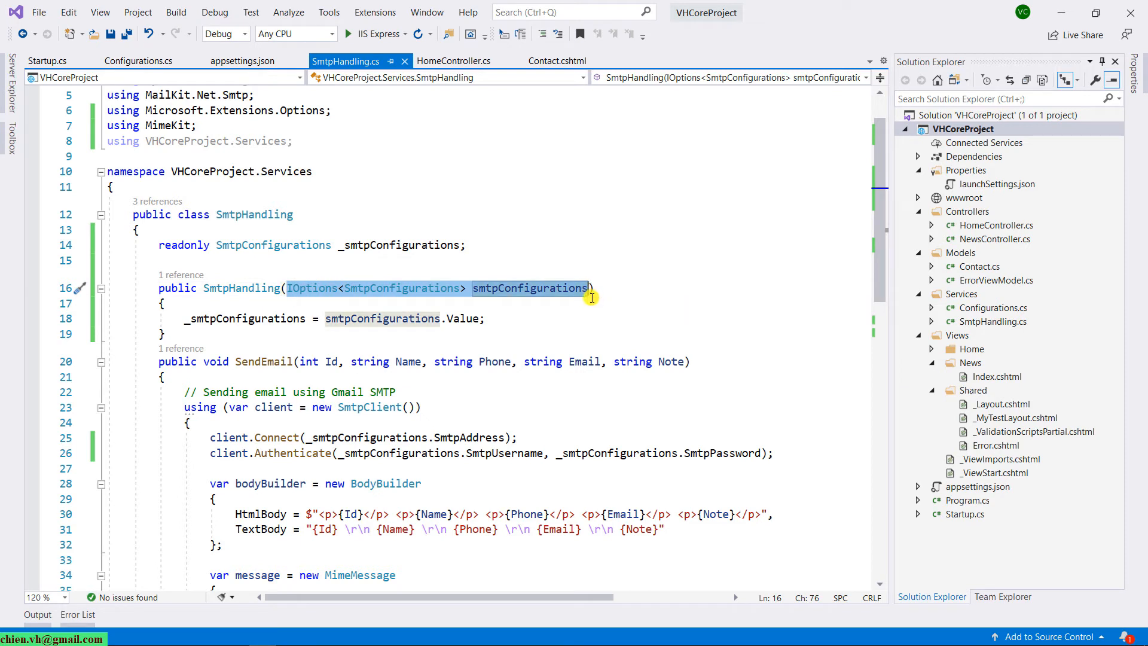
mouse_move(576, 266)
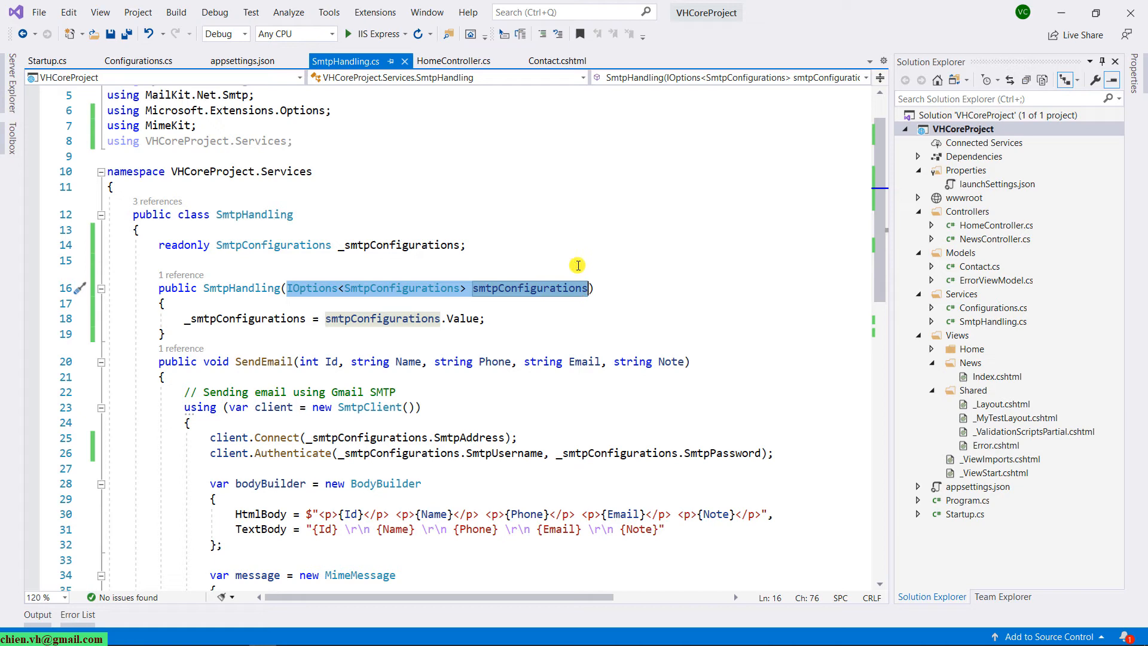
click(454, 59)
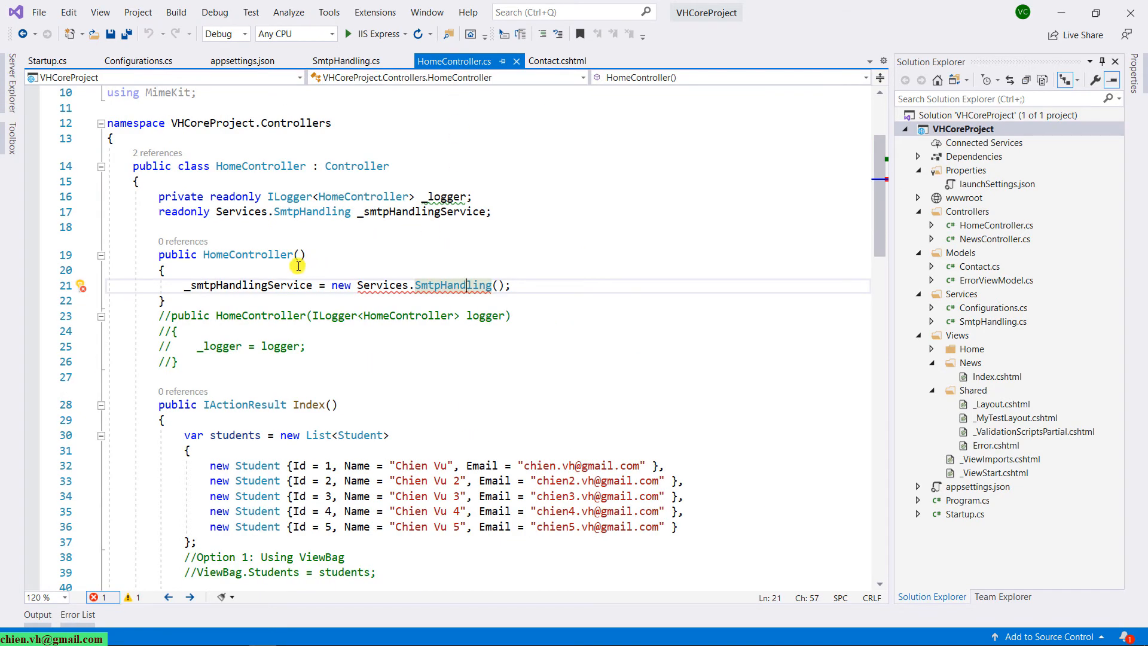
mouse_move(458, 315)
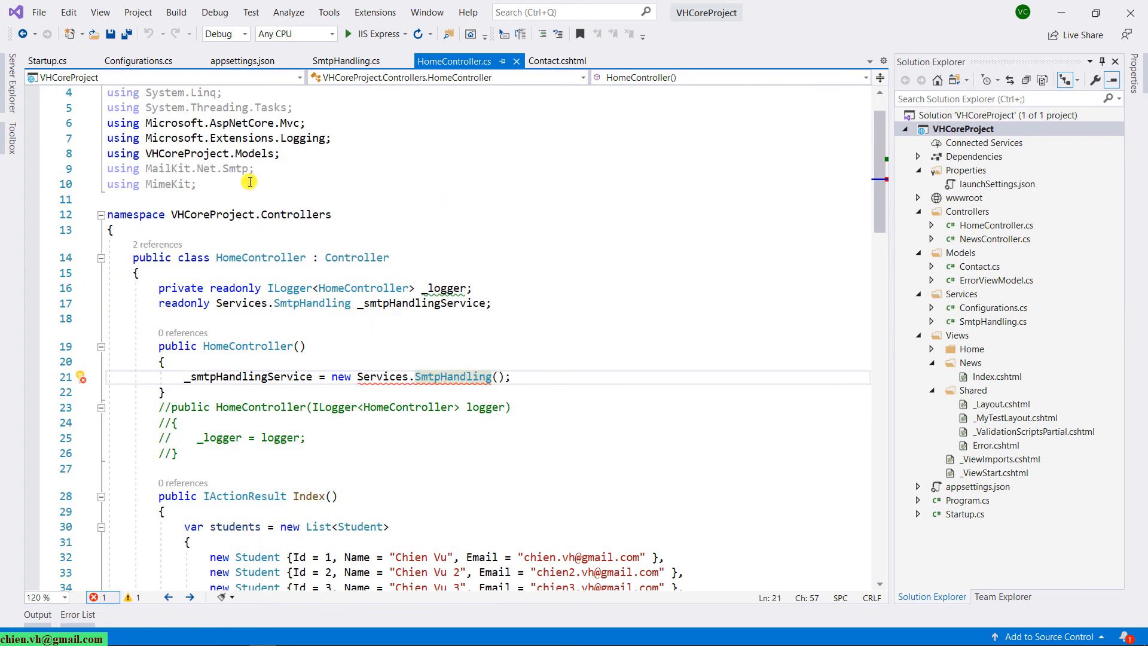
text(using)
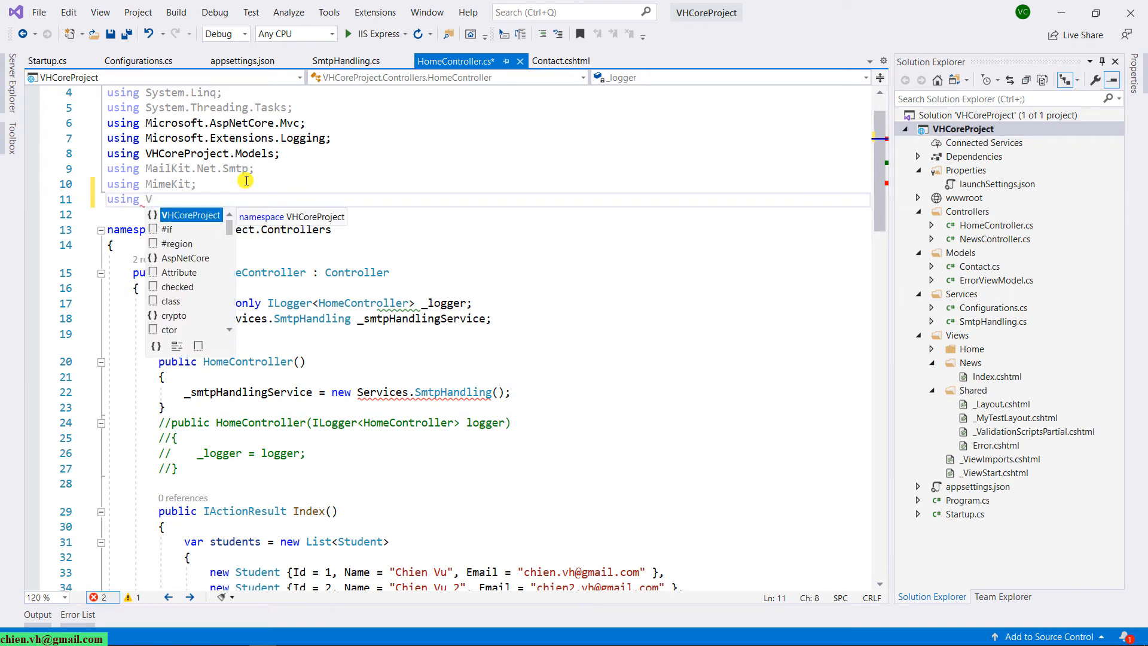
text(VHCoreProject.Services;)
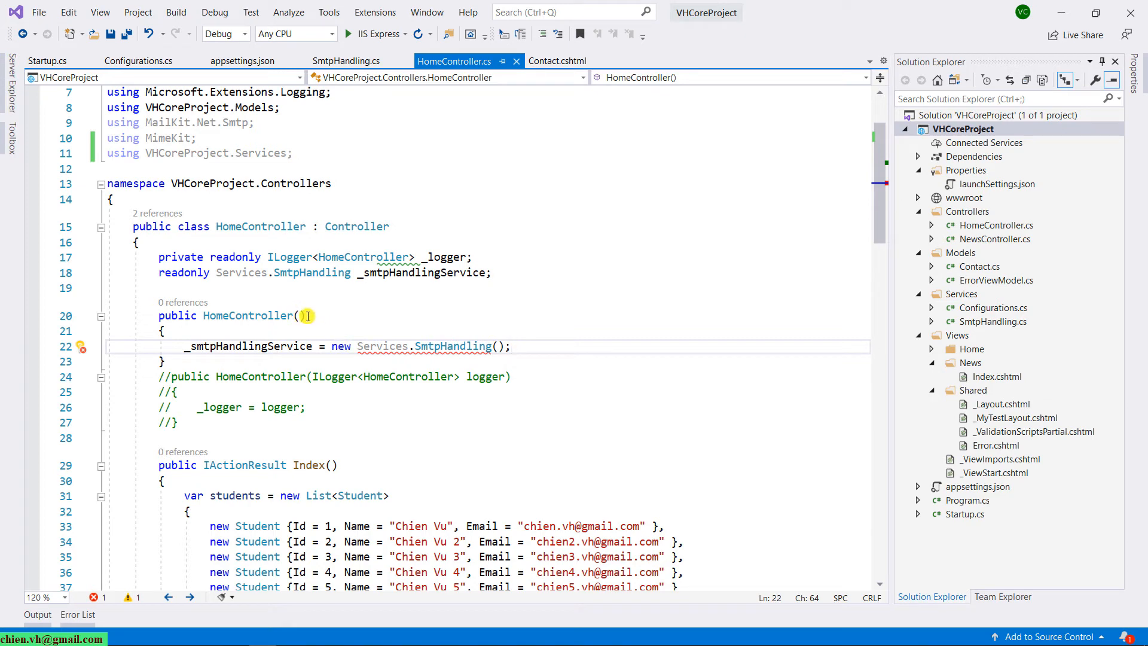
Give the constructor a SmtpHandling smtpHandling parameter assigned to _smtpHandlingService, save, and run the web app
text(Sm)
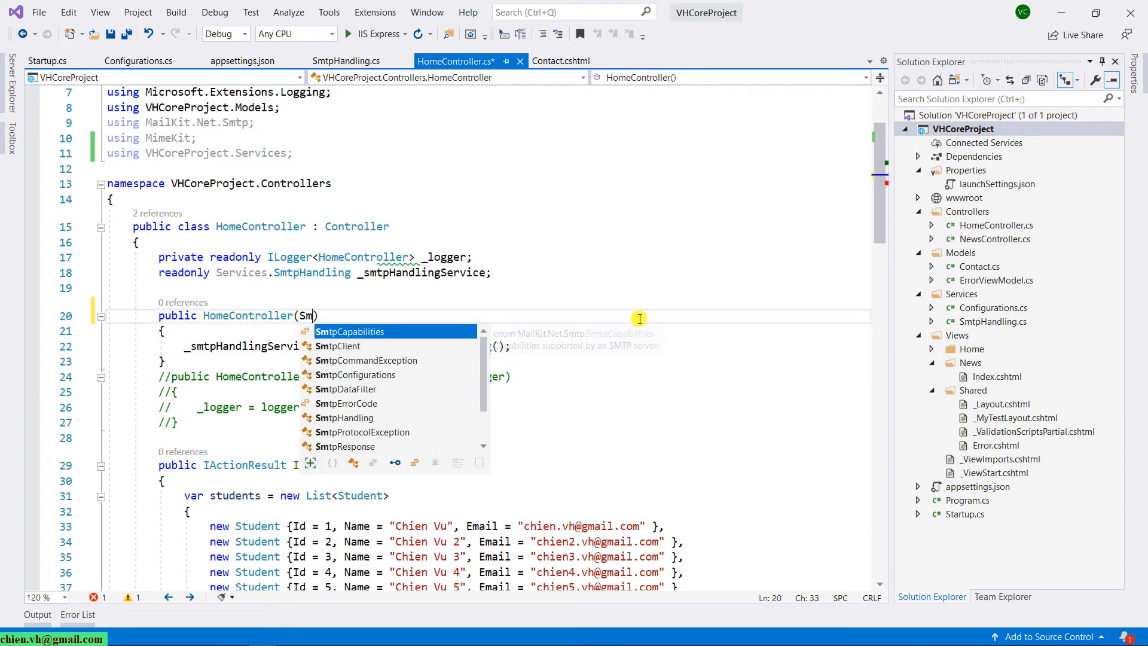
text(tpHandling)
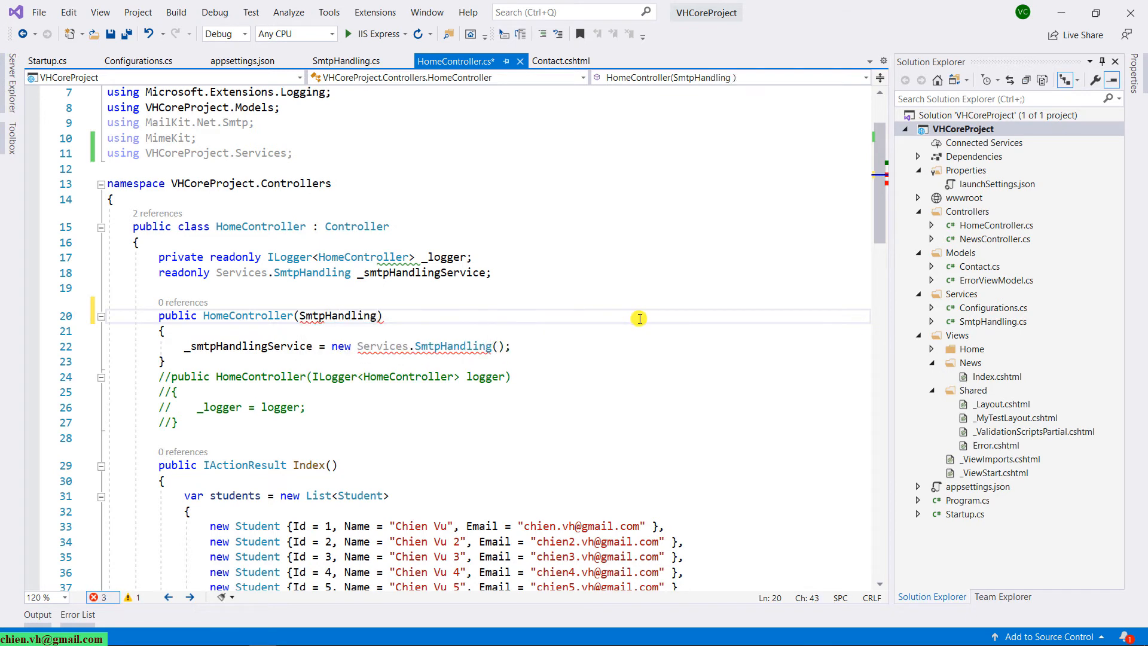
text(smtpHandling)
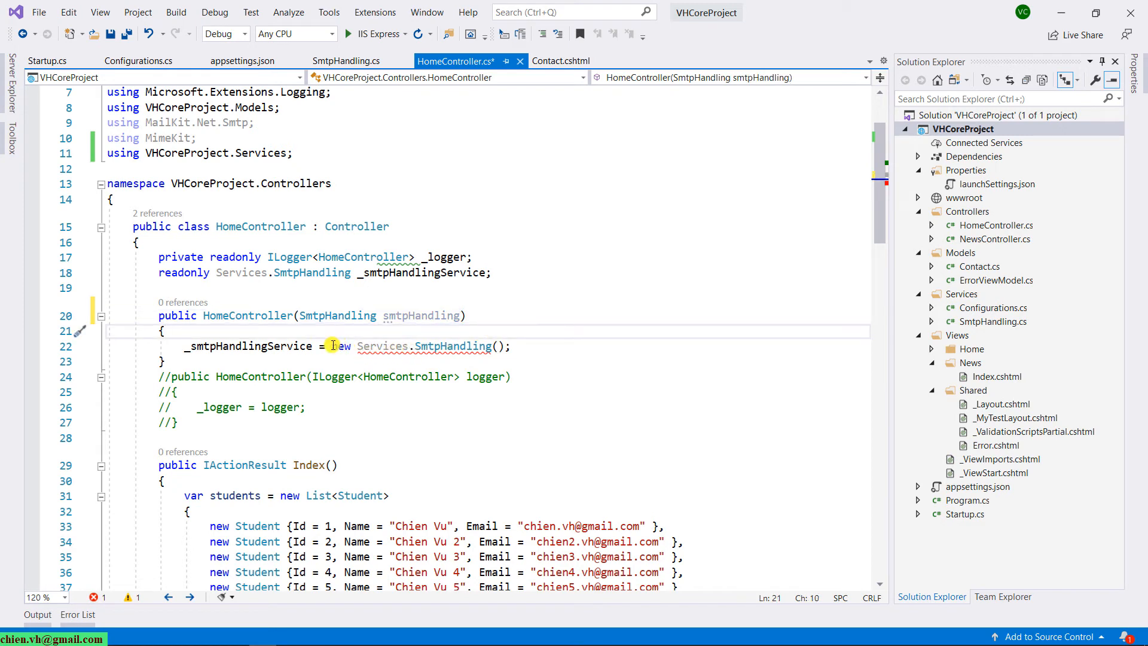
double_click(420, 316)
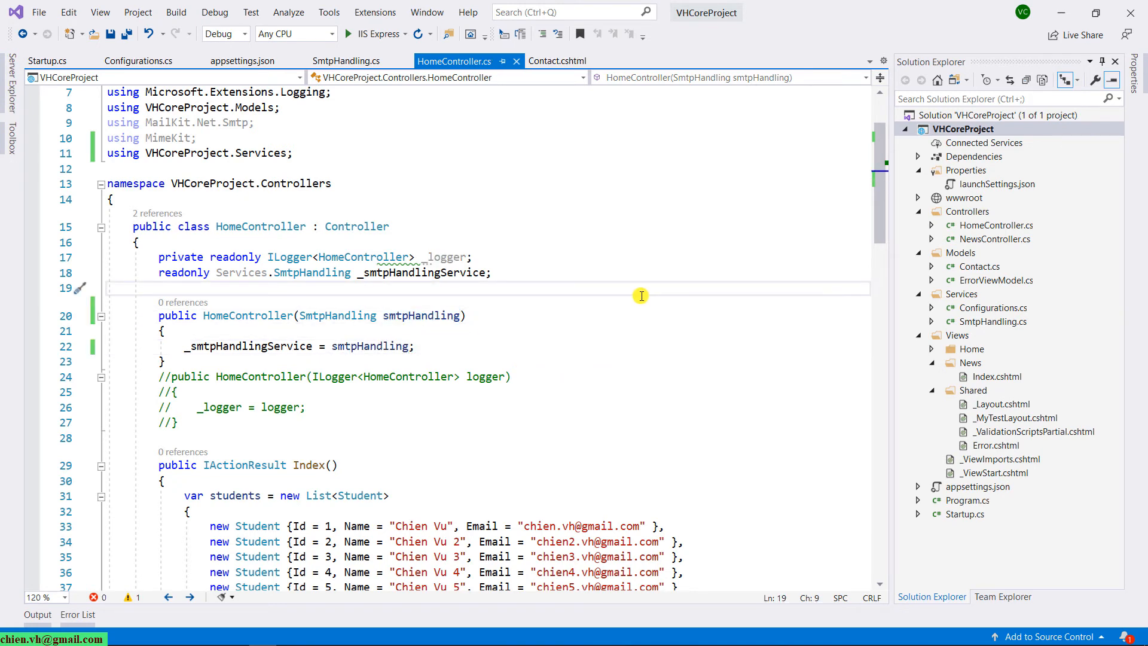
mouse_move(558, 137)
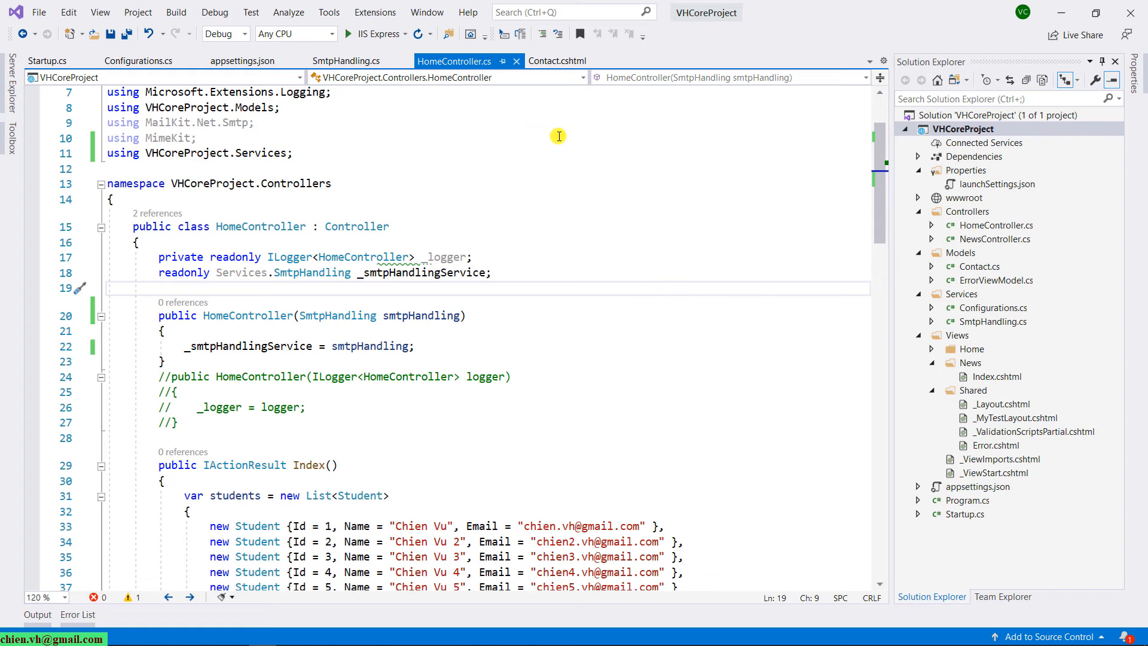
click(370, 34)
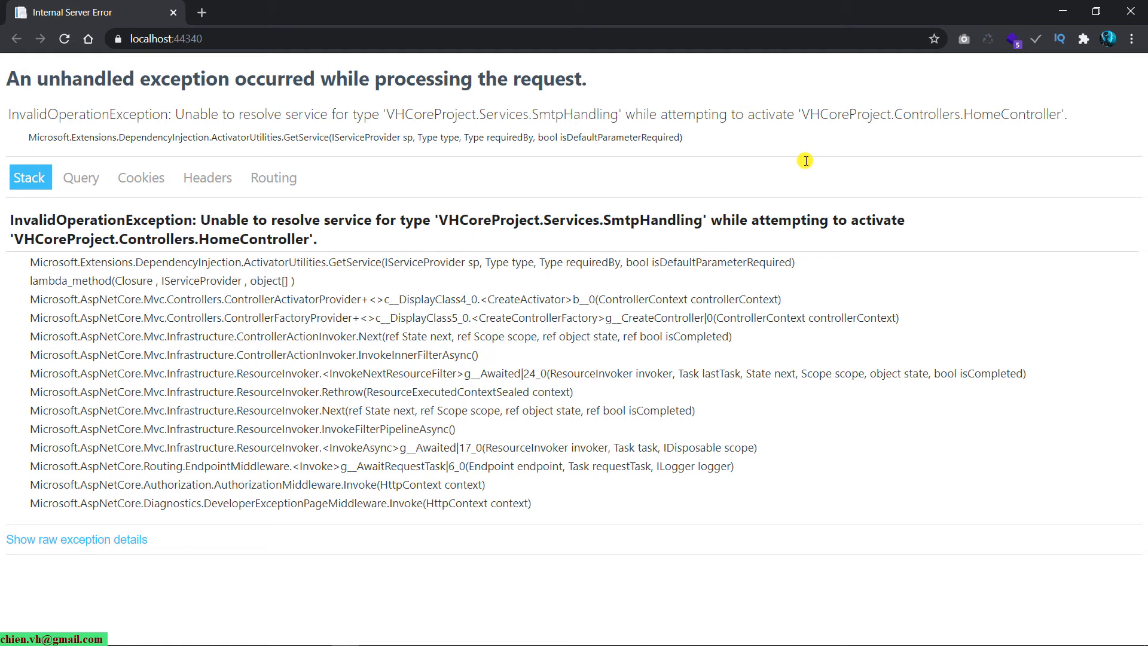
mouse_move(251, 122)
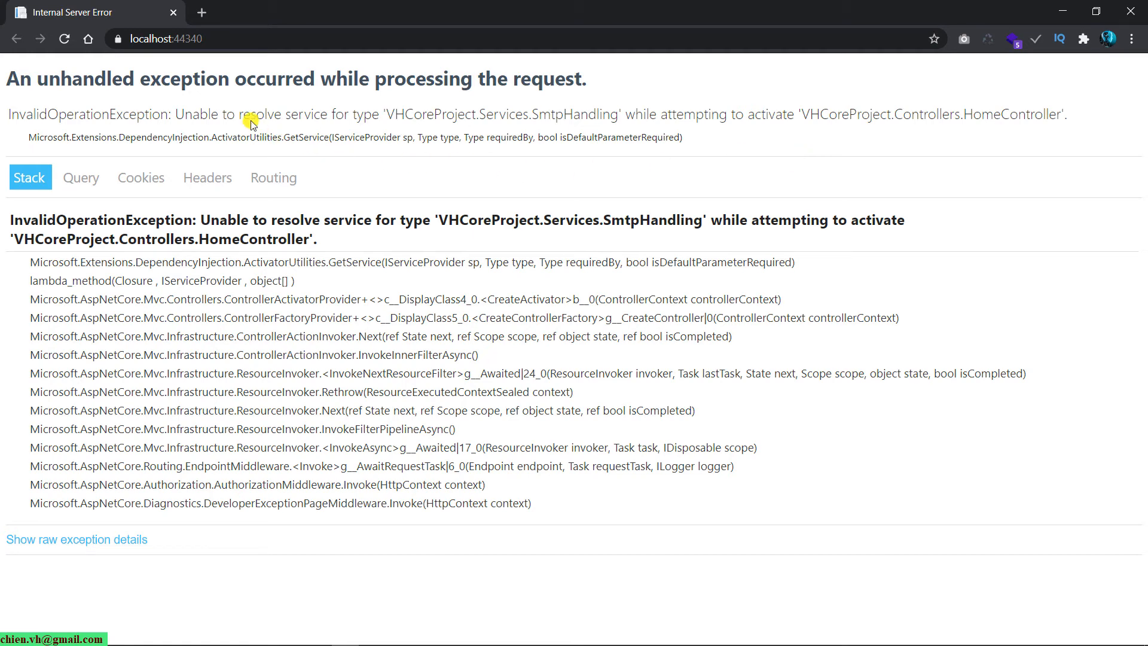
mouse_move(334, 132)
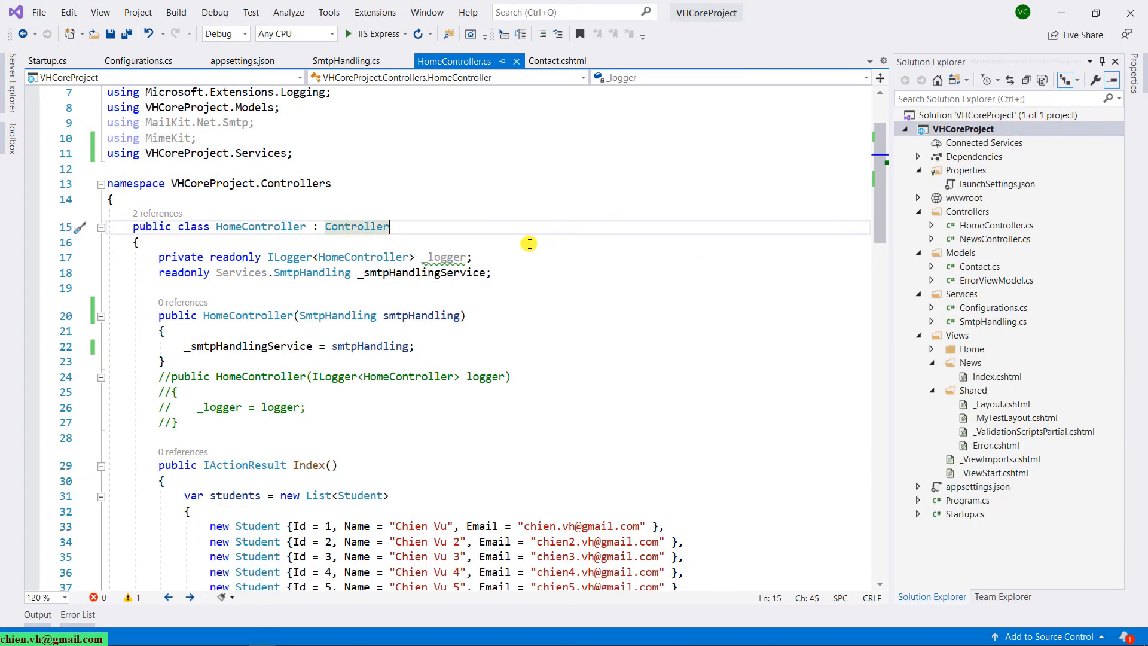
Review Startup.cs and the HomeController constructor before adding the registration
click(46, 60)
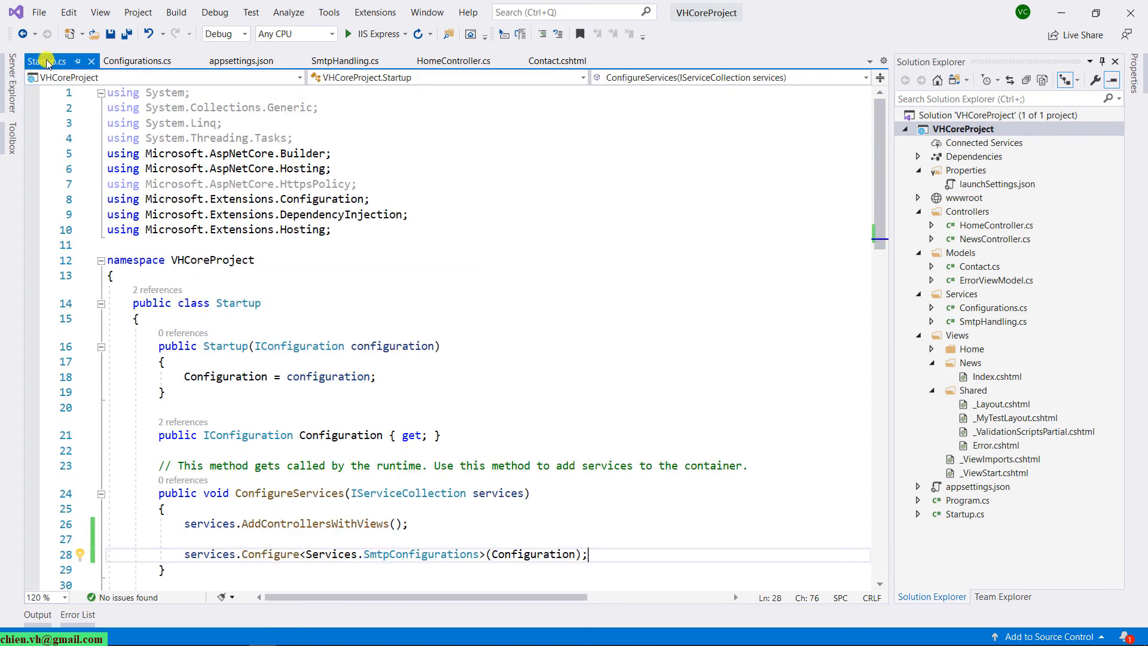
scroll(down, 3)
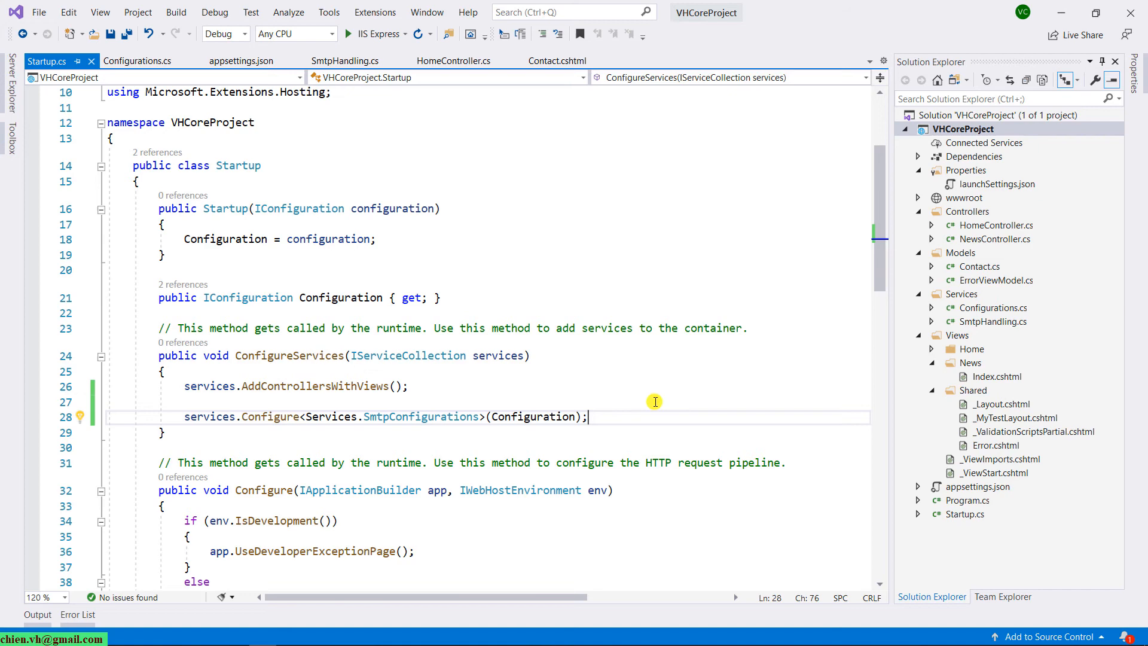
click(455, 60)
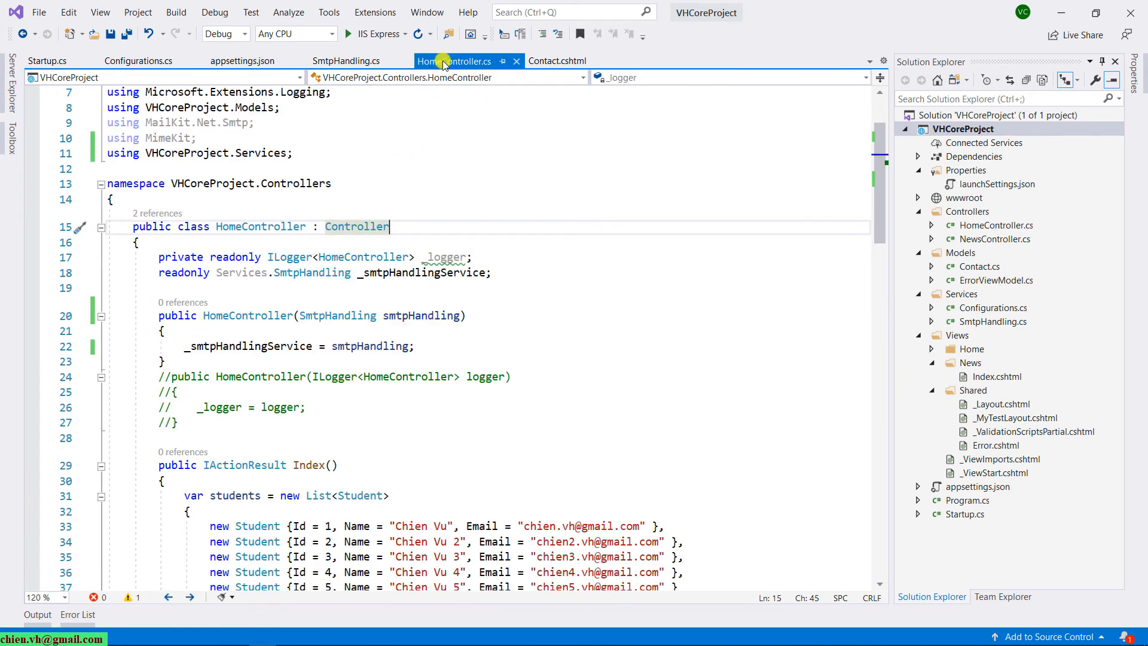
click(165, 330)
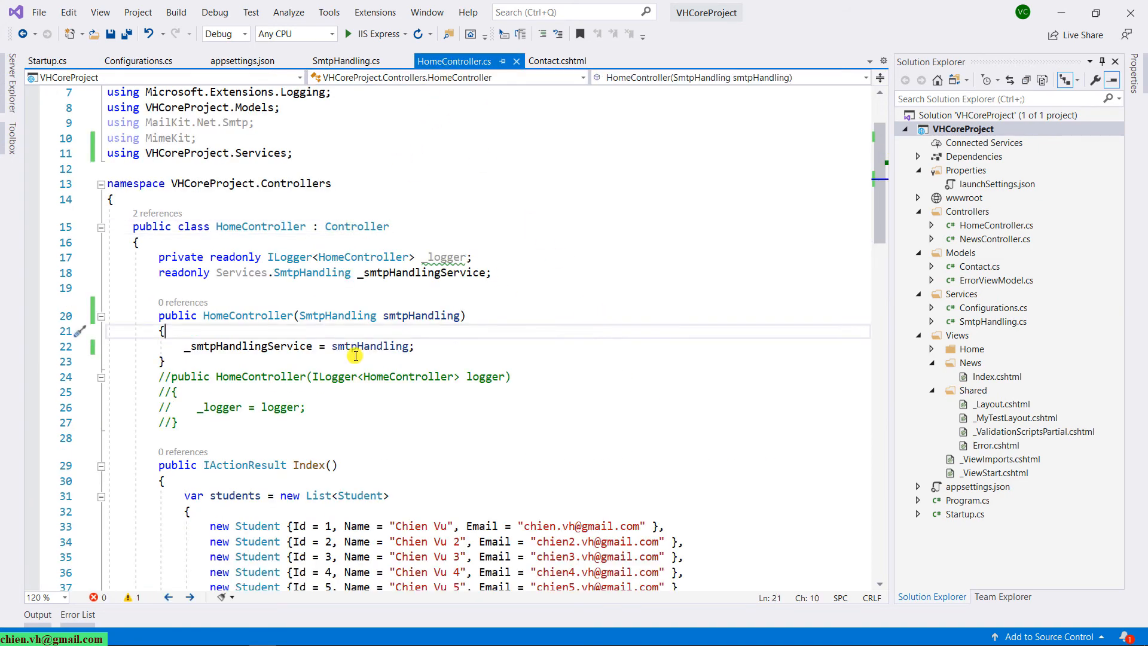
mouse_move(413, 328)
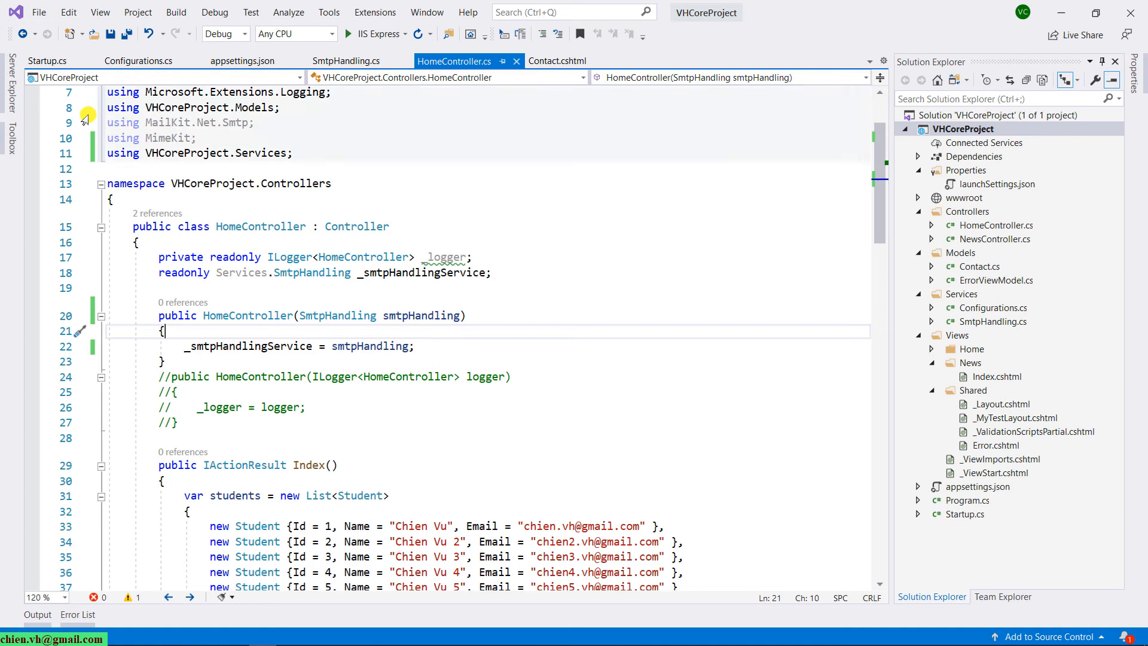
click(47, 60)
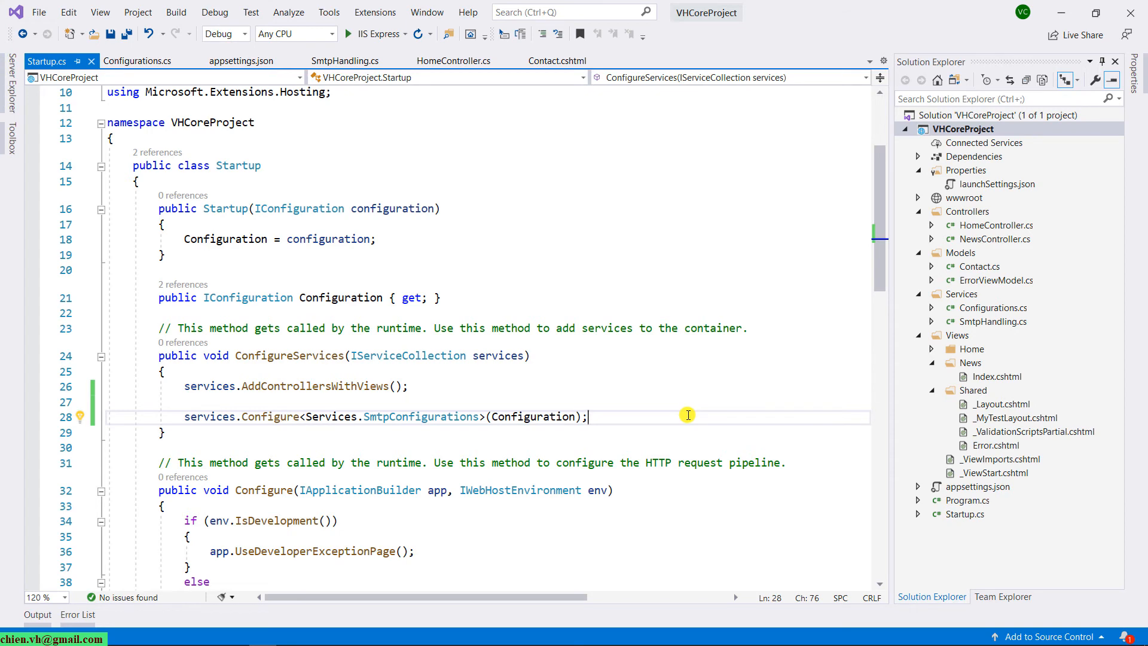
Register services.AddSingleton<Services.SmtpHandling, Services.SmtpHandling>() in ConfigureServices
text(services.)
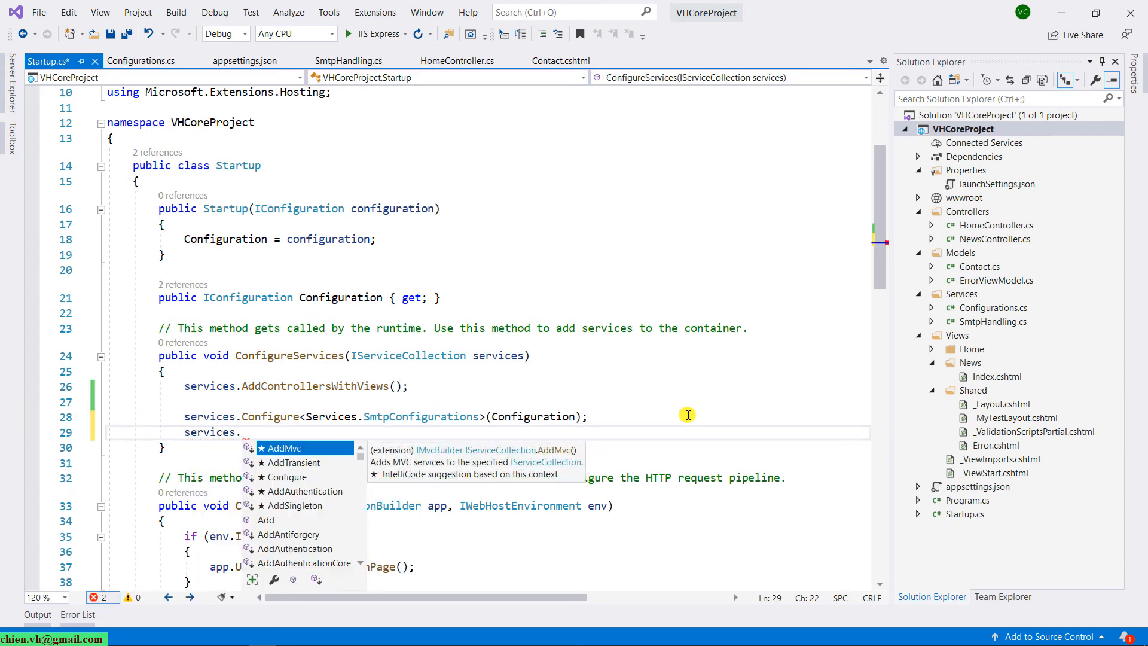
text(AddSing)
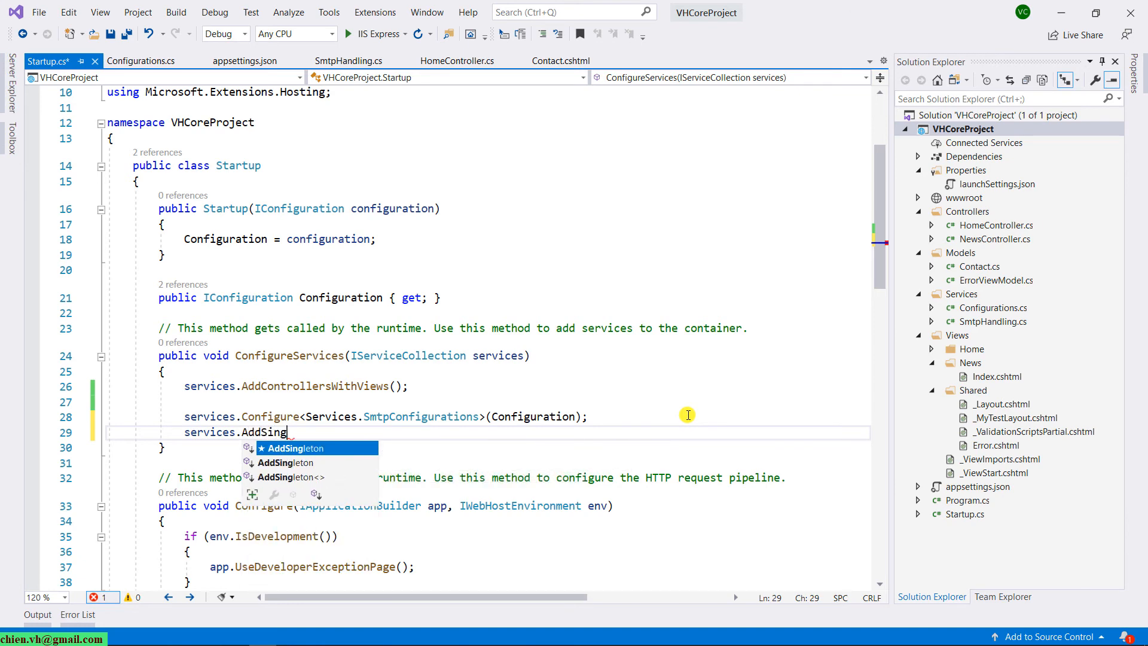
text(leton)
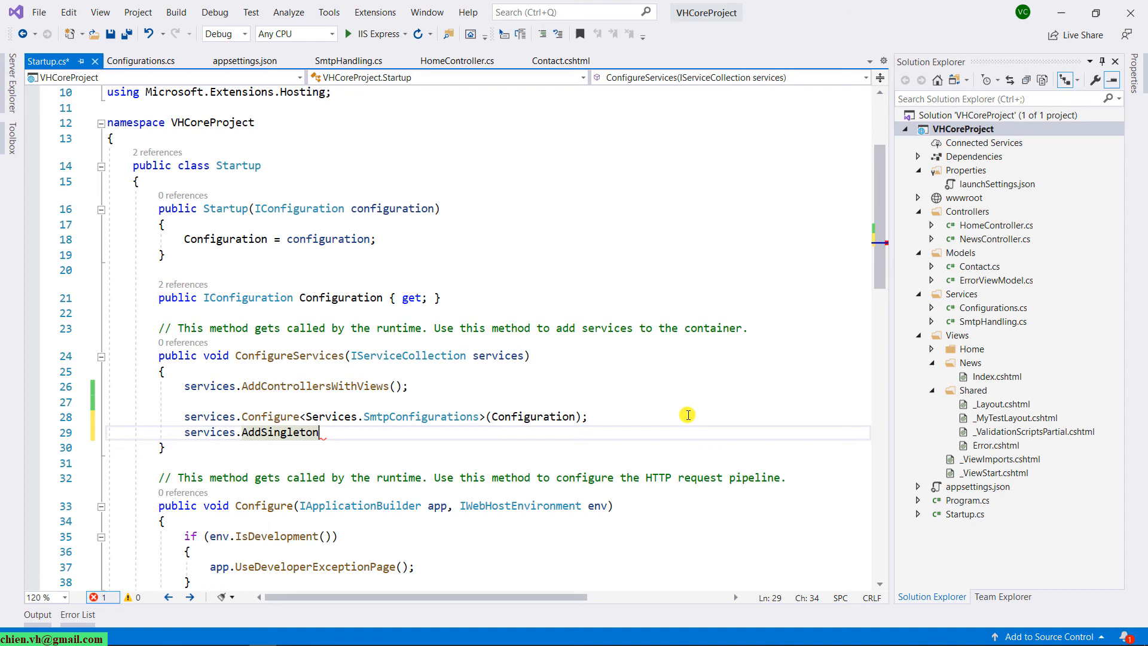
text((smtp)
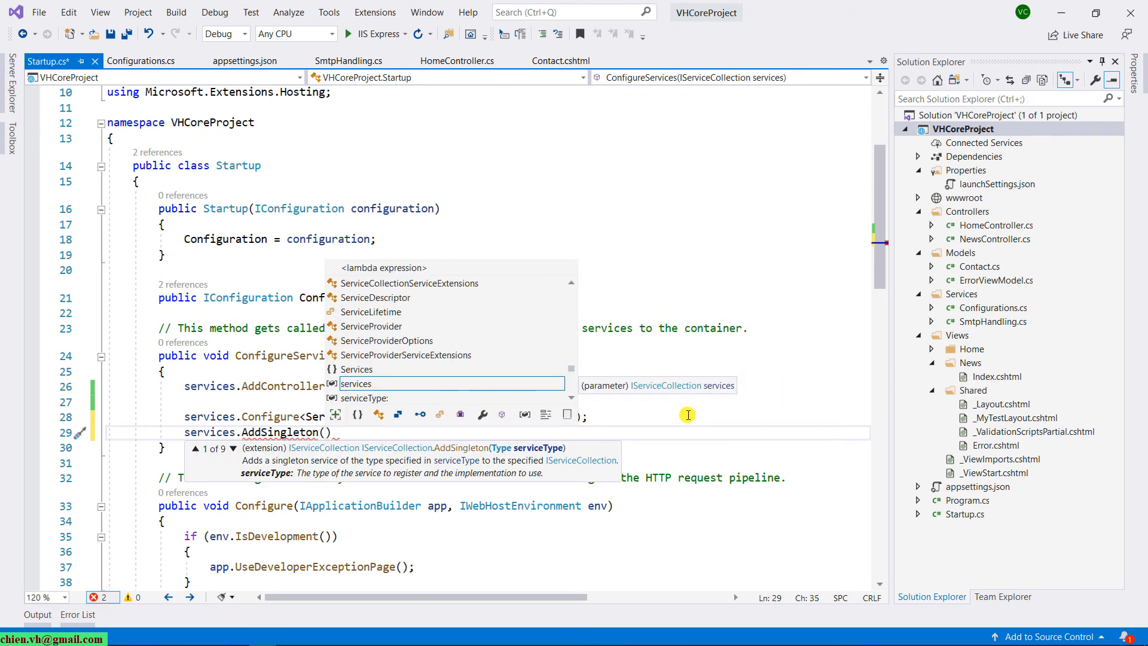
text(Services)
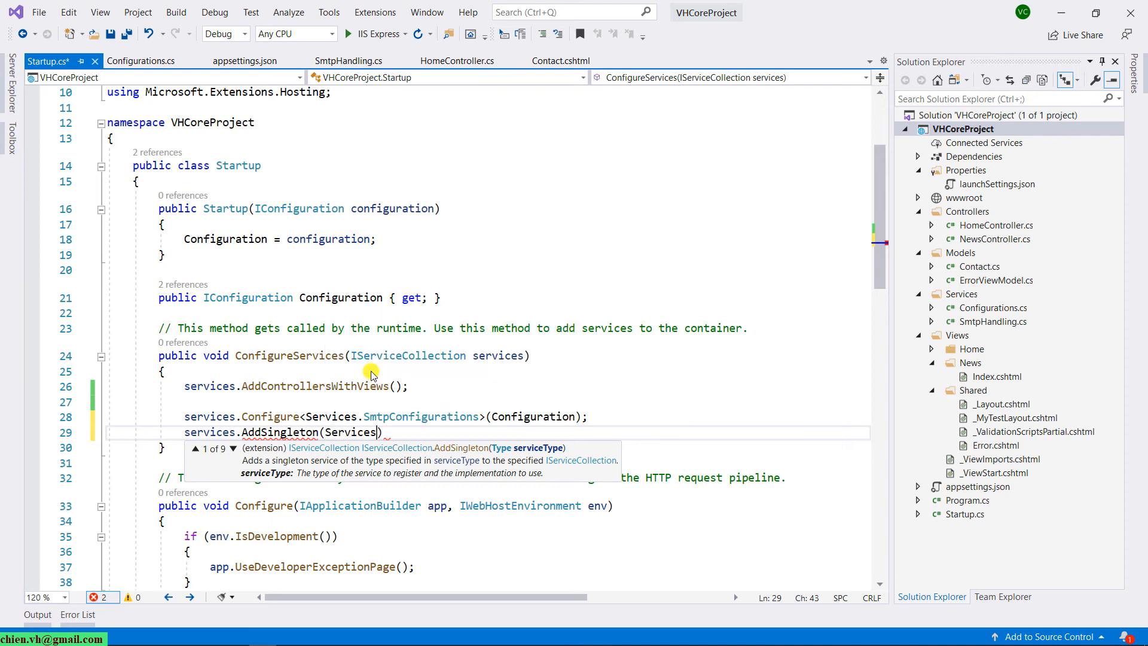
text(.SM)
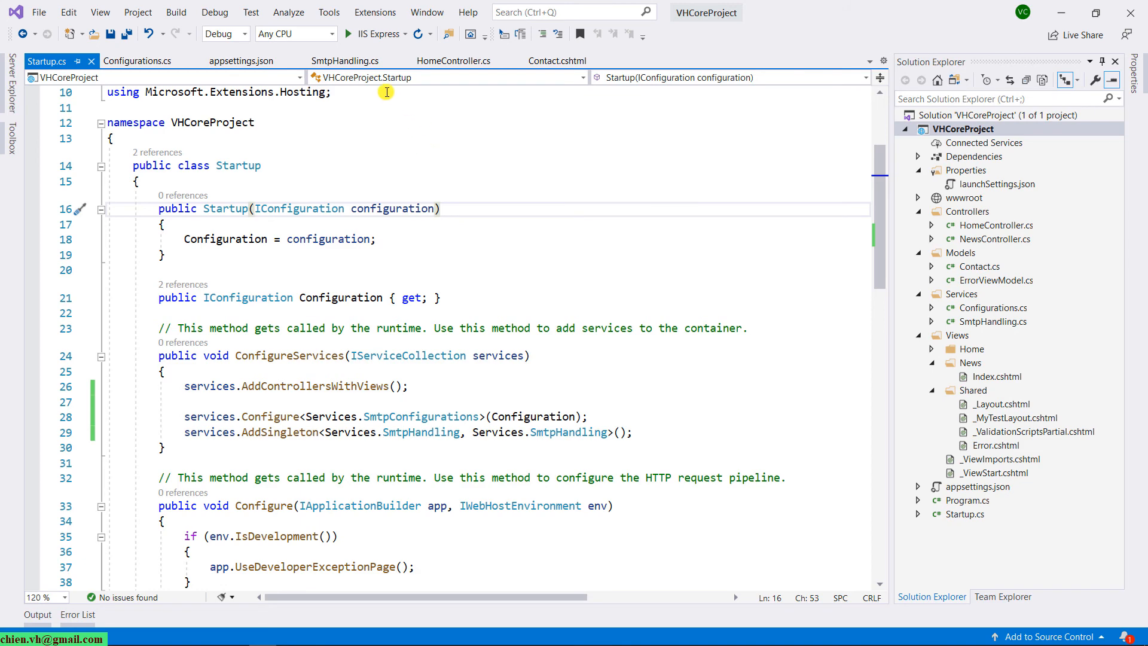
Run the site without debugging and go to its Contact page
click(214, 12)
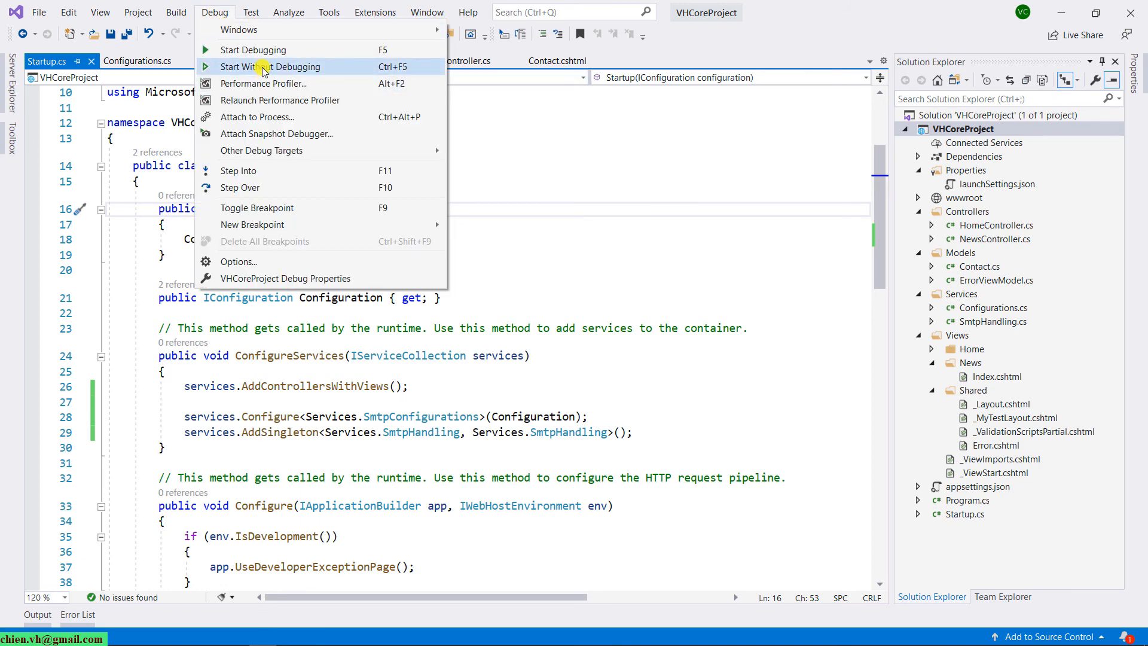
click(271, 67)
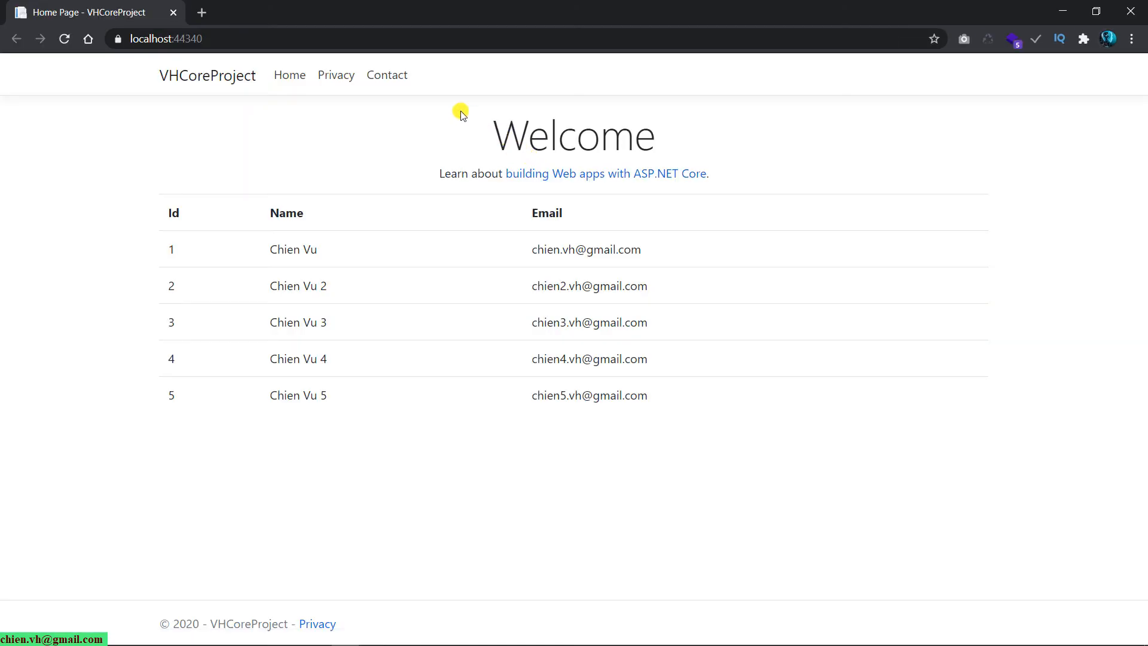
click(386, 74)
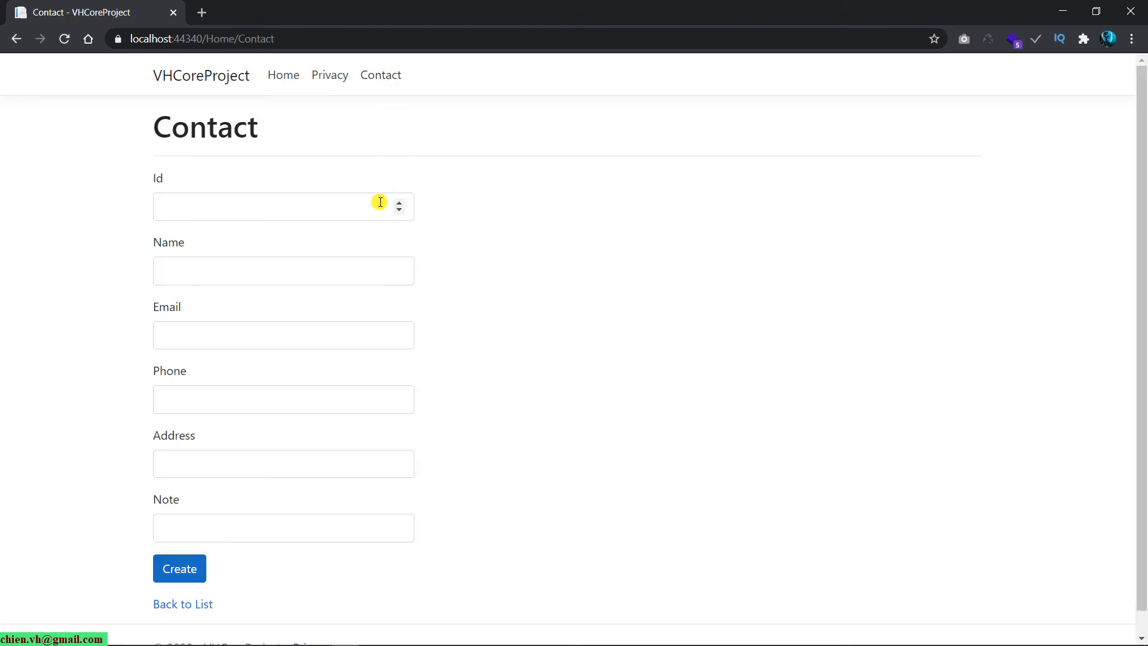
Submit the contact form with Id 1 and note 'ChienVH testin' to get the thank-you message
text(1)
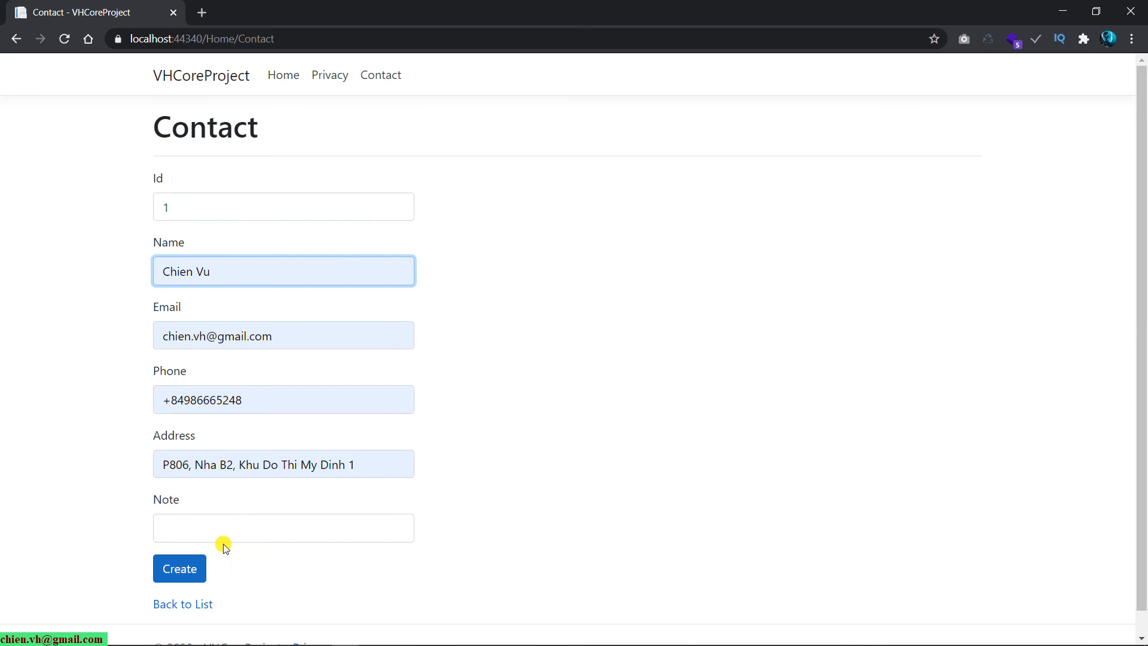
click(283, 527)
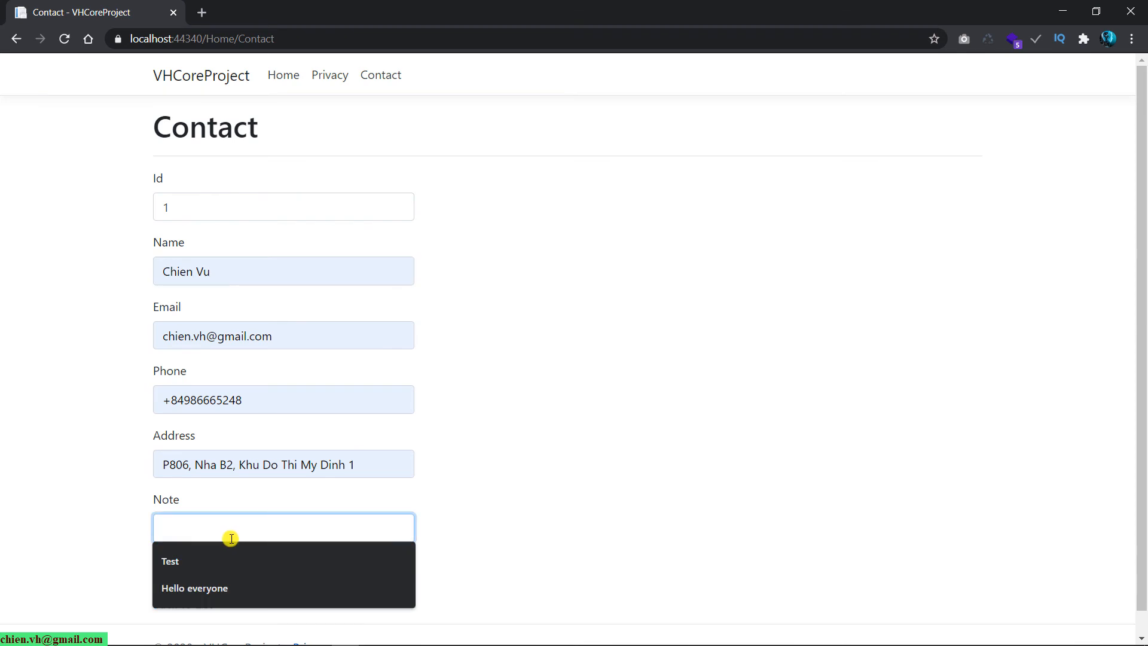
text(ChienVH testin)
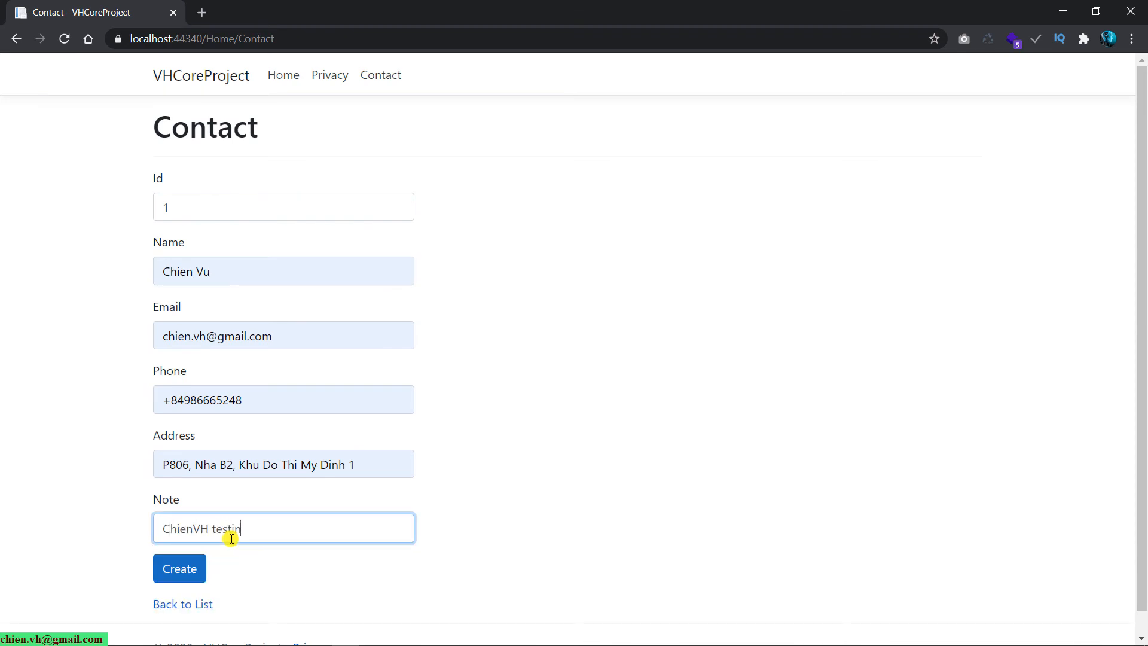
click(178, 568)
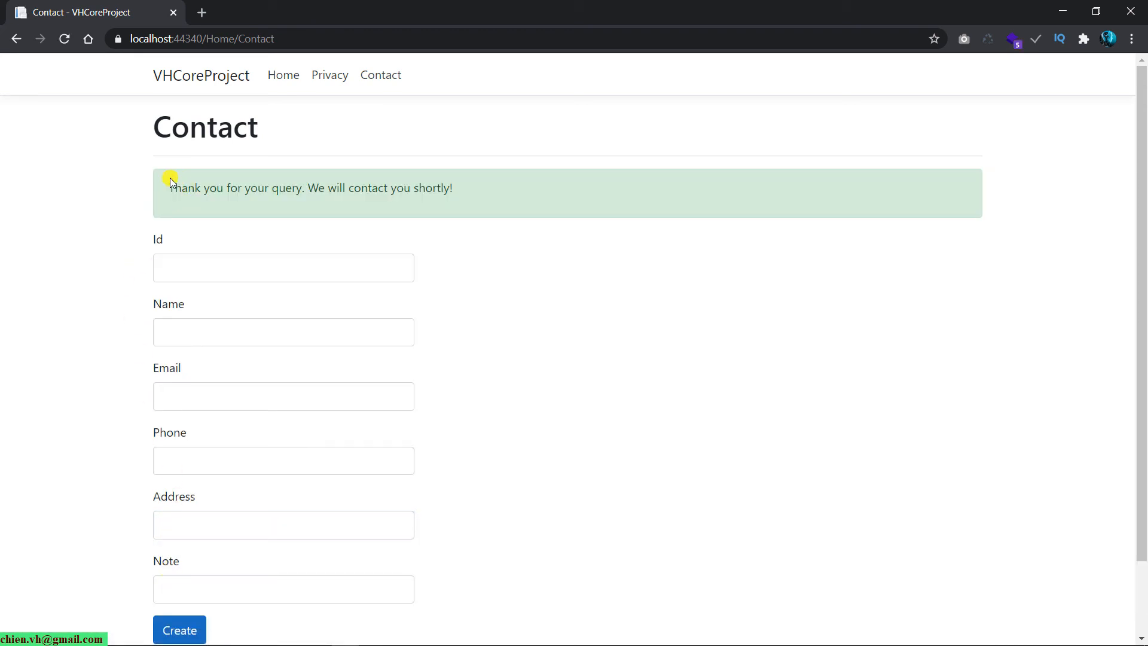
mouse_move(170, 185)
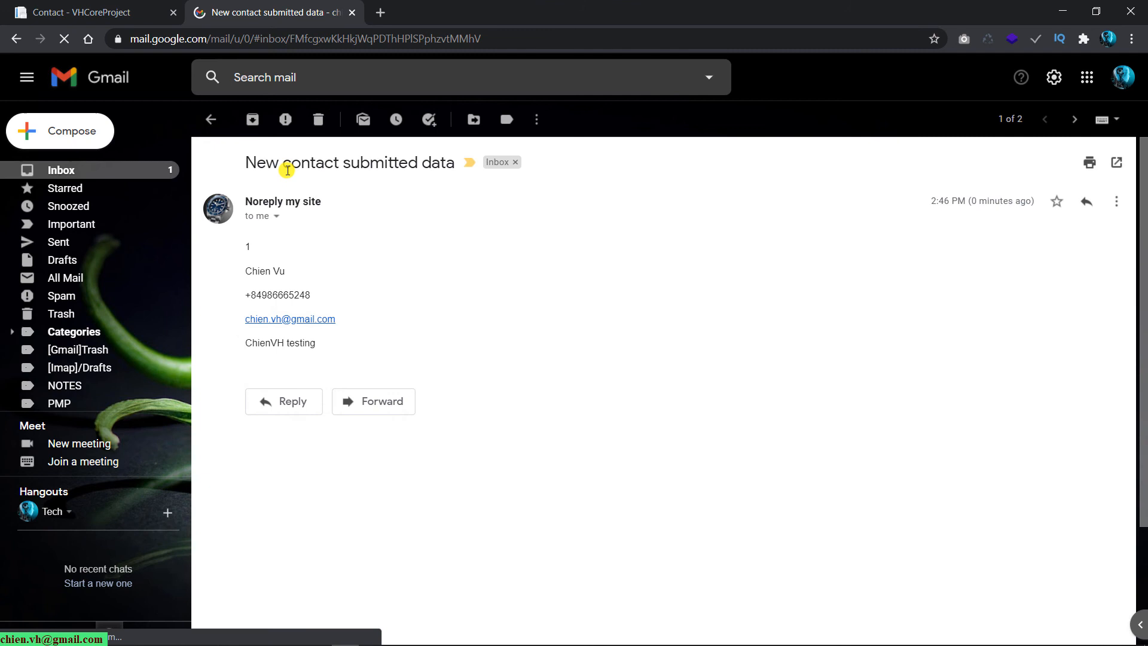
mouse_move(432, 188)
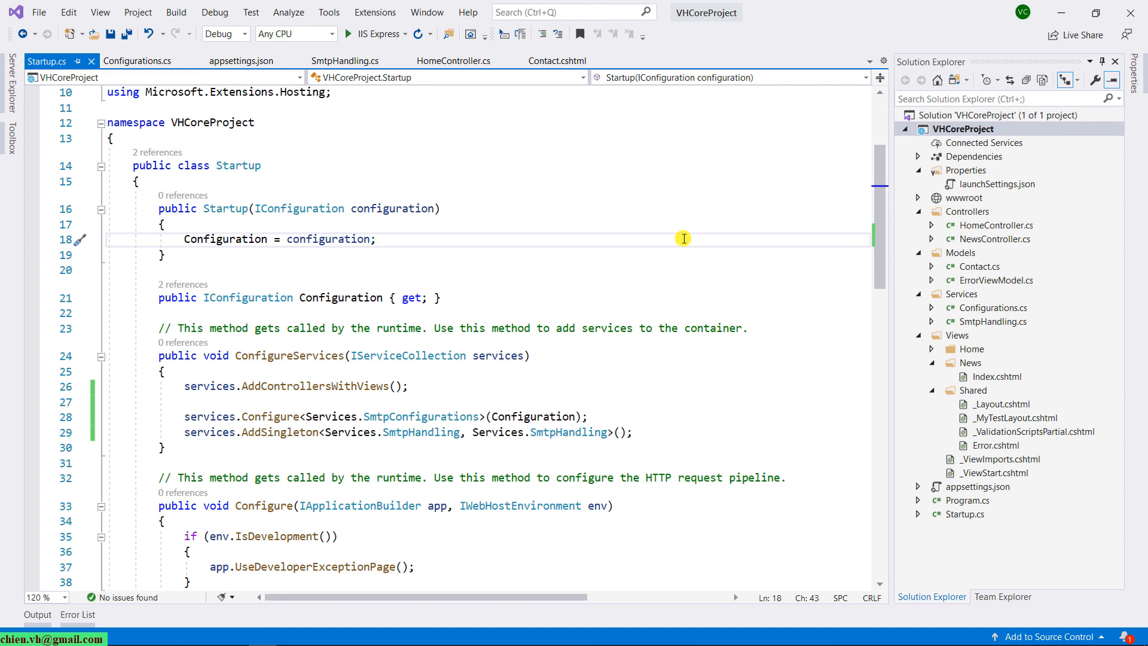
Show SmtpHandling.cs with its constructor and SendEmail method in the editor
click(345, 60)
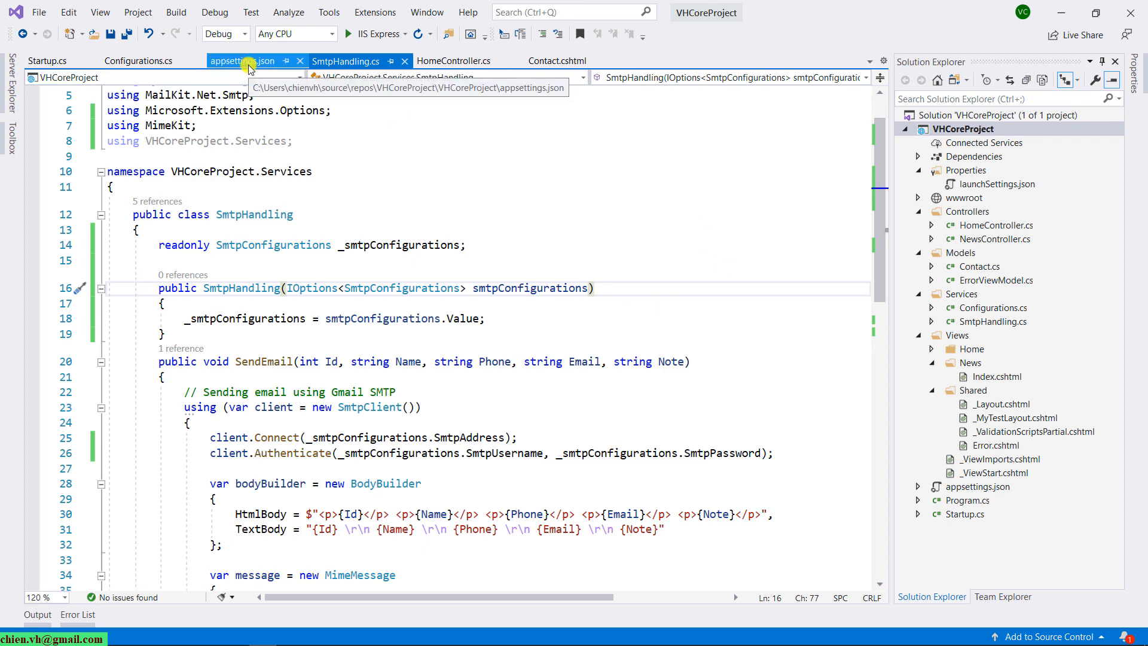
click(346, 61)
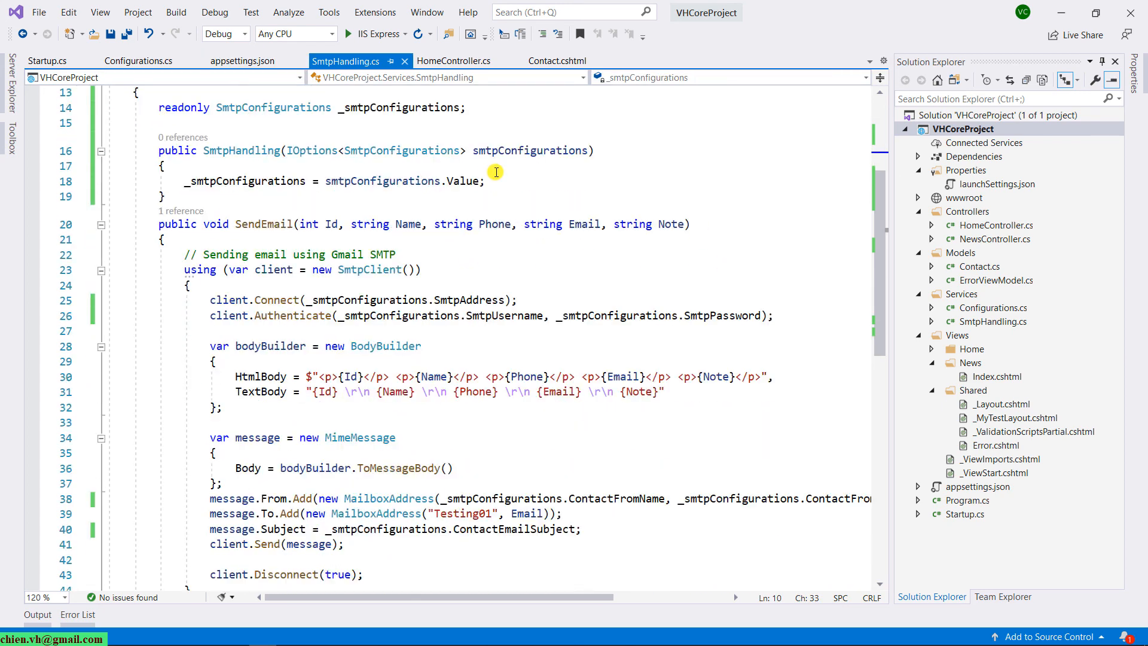